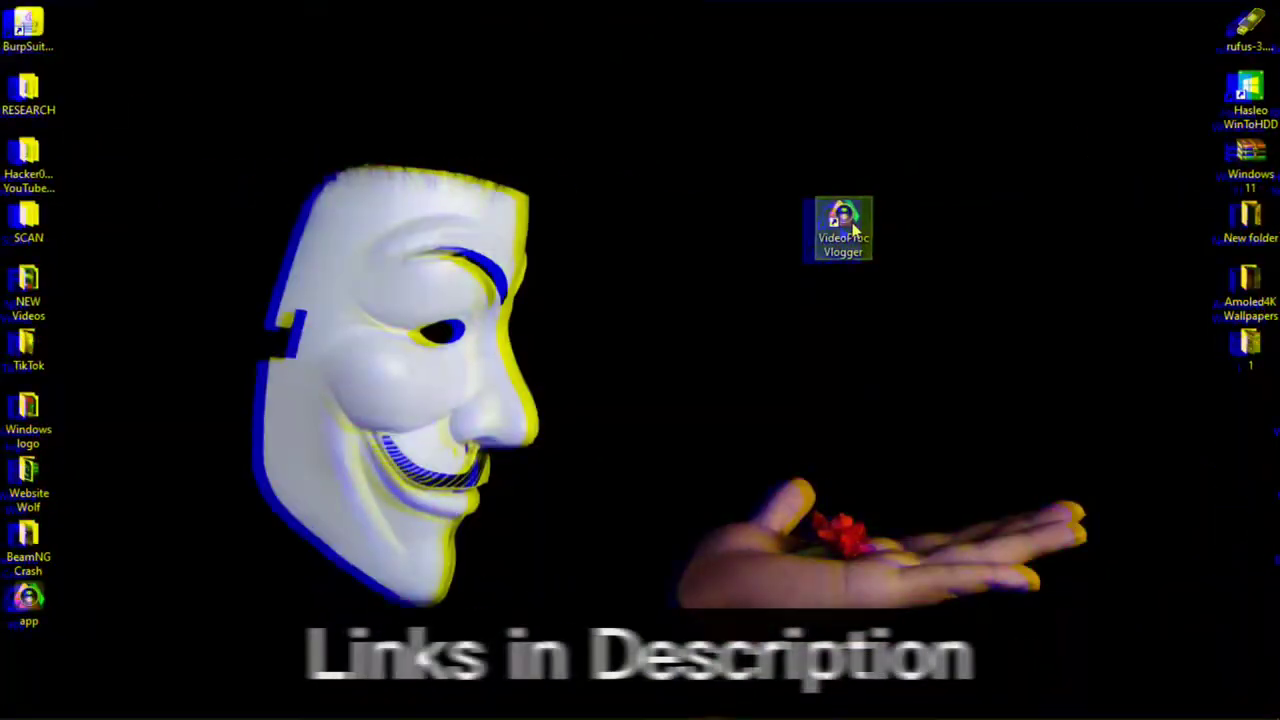
Launch VideoProc Vlogger from its desktop shortcut.
double_click(842, 229)
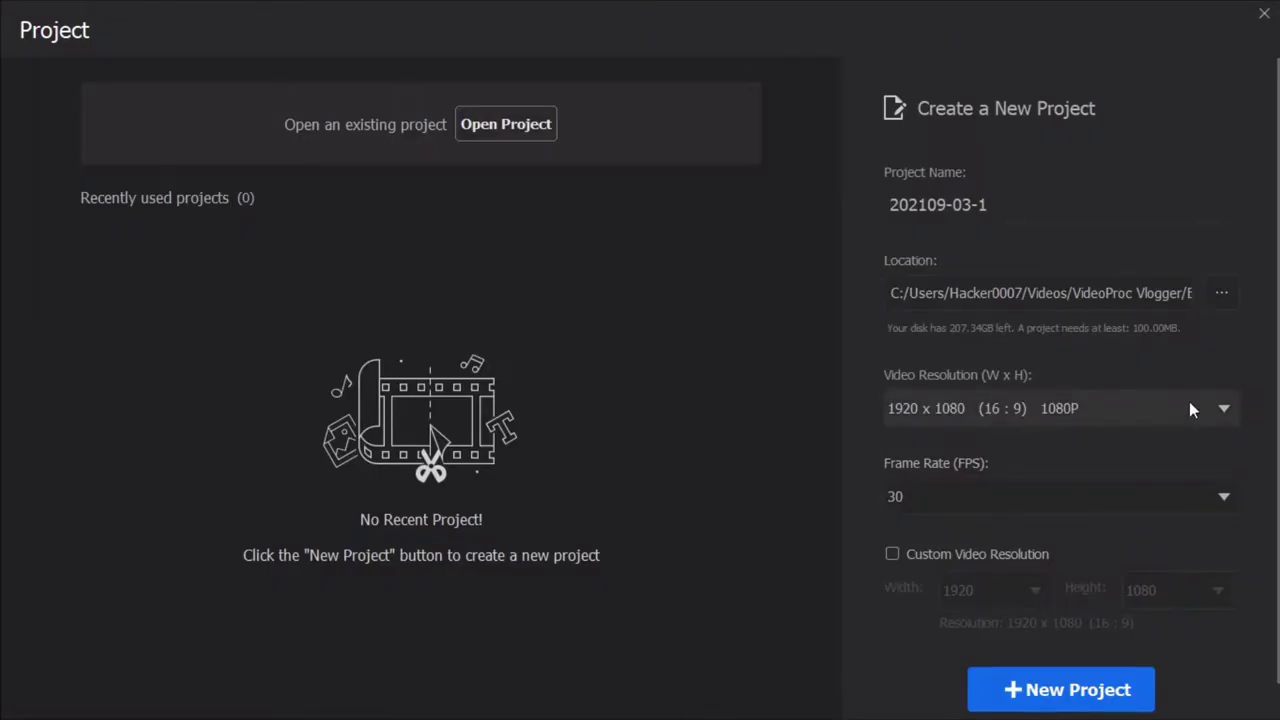
Keep 1920x1080 resolution and 30 fps, name the project 'test', and create it.
left_click(1223, 408)
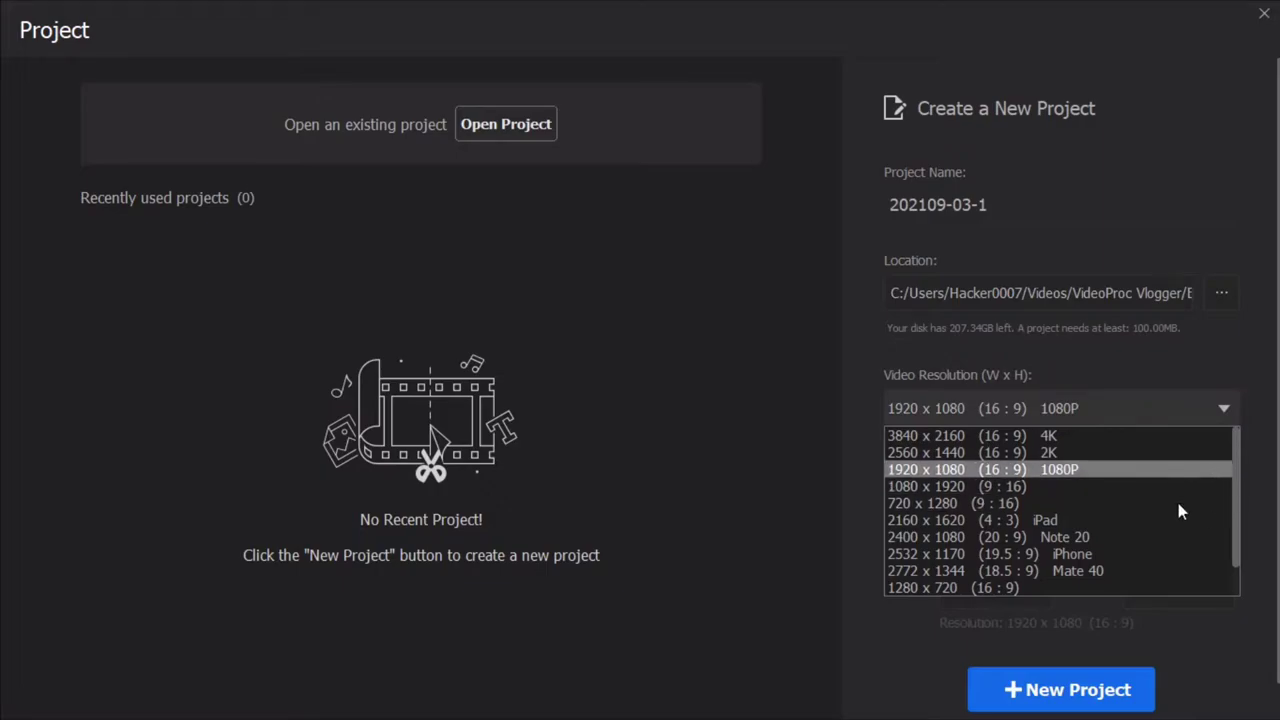
mouse_move(1210, 470)
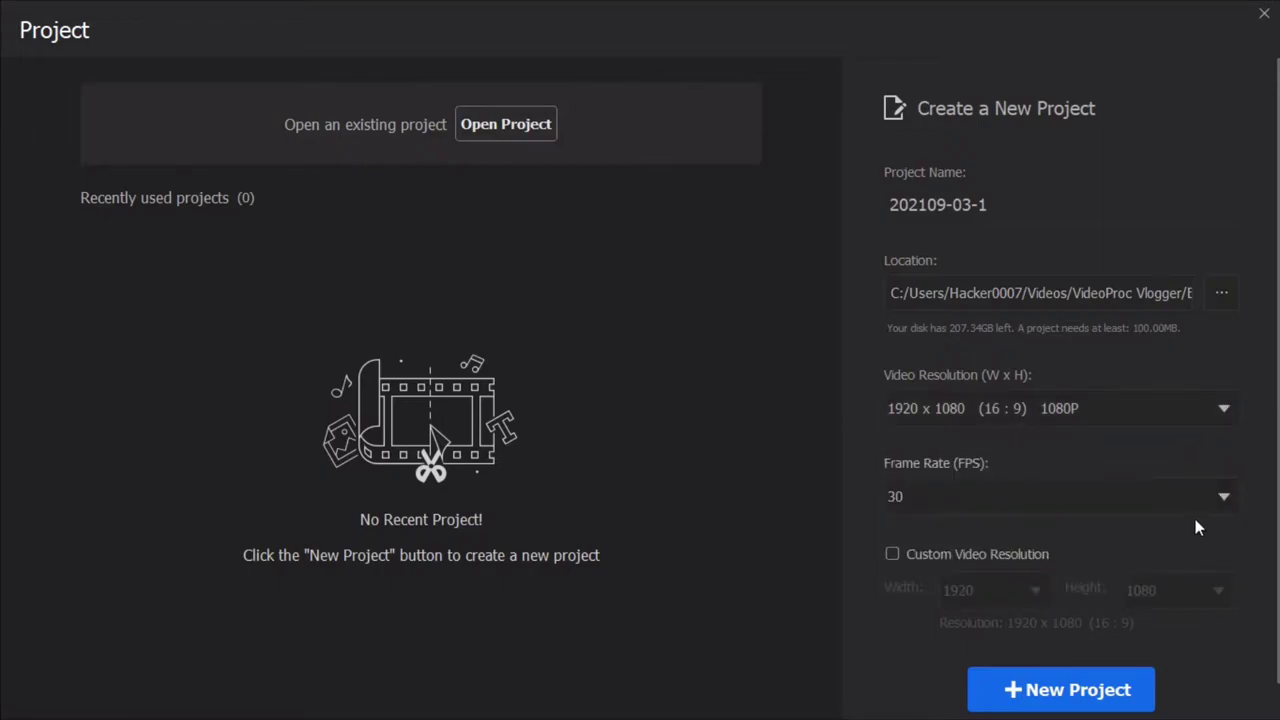
left_click(1059, 496)
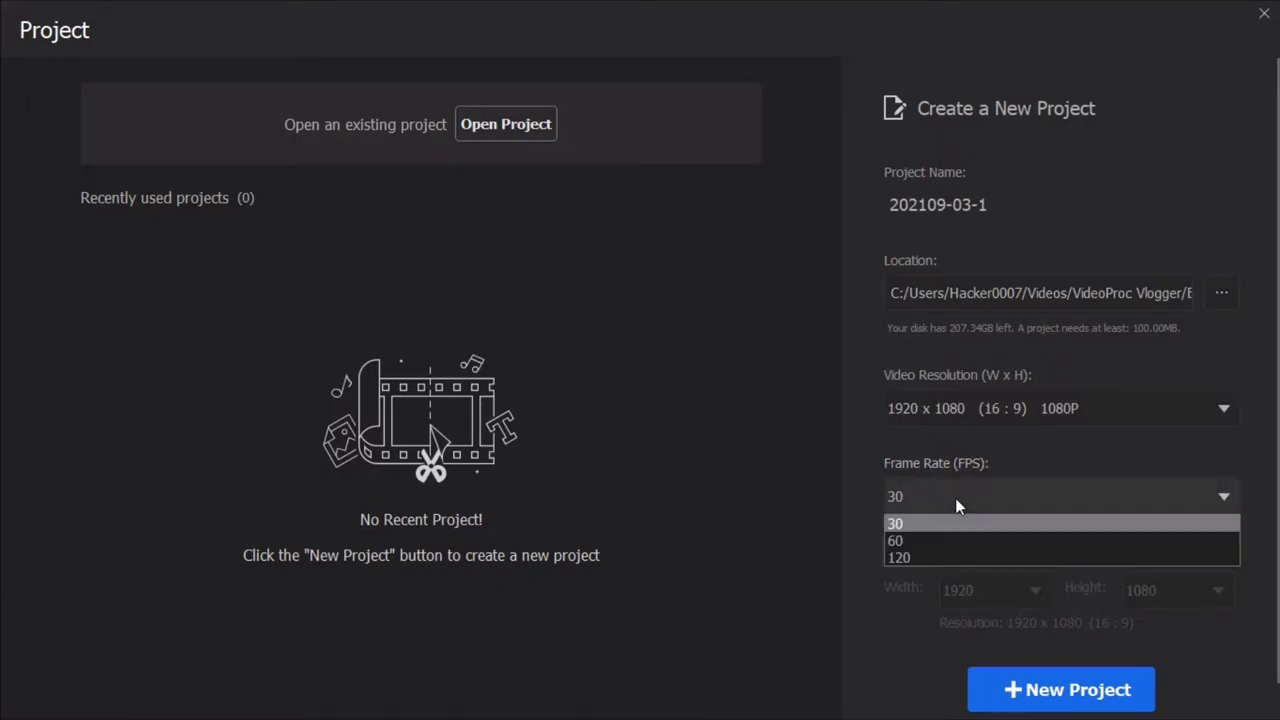
mouse_move(1171, 485)
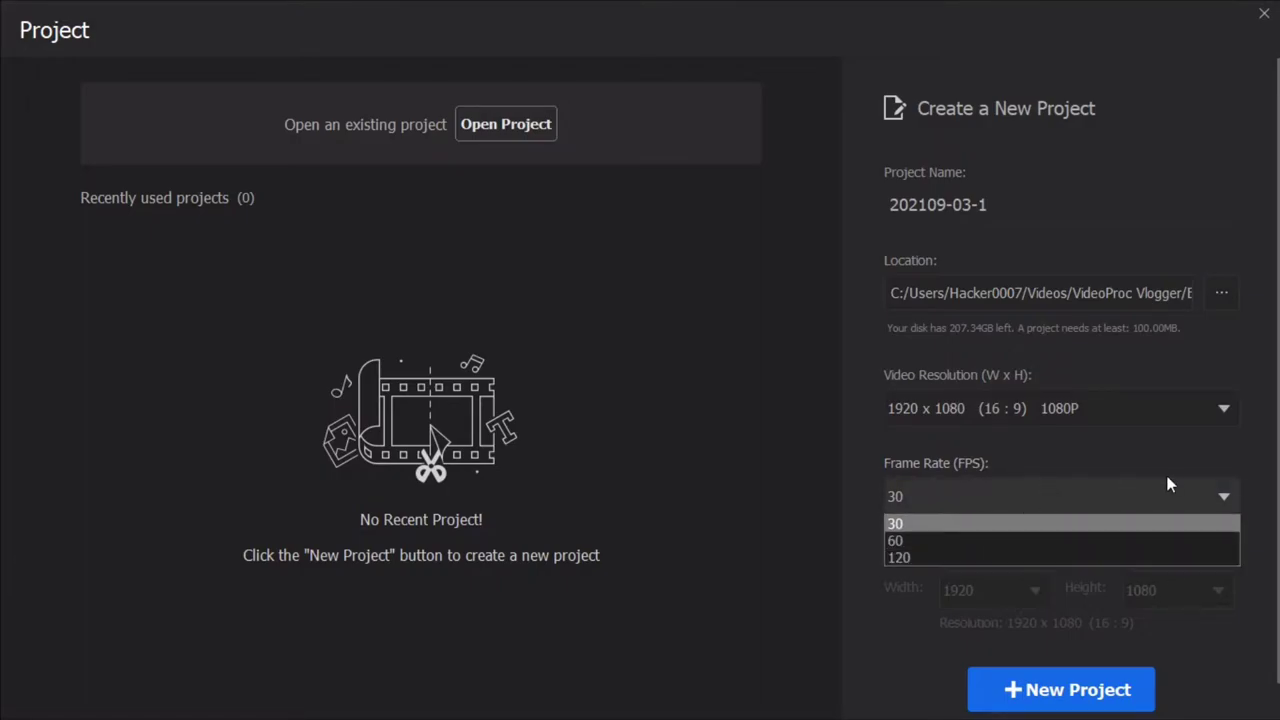
left_click(895, 523)
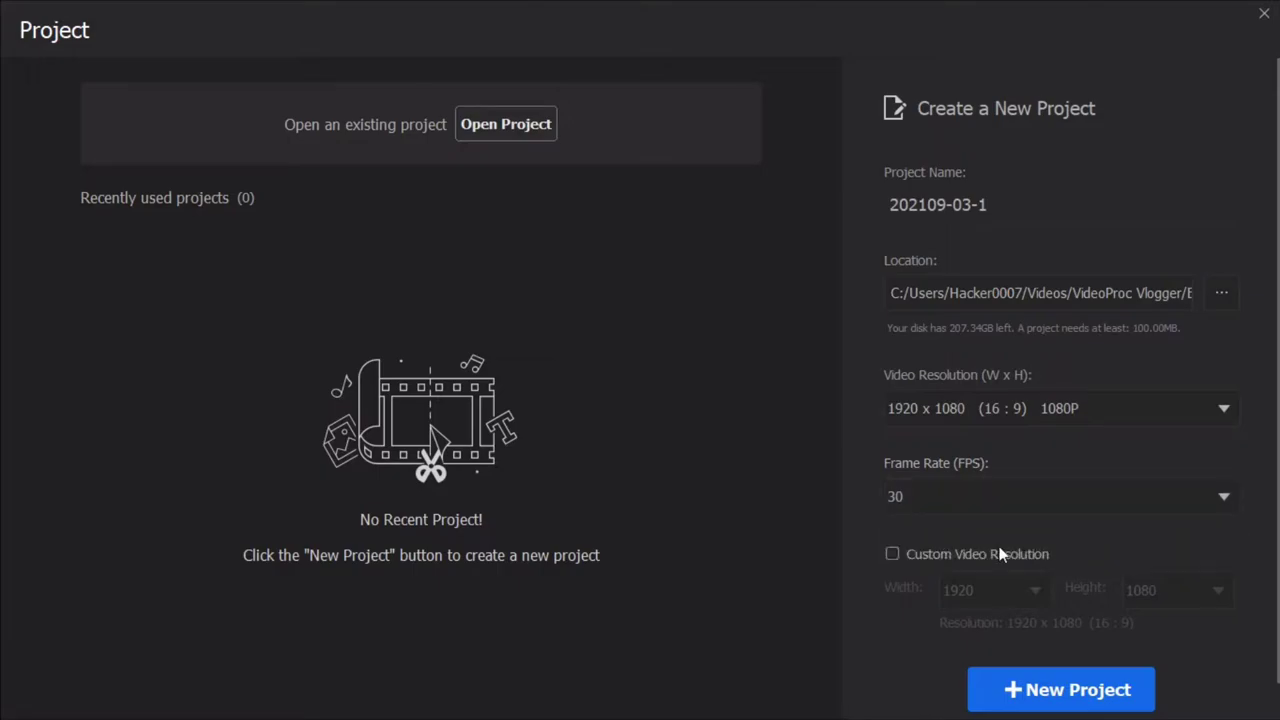
double_click(908, 205)
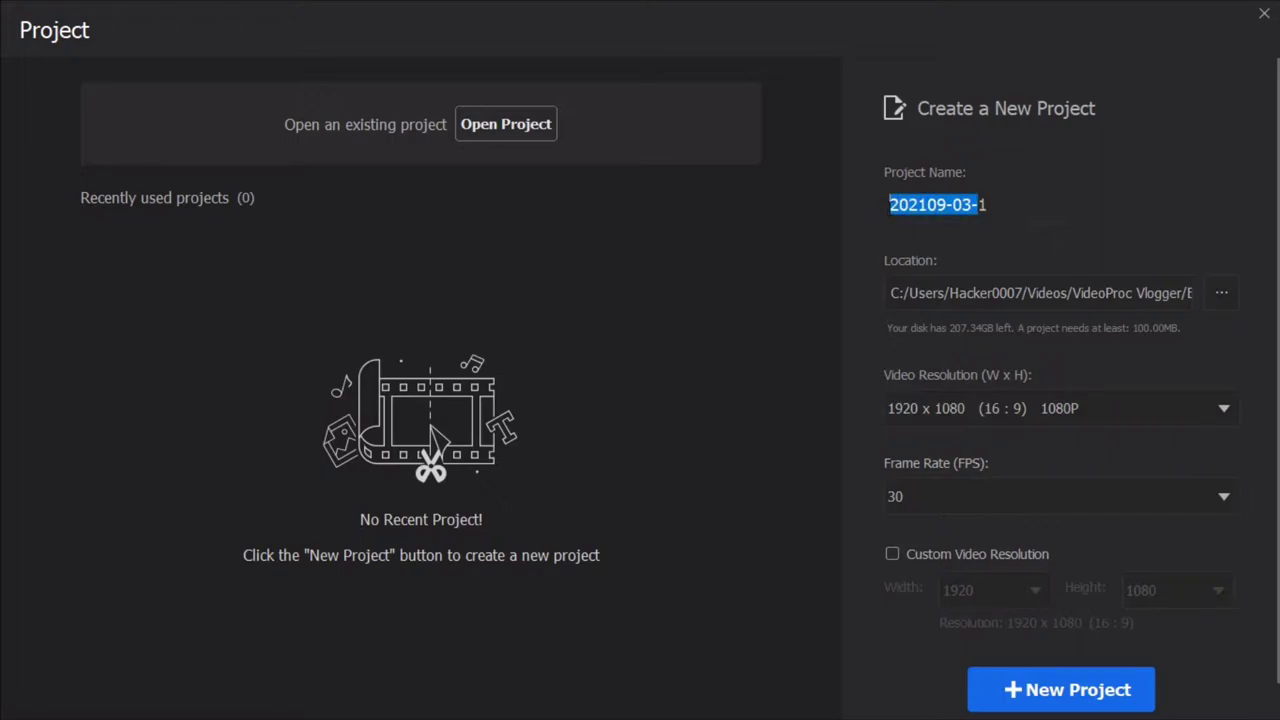
key("Delete")
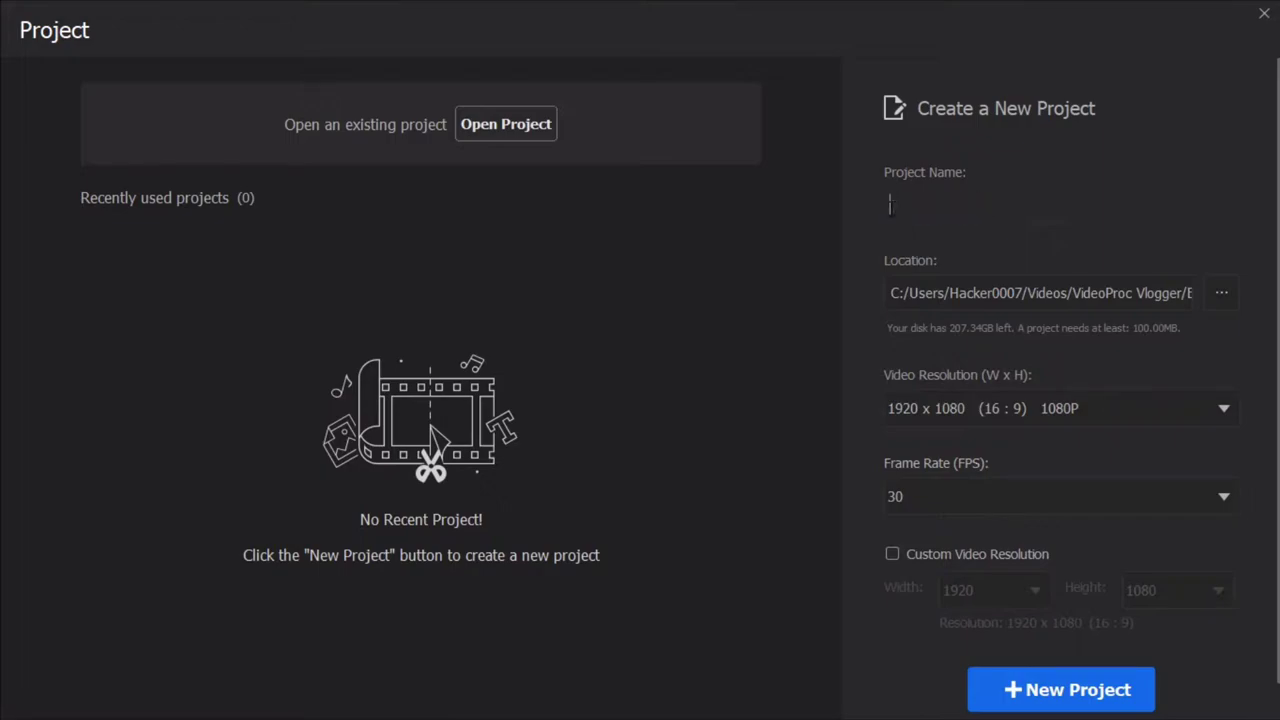
type("test")
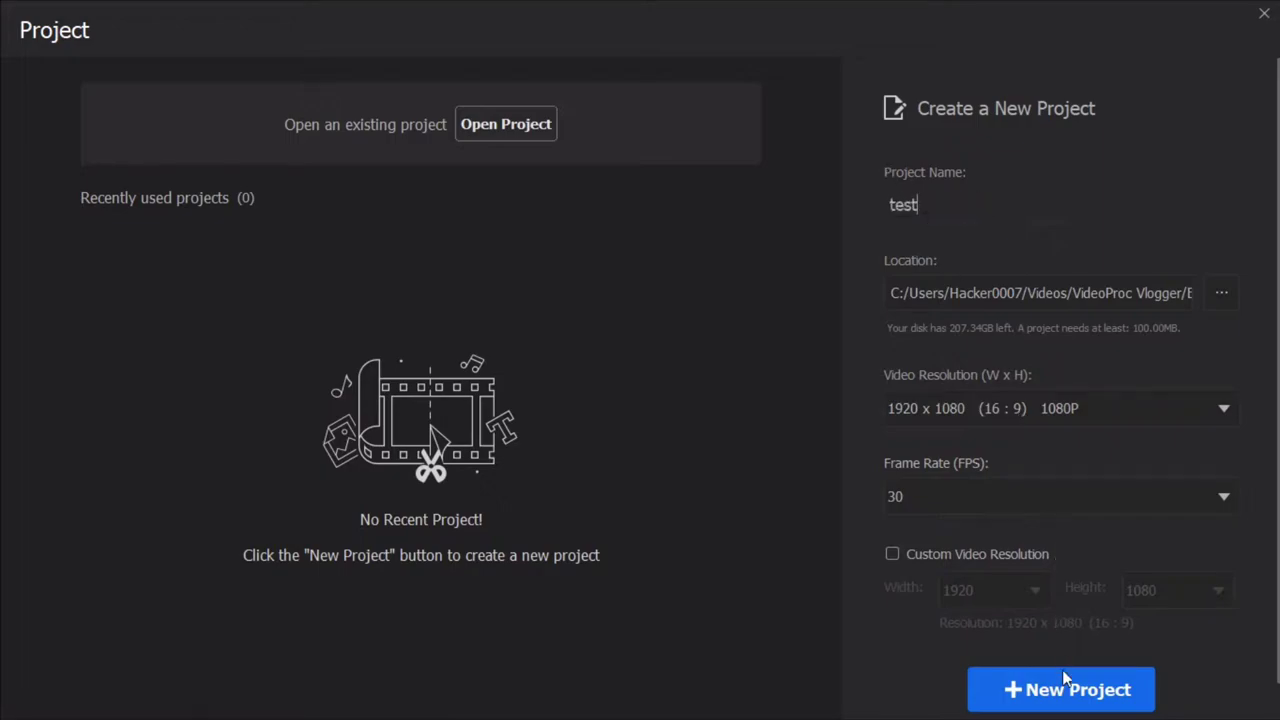
left_click(1060, 689)
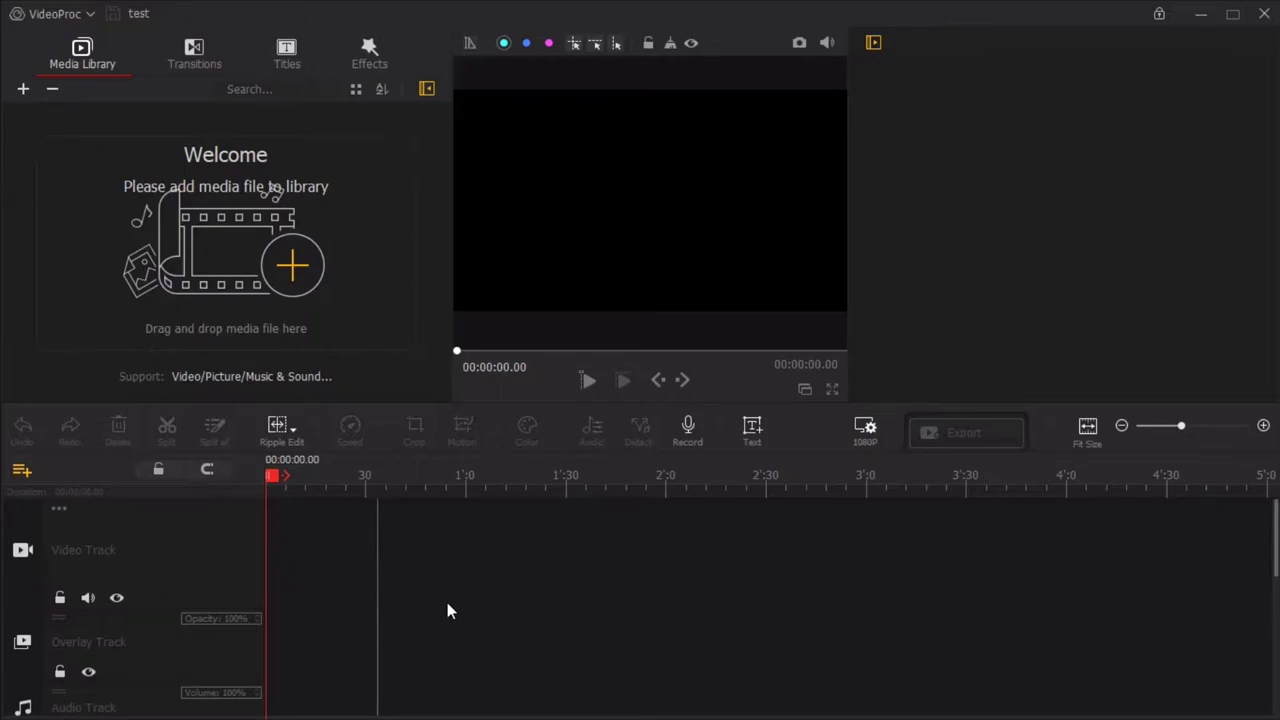
mouse_move(1260, 346)
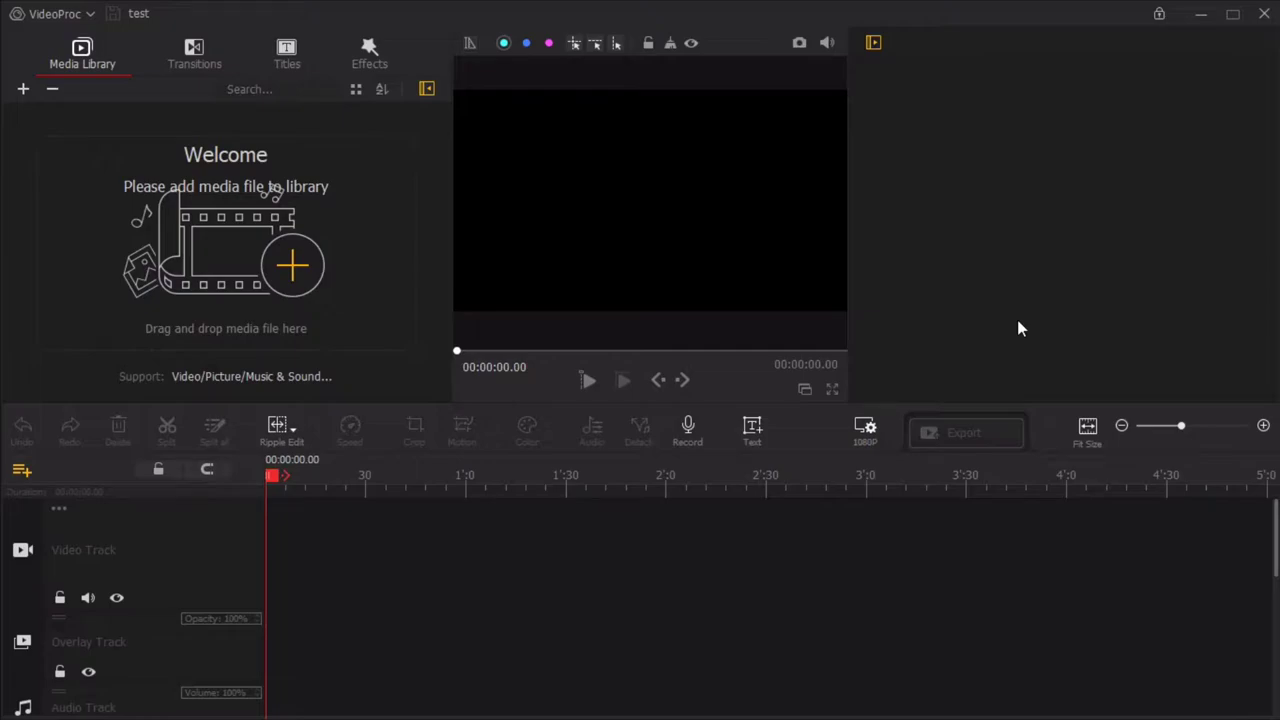
mouse_move(997, 353)
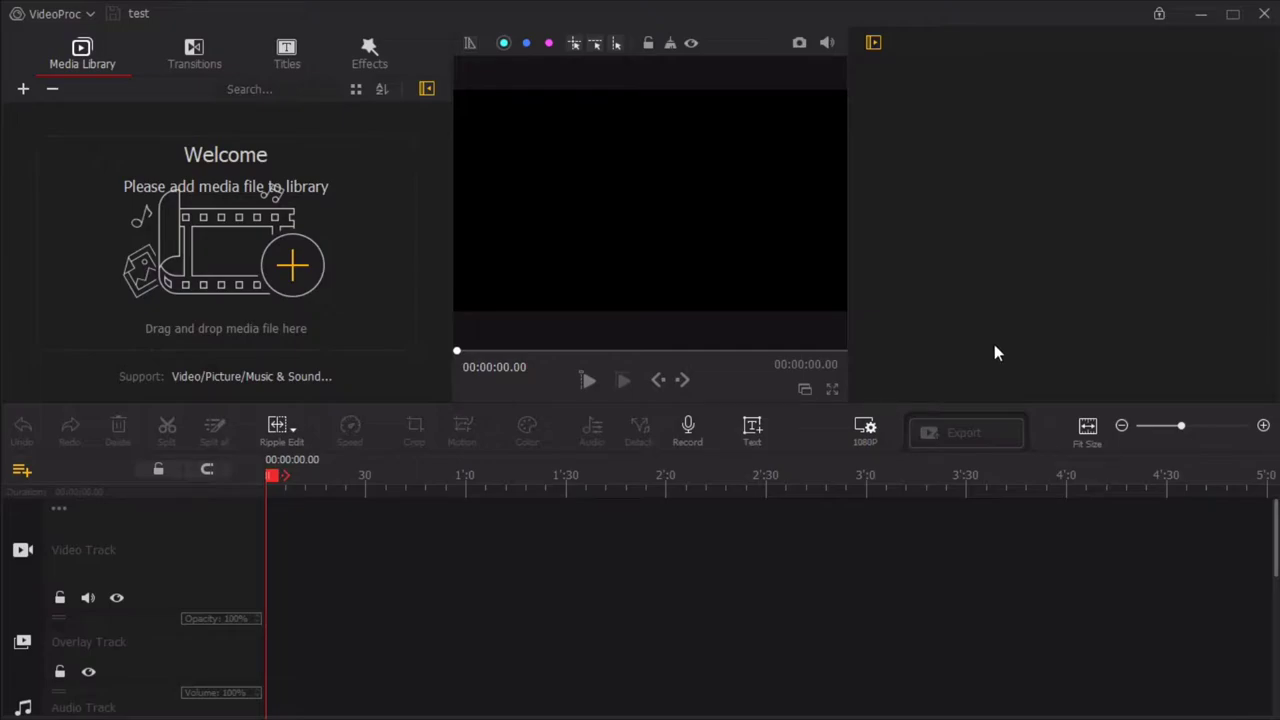
mouse_move(194, 55)
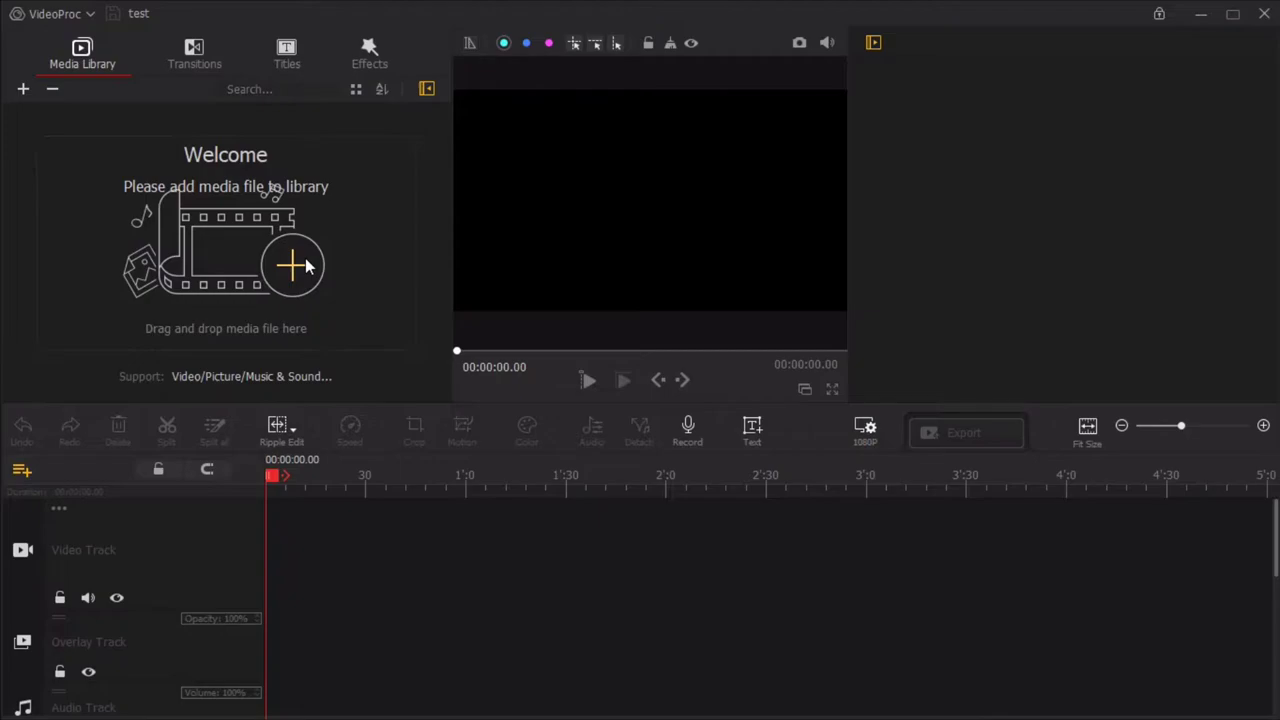
Dismiss the file picker and select the Dreamy transition in the Transitions library.
left_click(293, 265)
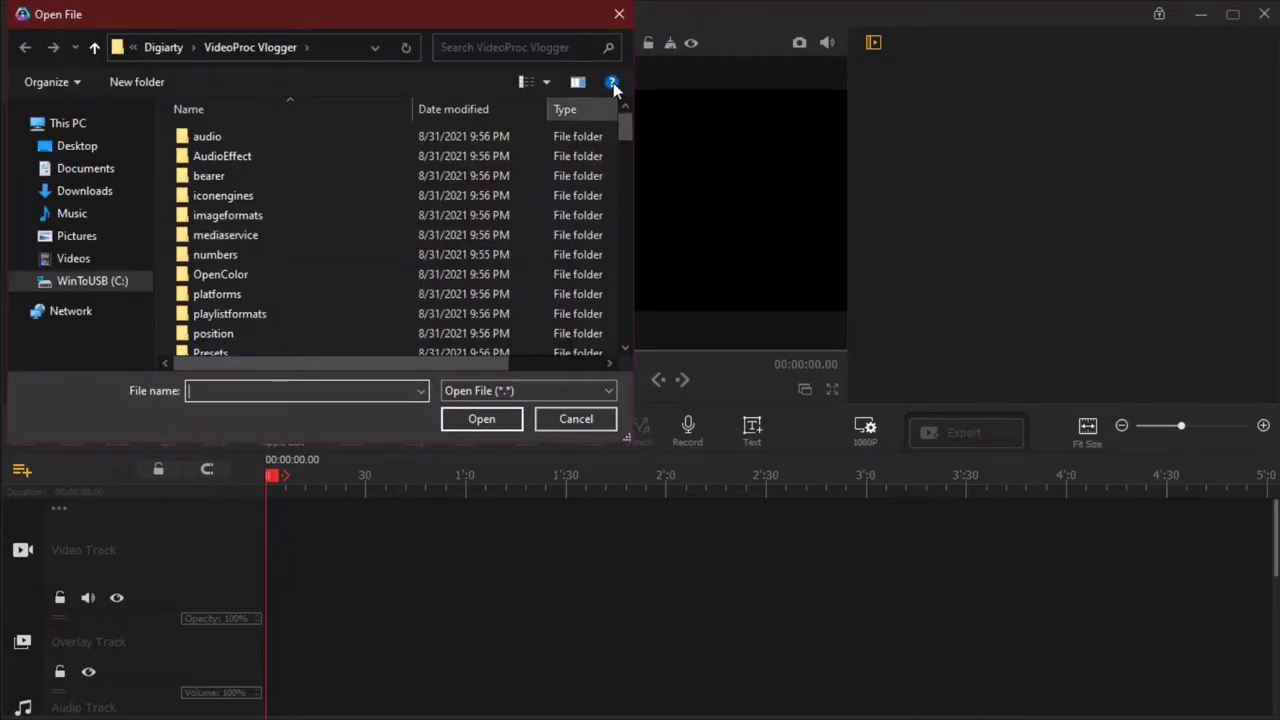
left_click(575, 418)
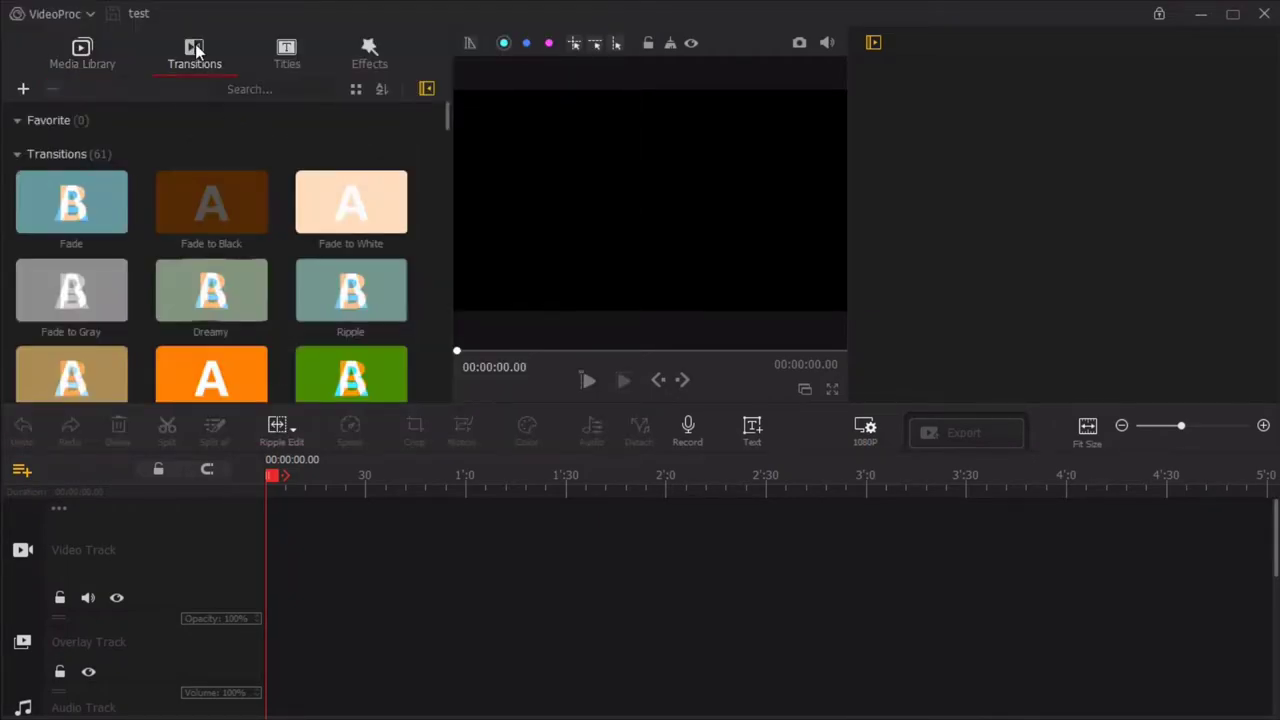
left_click(210, 290)
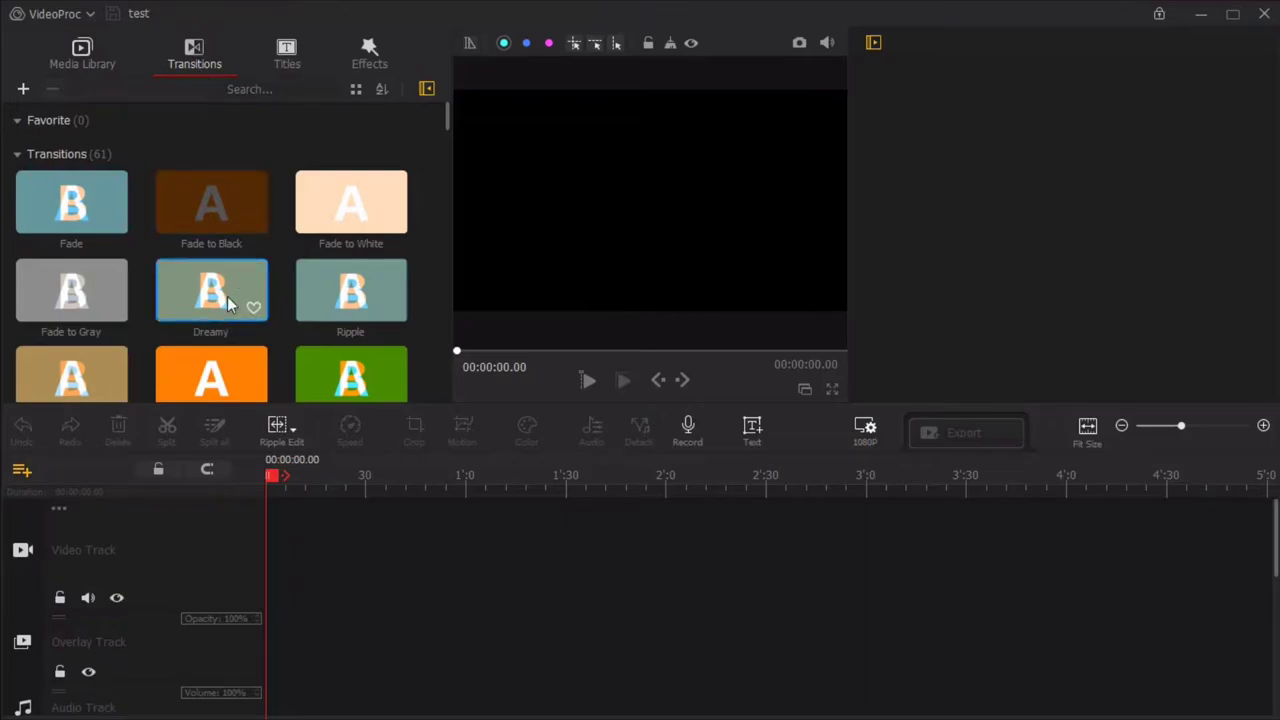
Scroll through the remaining transition presets and switch to the Titles library.
scroll("down", 3)
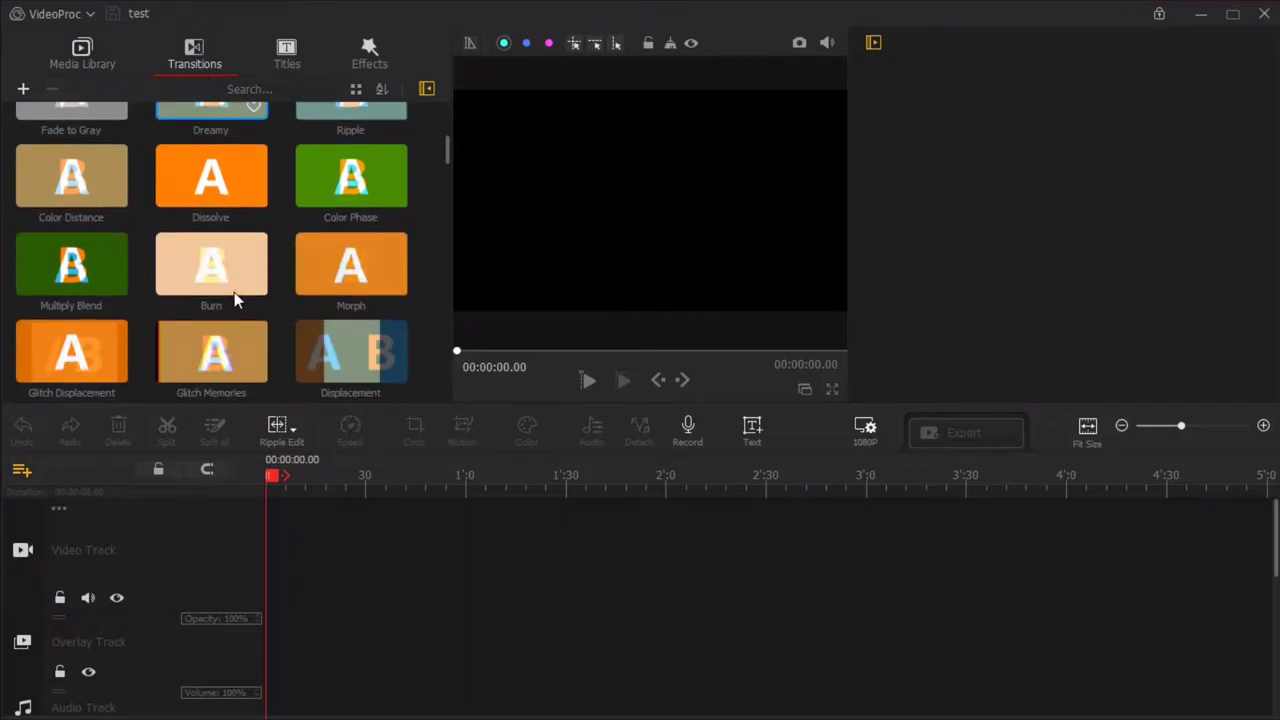
scroll("down", 3)
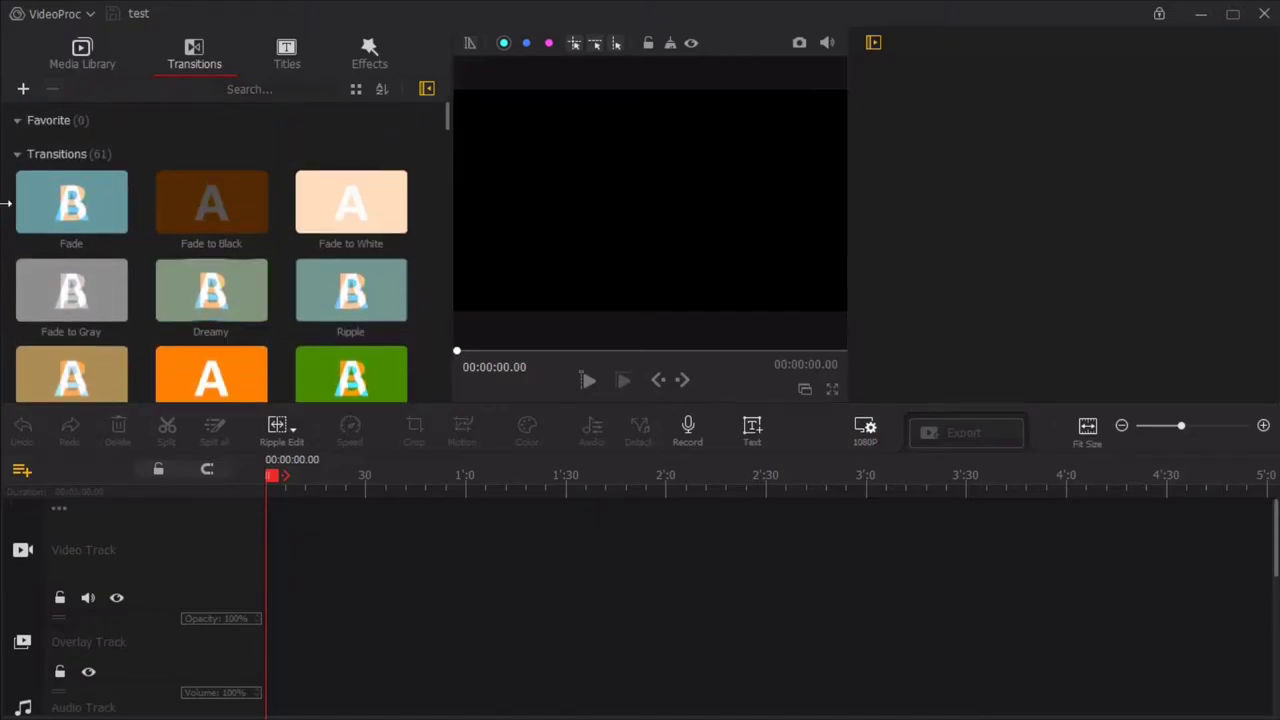
mouse_move(218, 155)
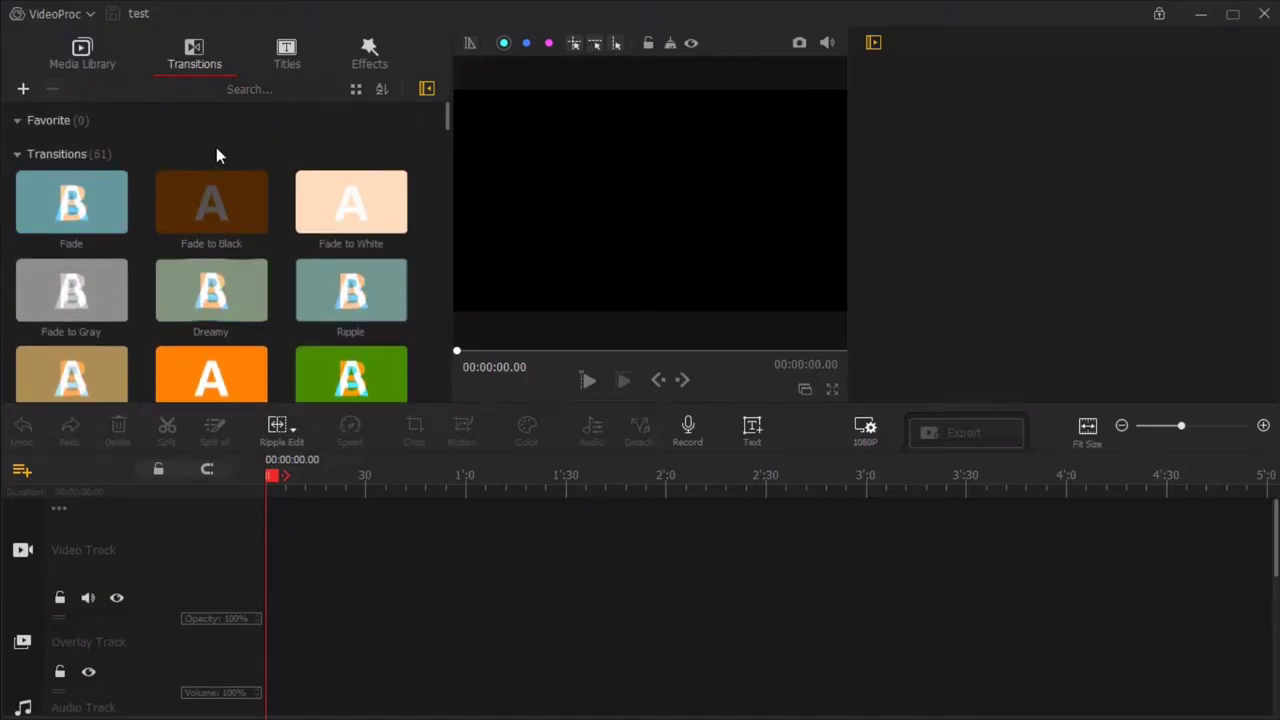
scroll("down", 3)
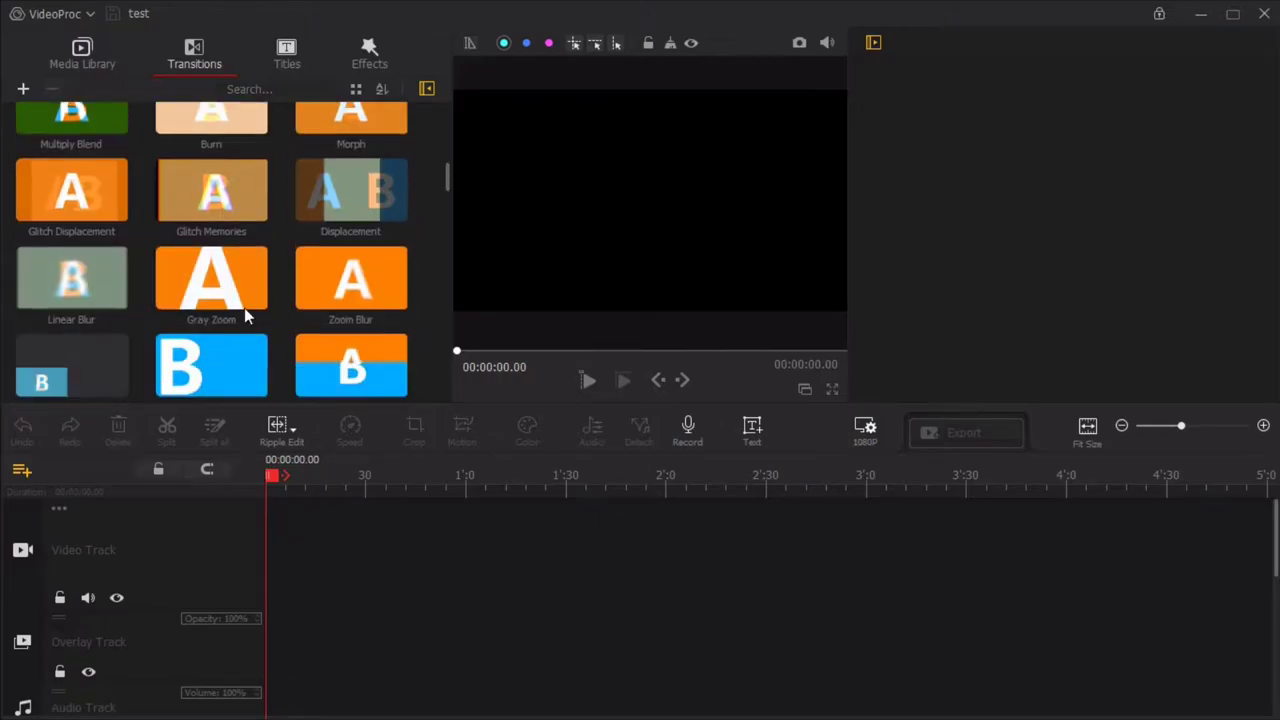
scroll("down", 3)
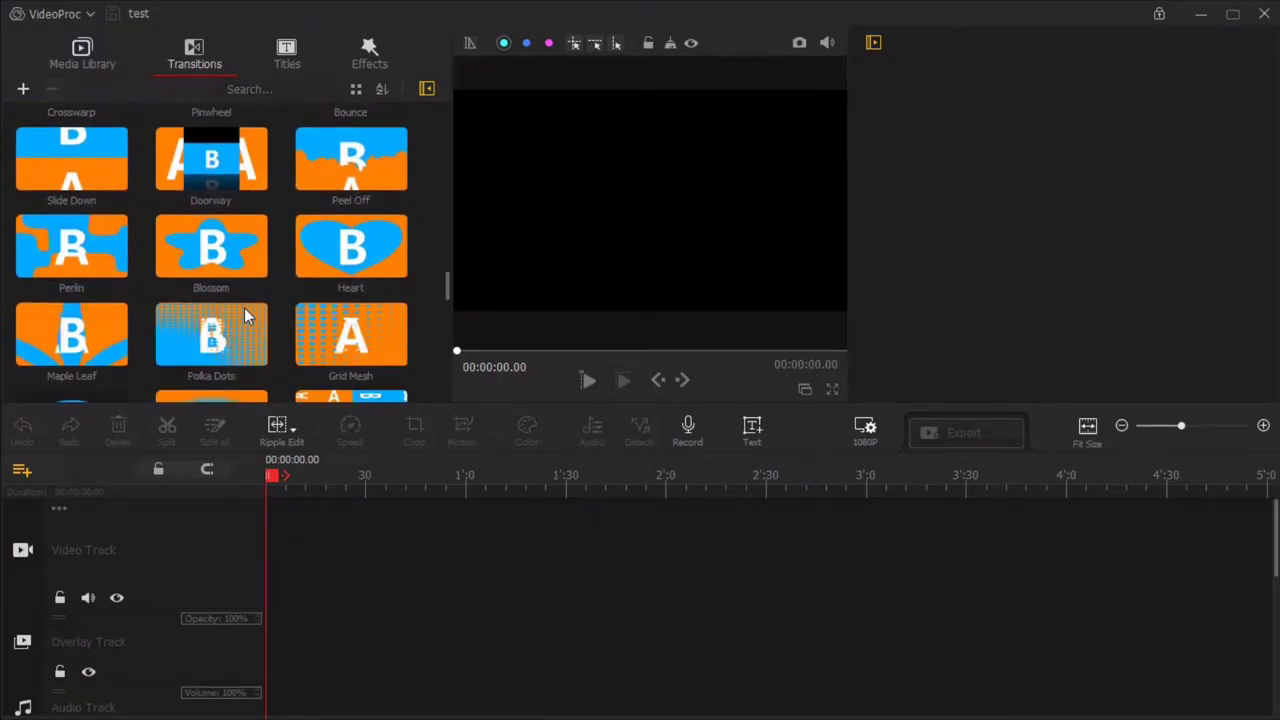
scroll("down", 3)
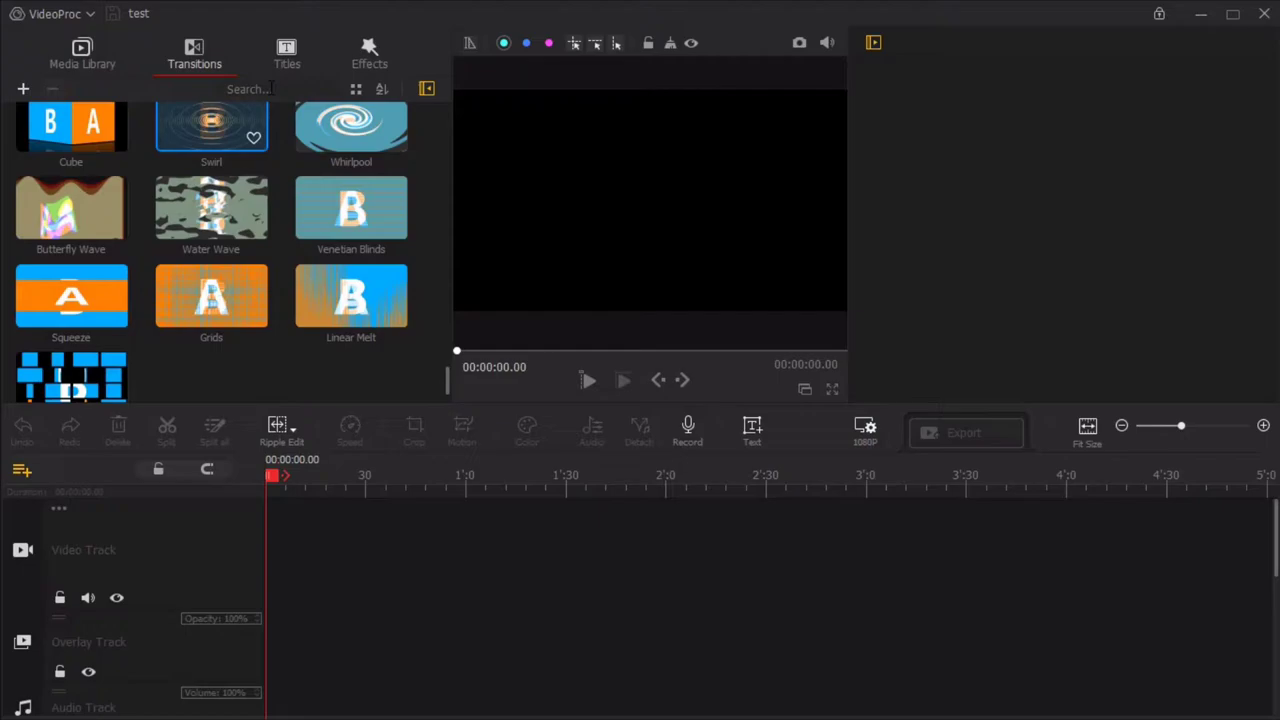
left_click(287, 55)
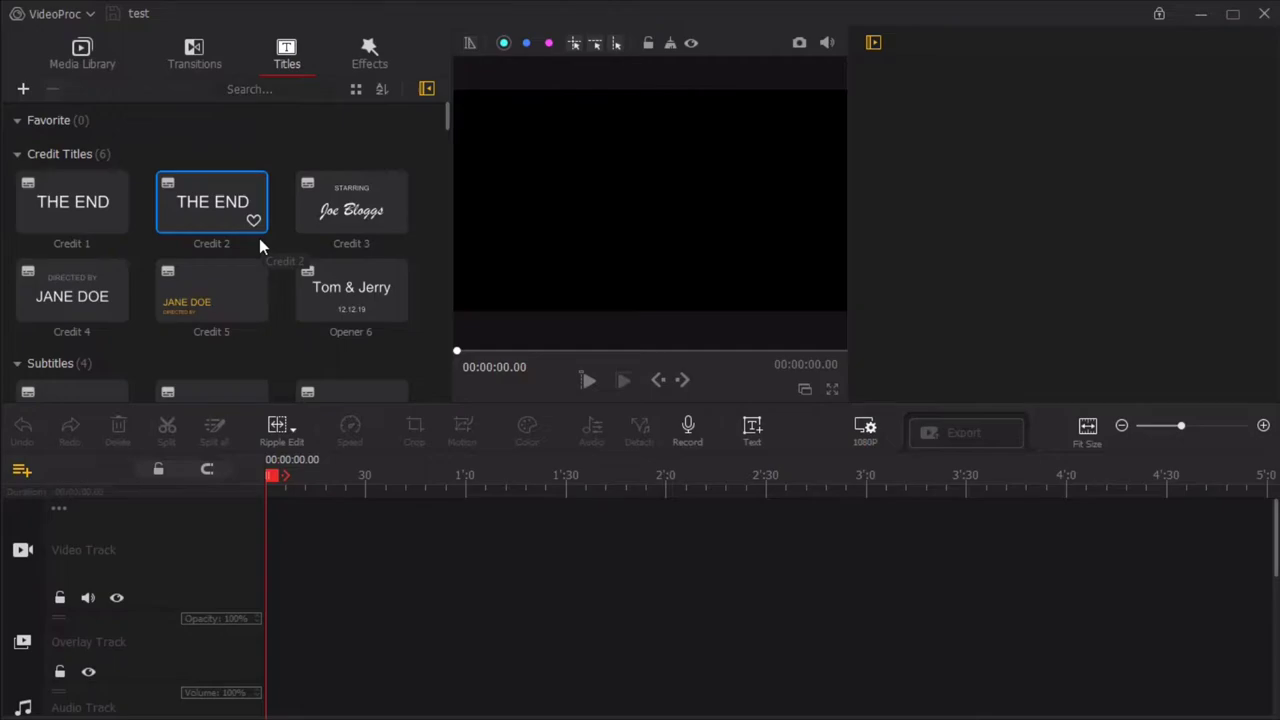
Pick a title preset, then scroll the Effects filter list down and back up.
left_click(351, 202)
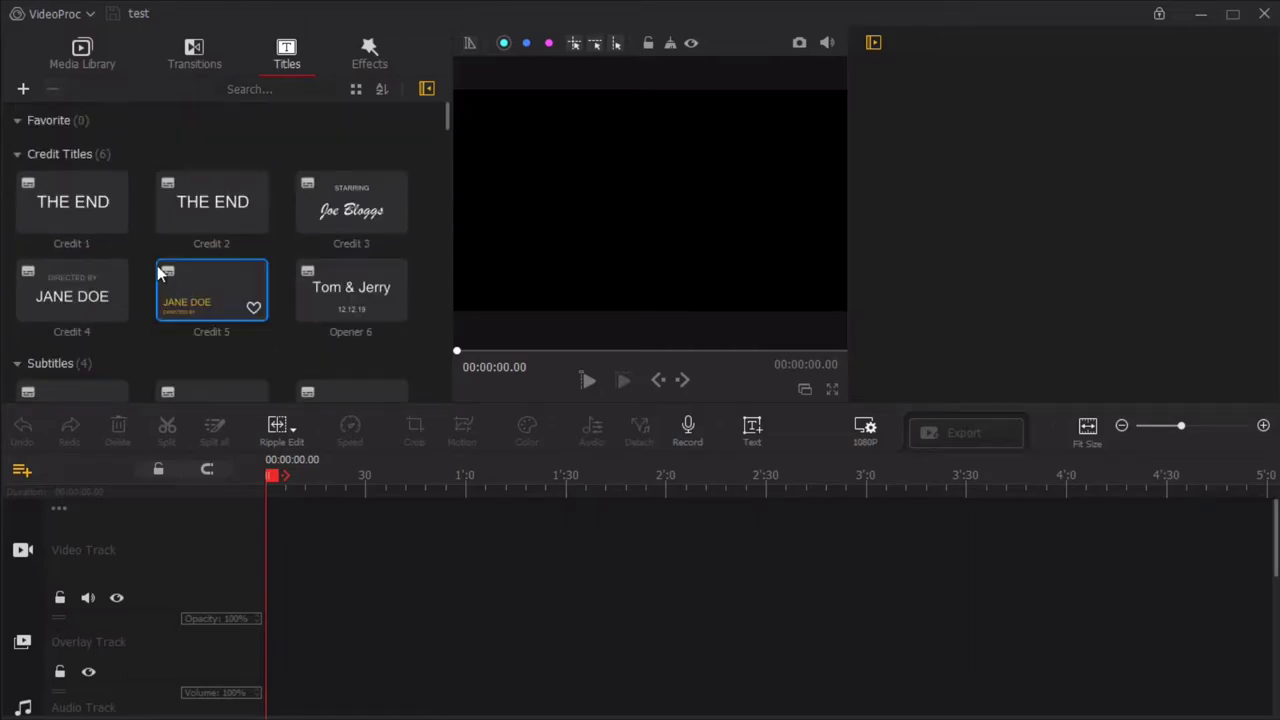
left_click(369, 53)
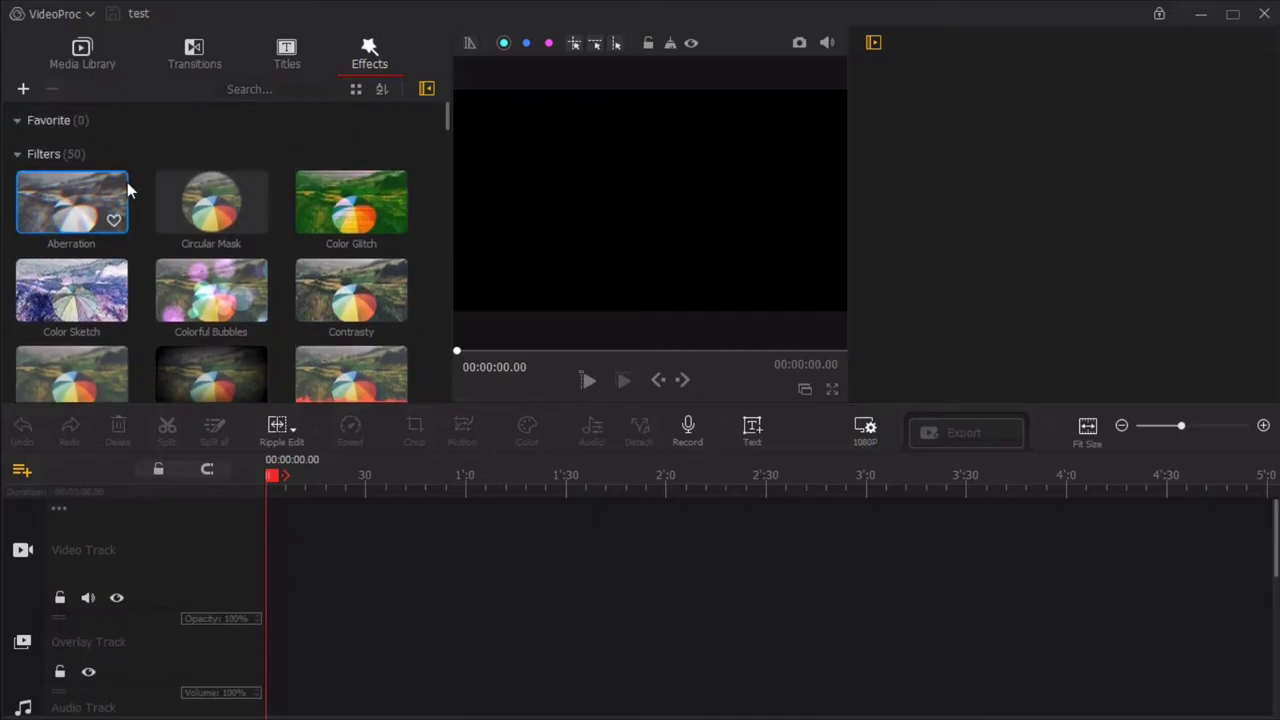
scroll("down", 3)
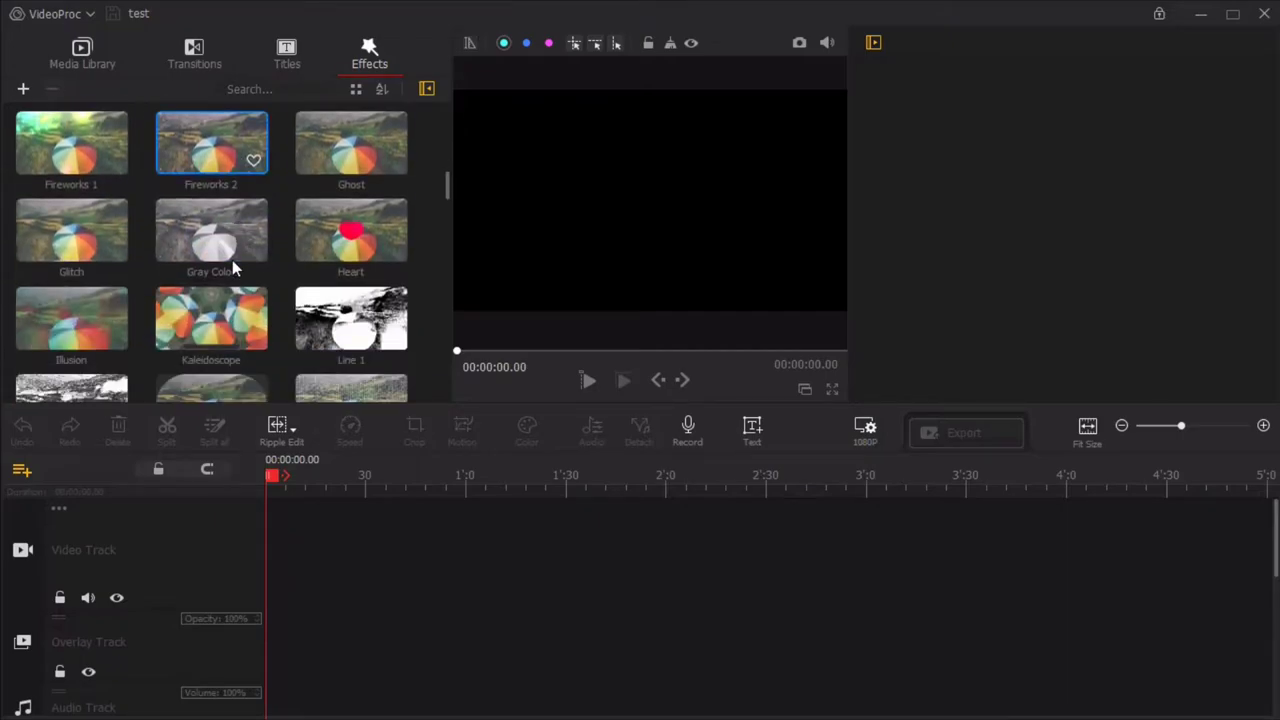
scroll("down", 3)
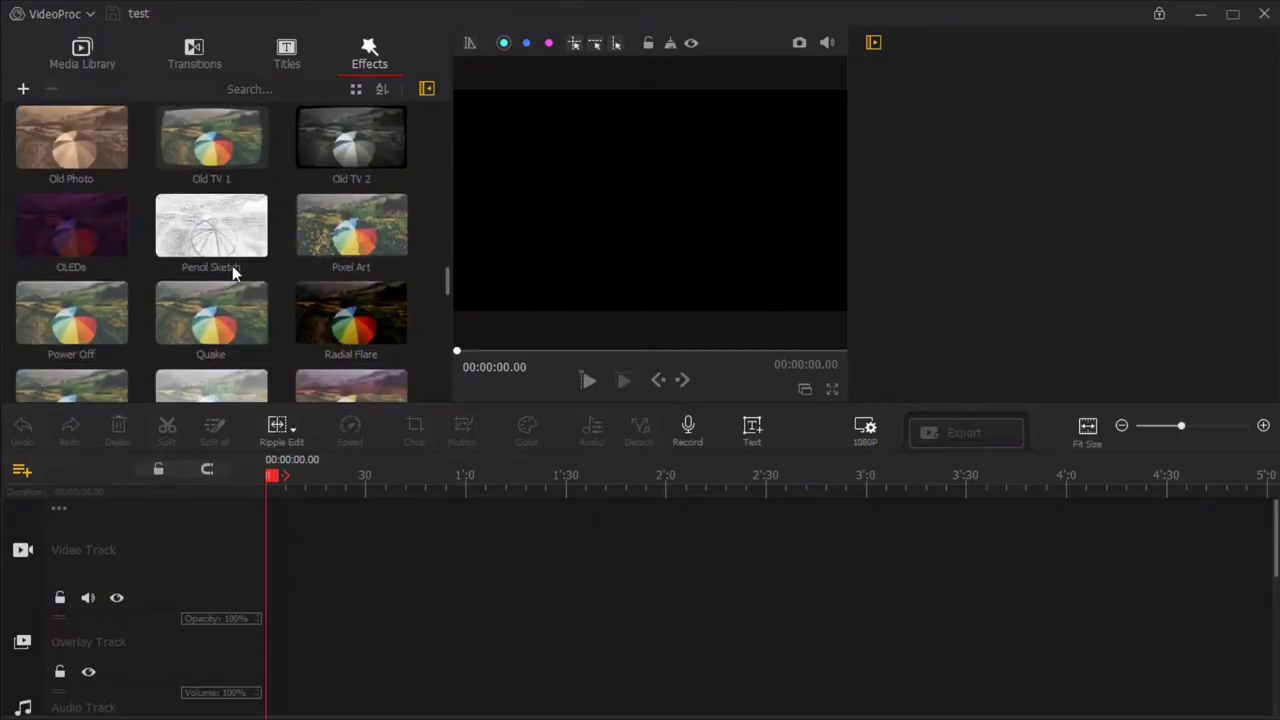
scroll("down", 3)
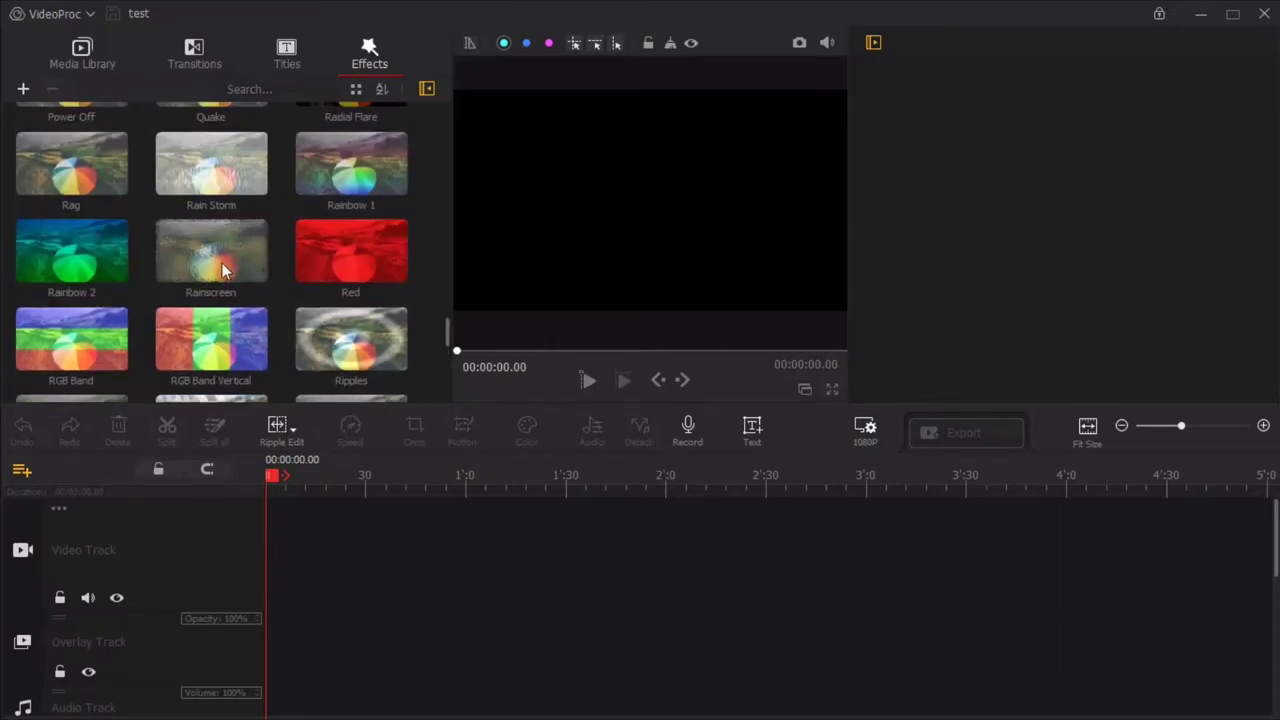
scroll("up", 3)
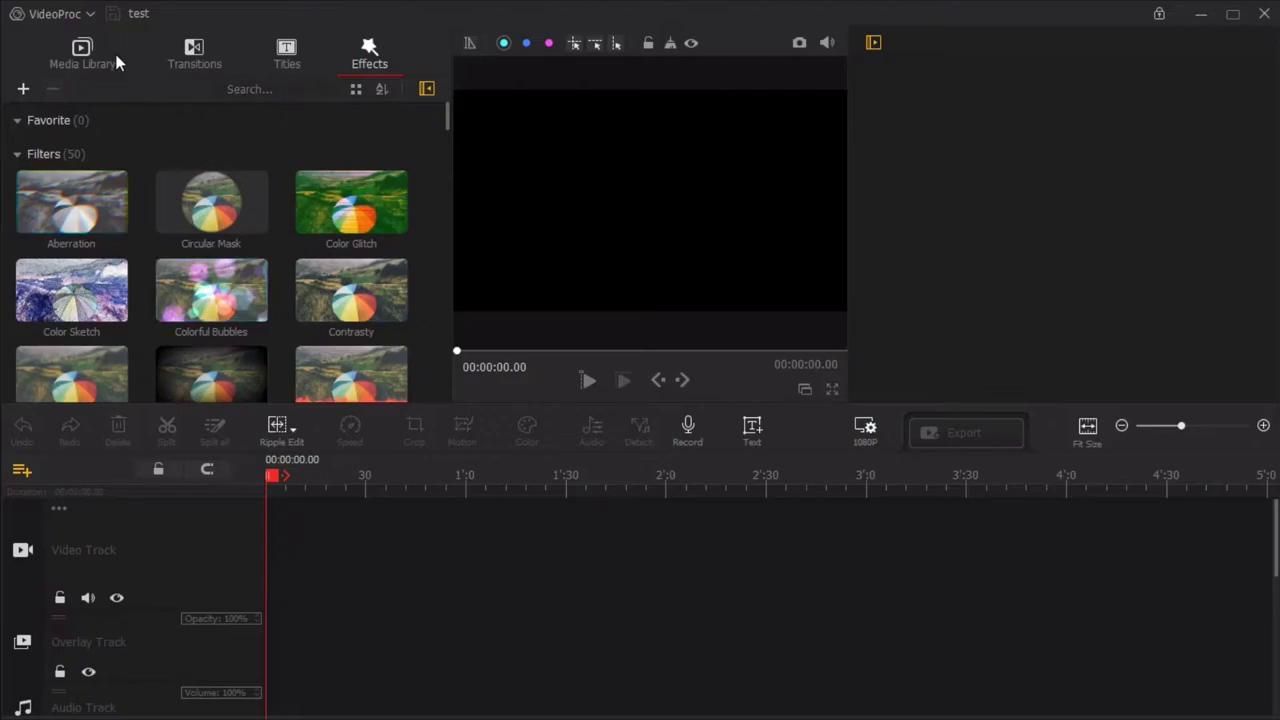
Return to the Media Library and drag the bees clip onto the video track.
left_click(82, 54)
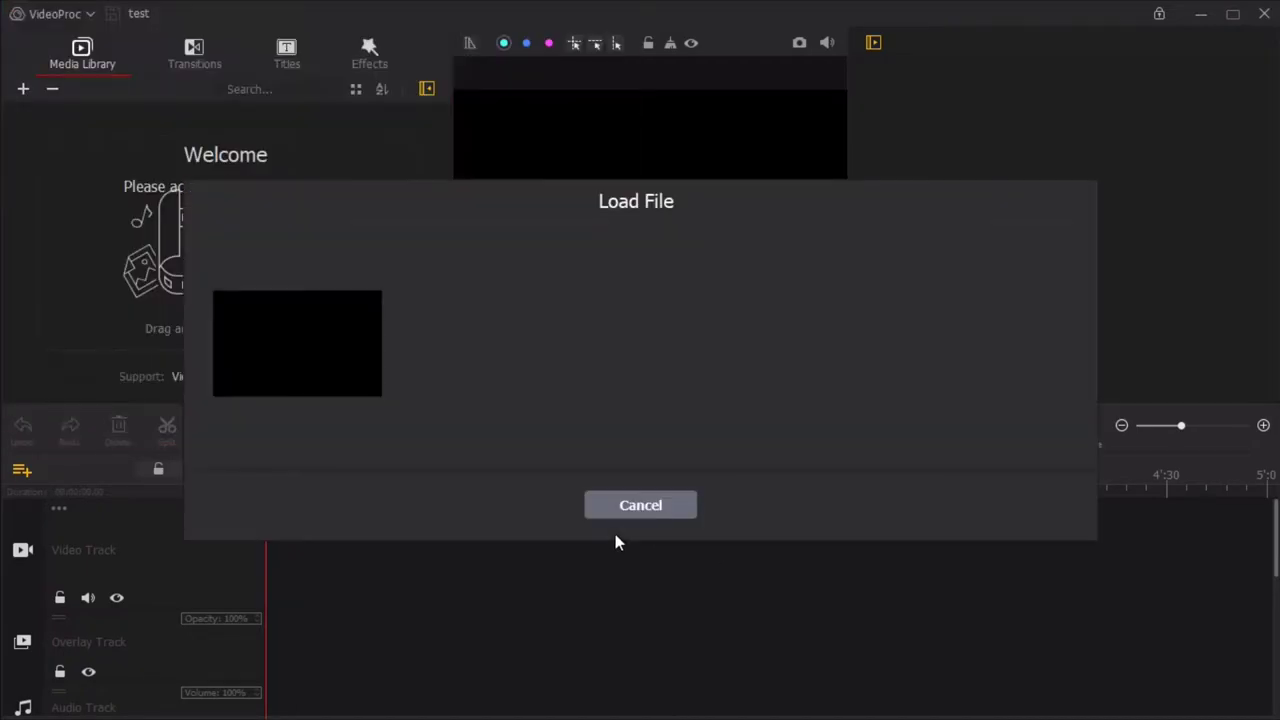
left_click(640, 505)
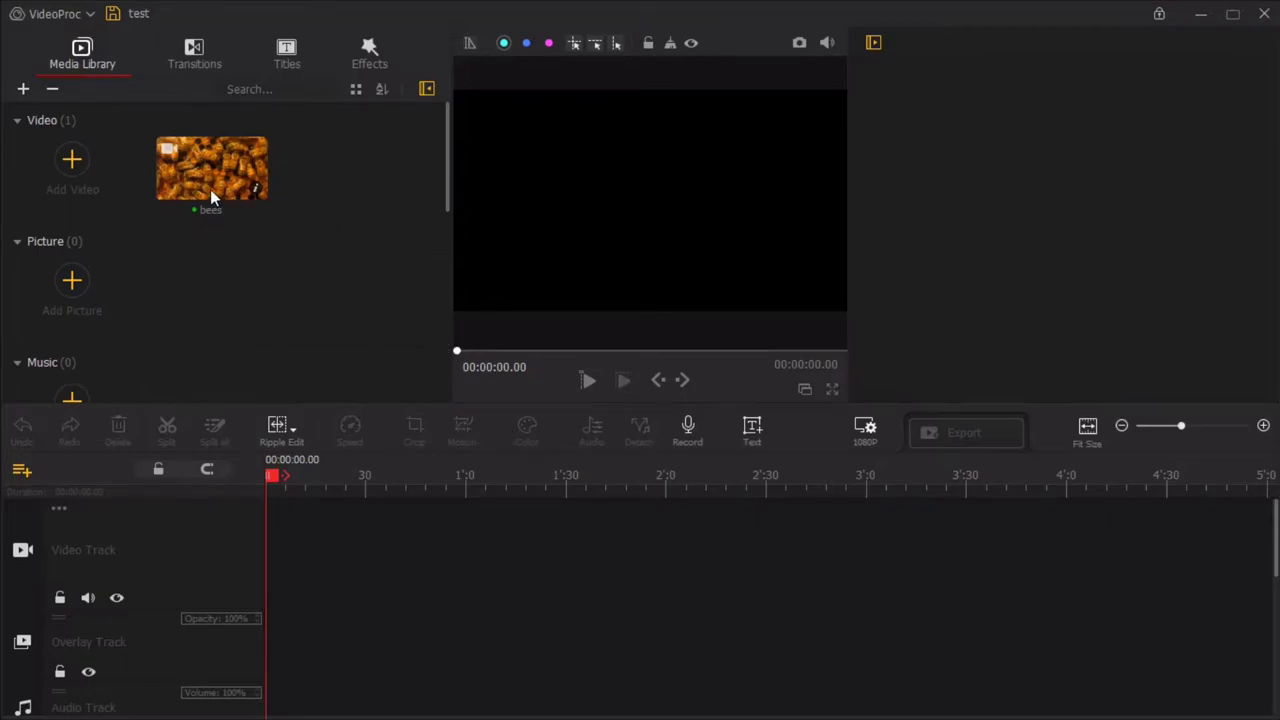
left_click_drag(211, 168, 350, 555)
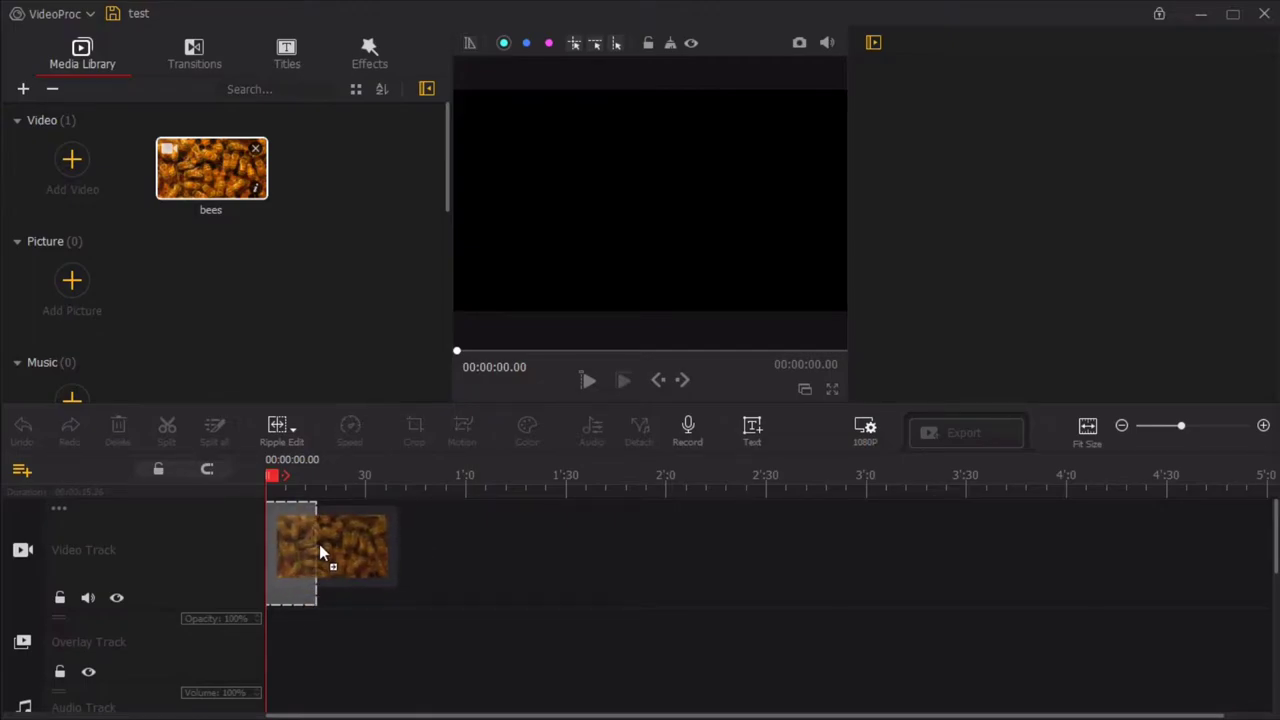
Select the bees clip on the timeline and view its 15-second Time & Duration details.
left_click(305, 550)
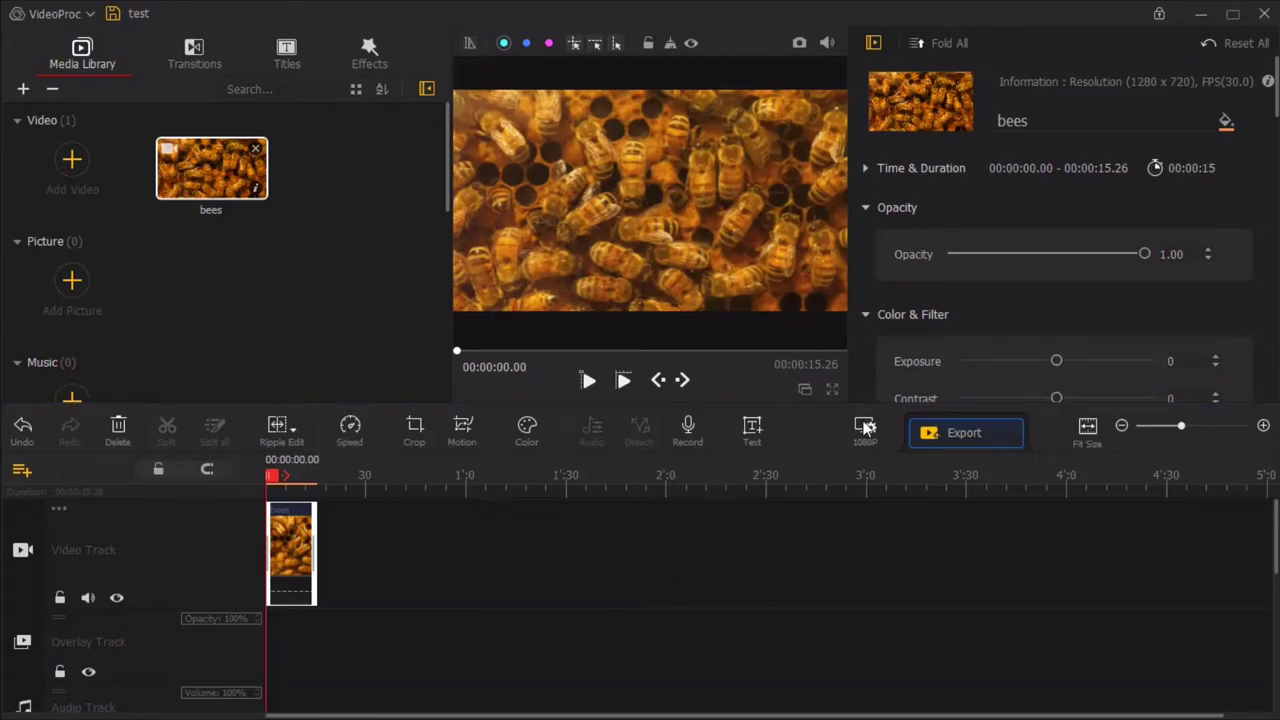
mouse_move(826, 488)
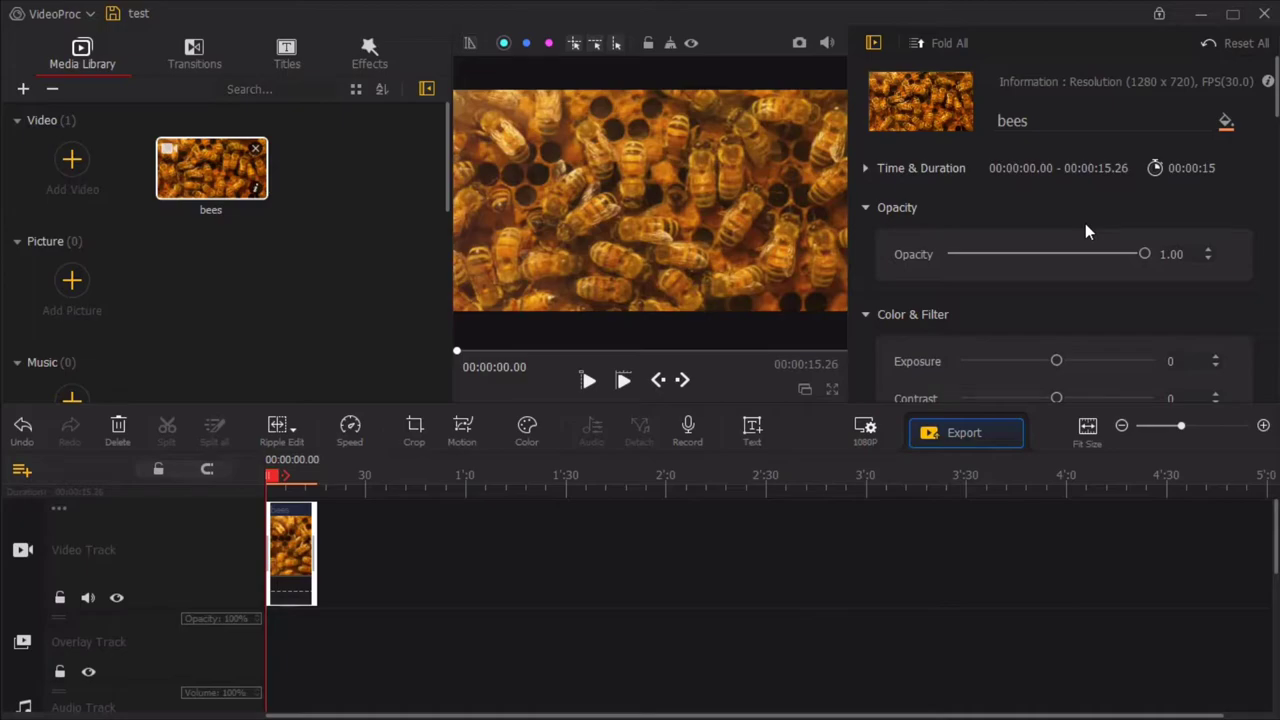
scroll("down", 3)
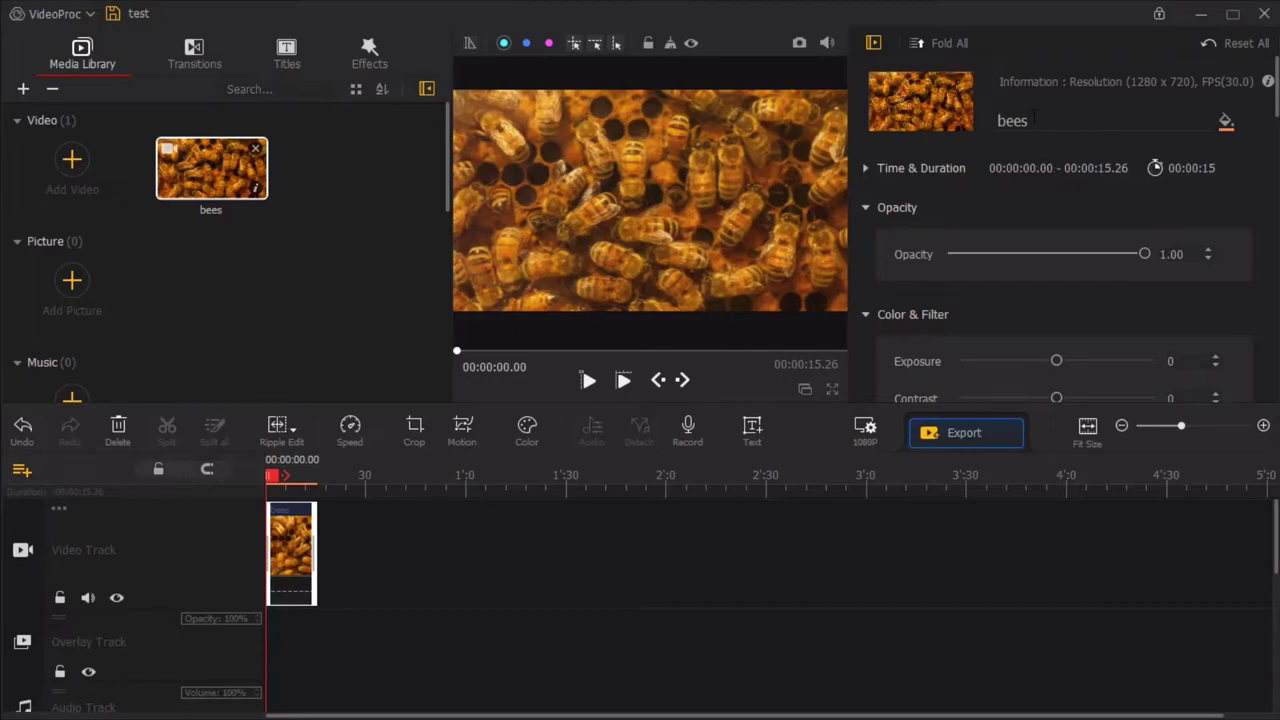
mouse_move(924, 205)
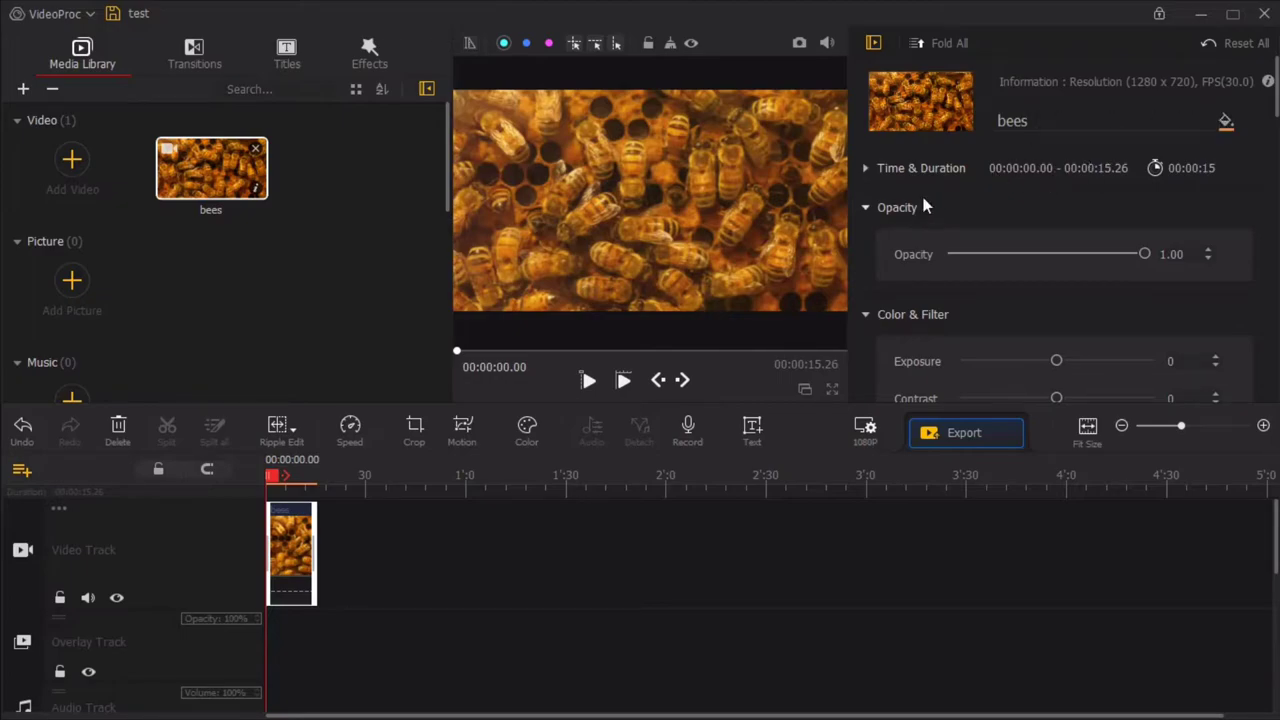
mouse_move(1100, 220)
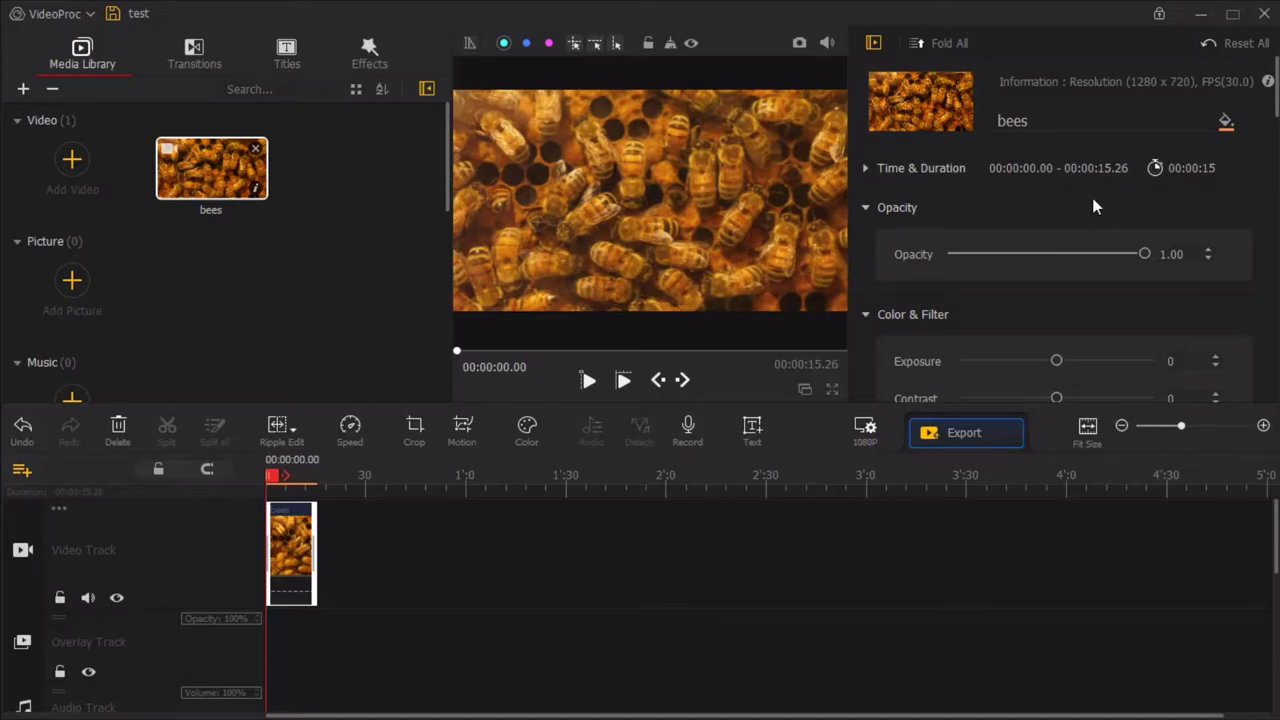
mouse_move(763, 315)
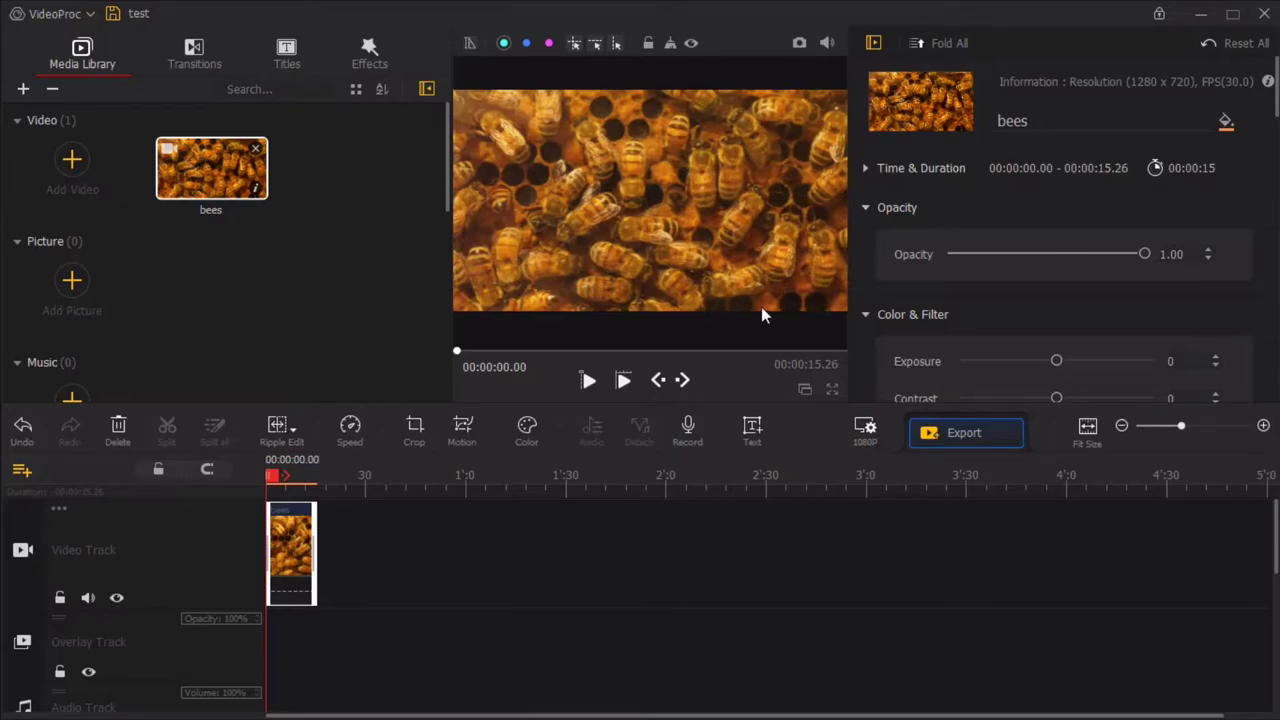
mouse_move(623, 379)
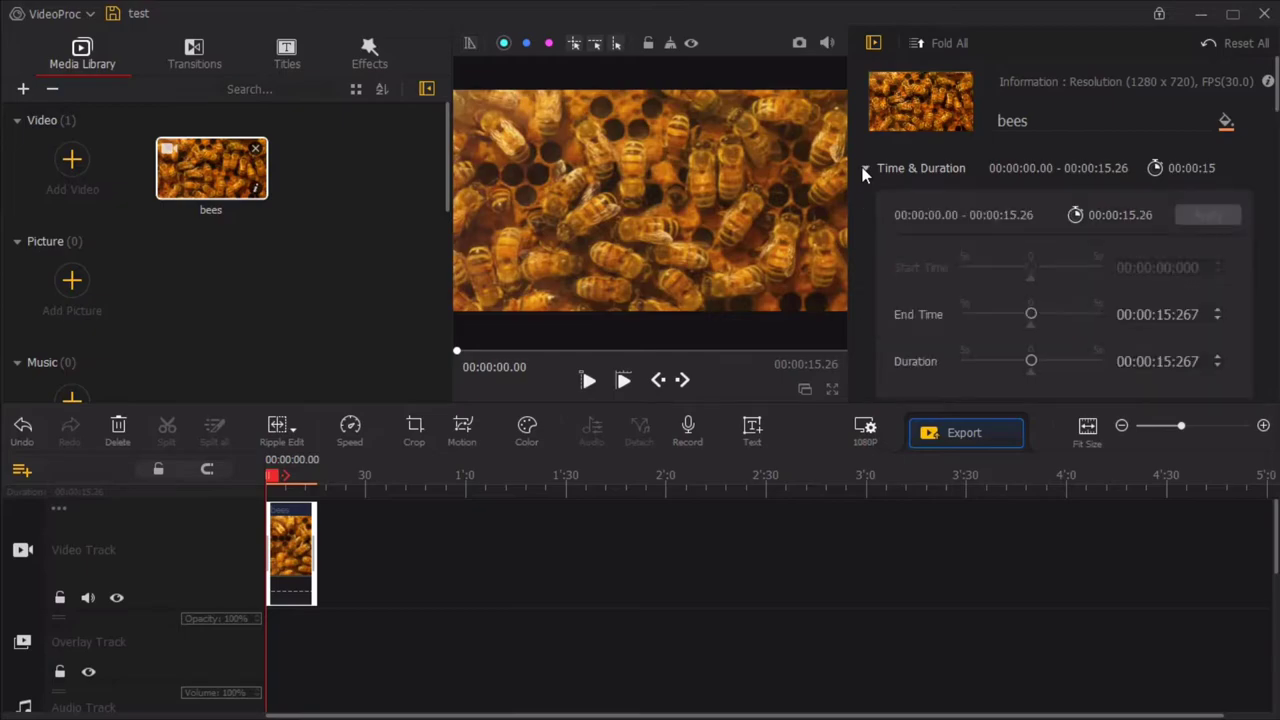
Test a lower opacity, then set exposure 4, contrast 14 and saturation 11.
left_click(865, 168)
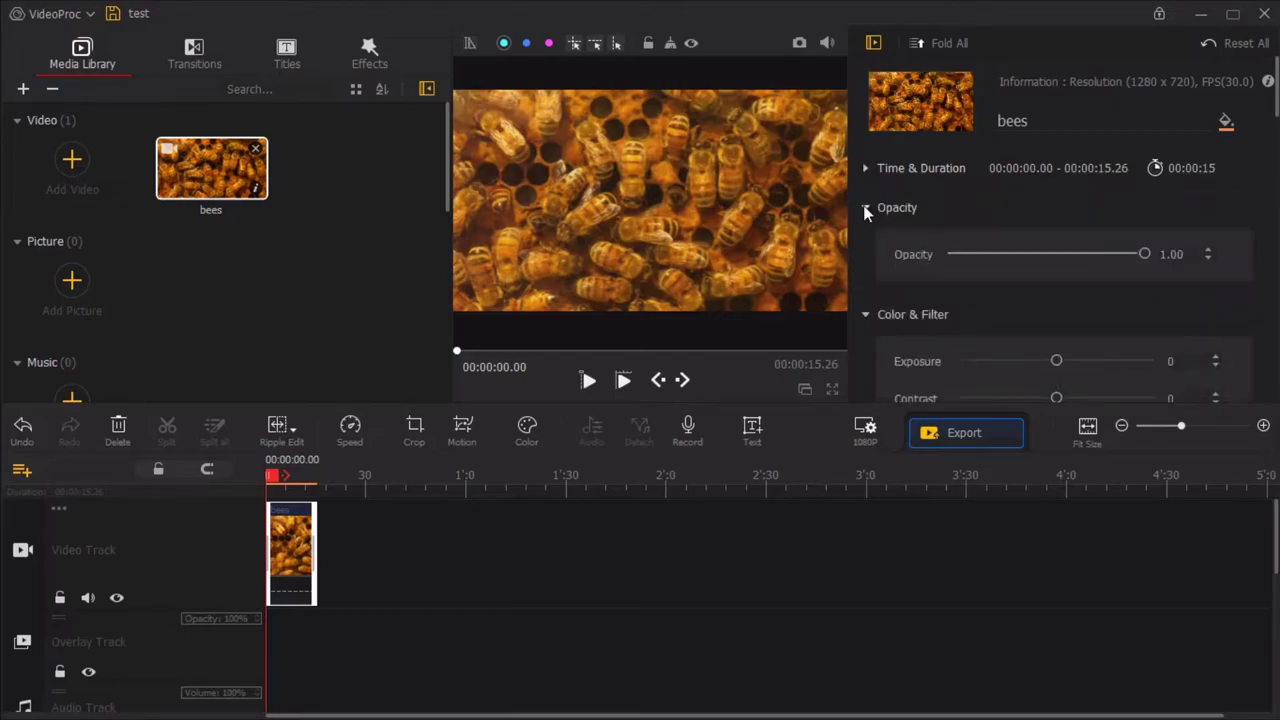
left_click_drag(1145, 253, 1044, 253)
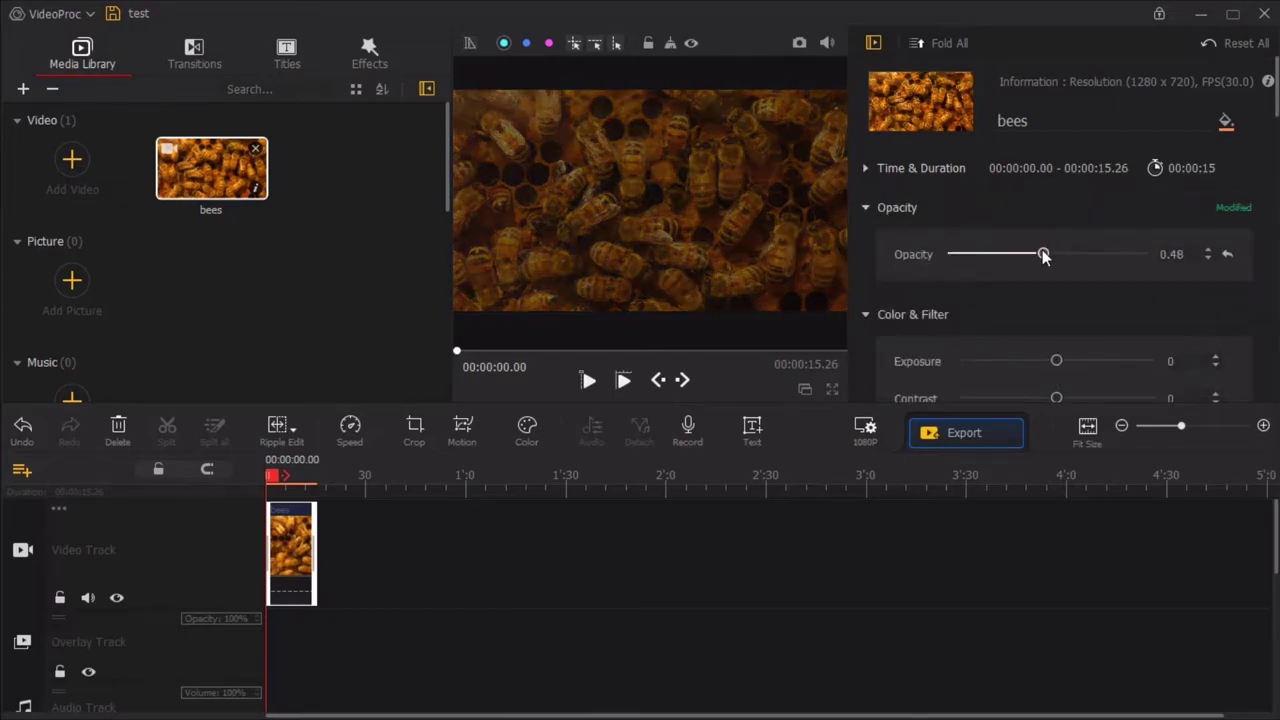
left_click(865, 207)
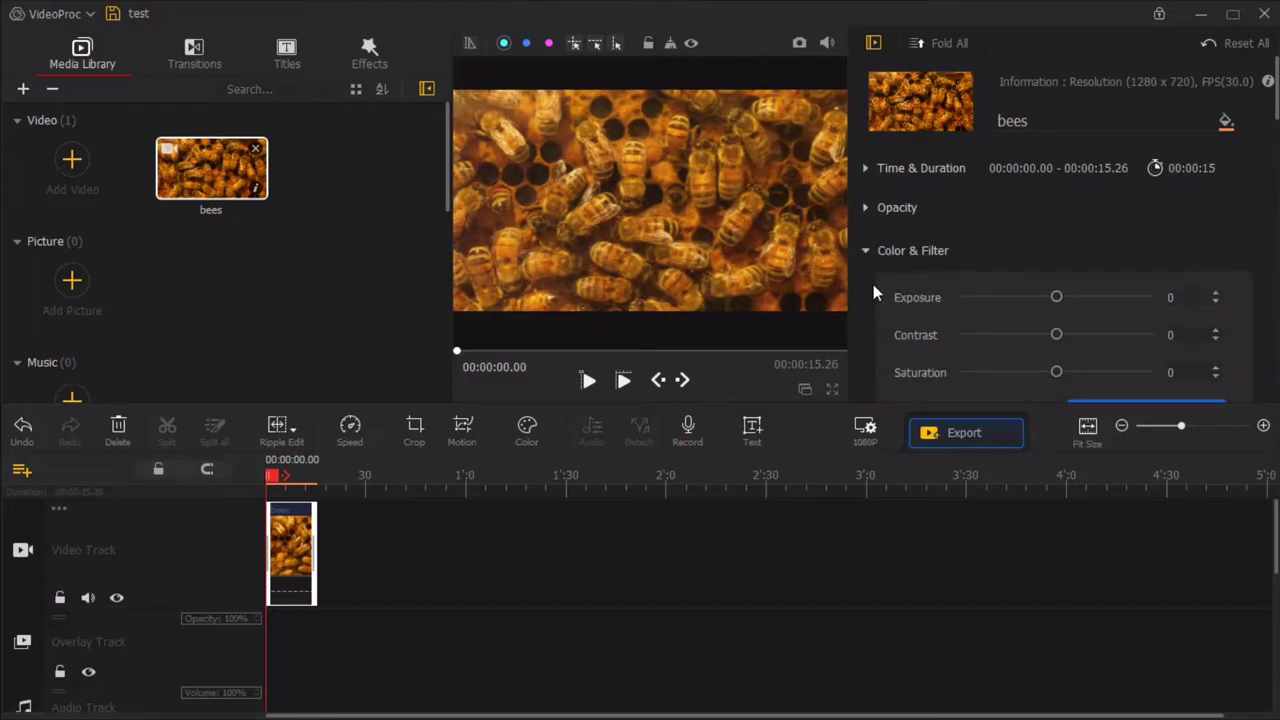
scroll("down", 3)
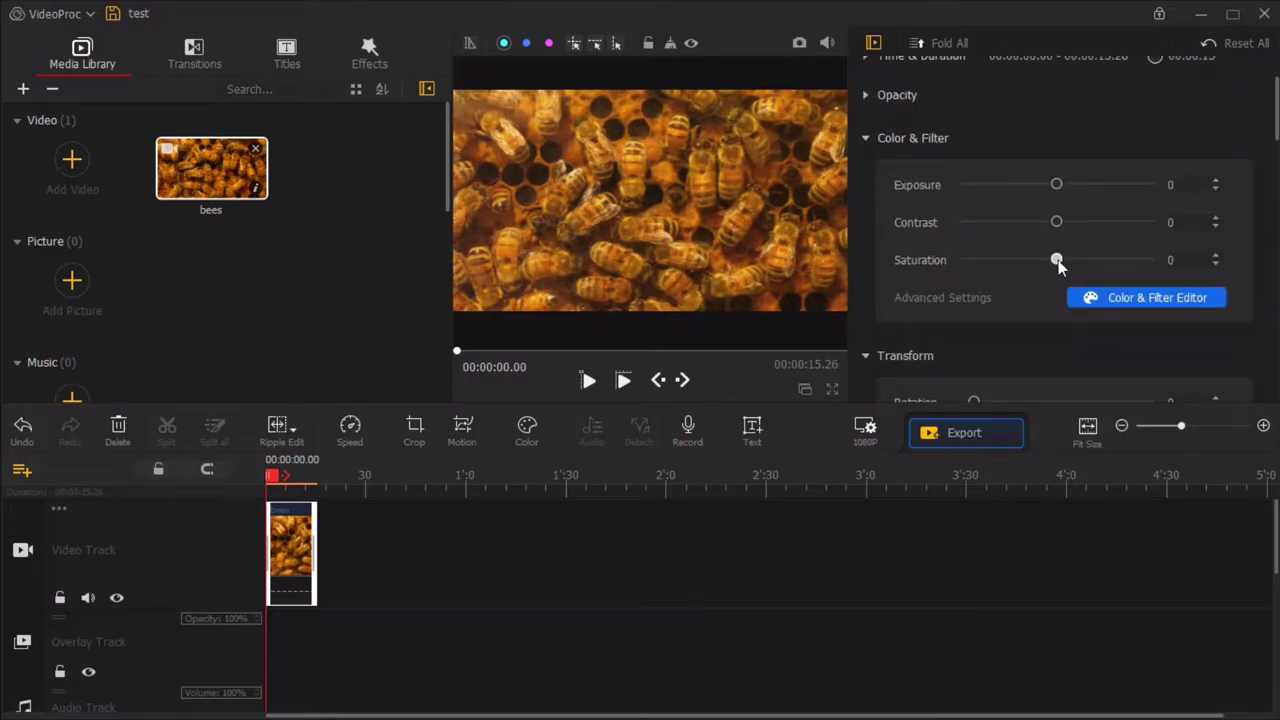
left_click_drag(1056, 259, 1061, 259)
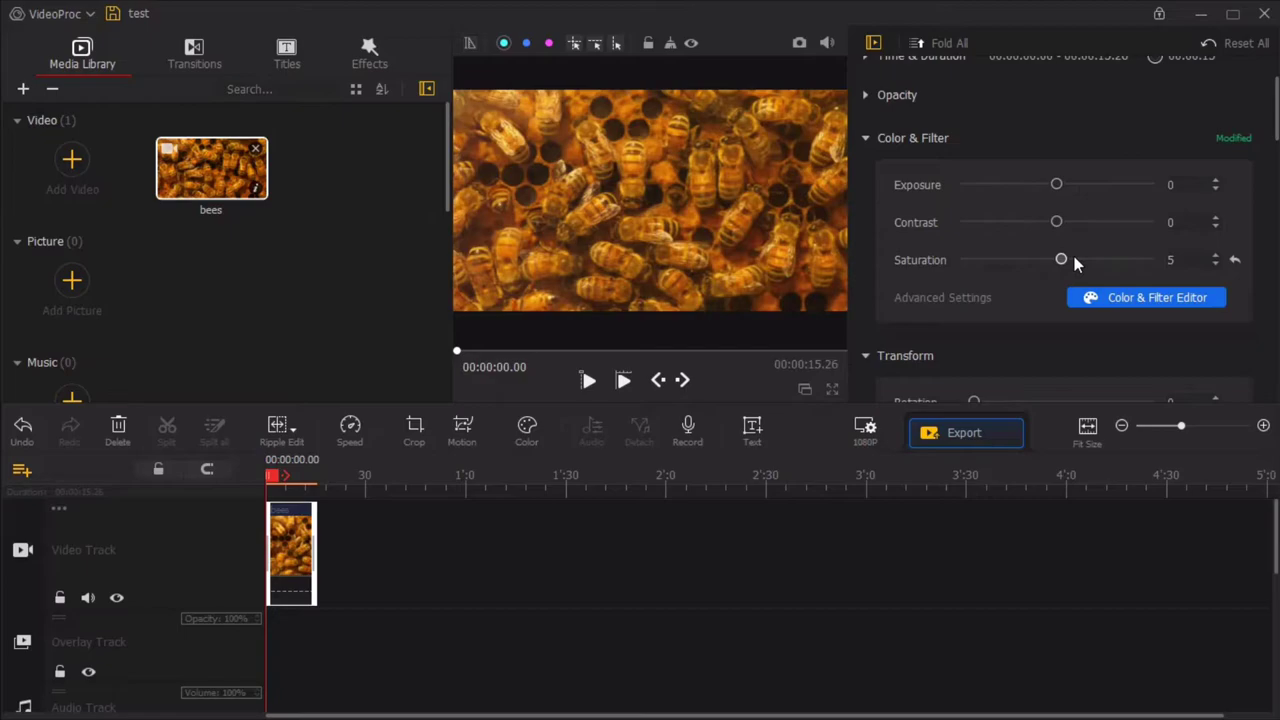
left_click_drag(1061, 259, 1065, 259)
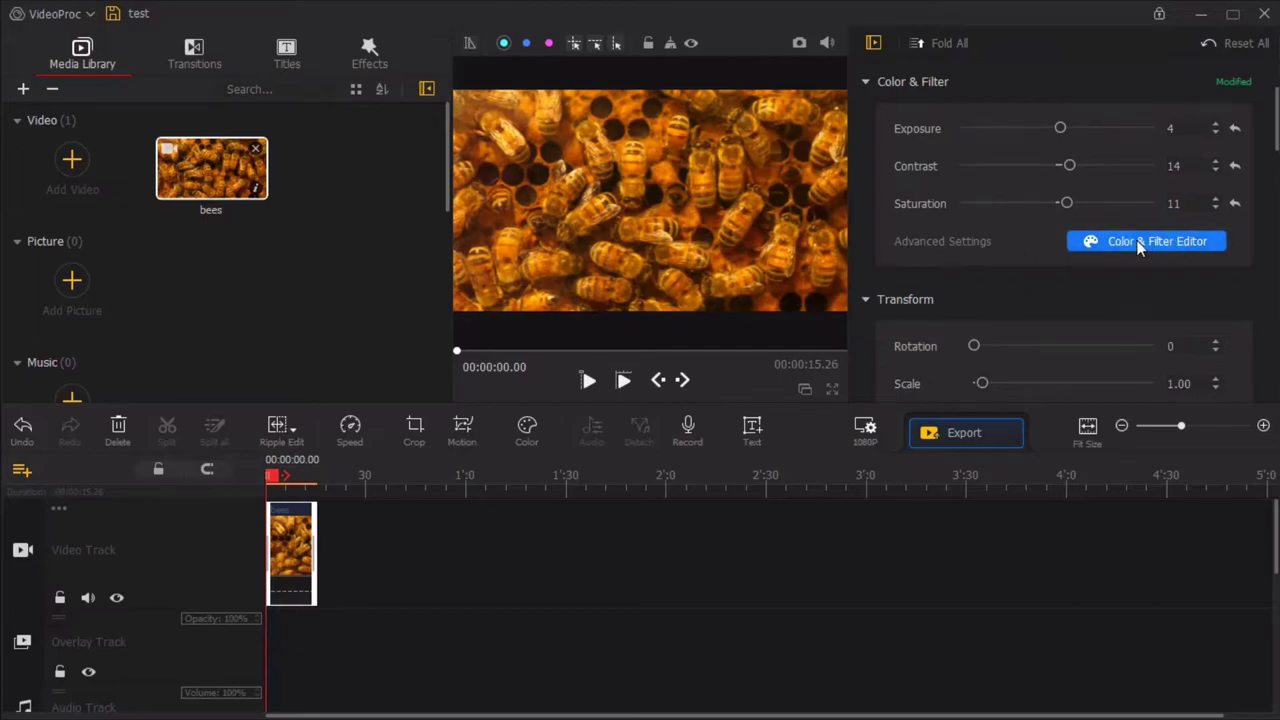
mouse_move(1160, 247)
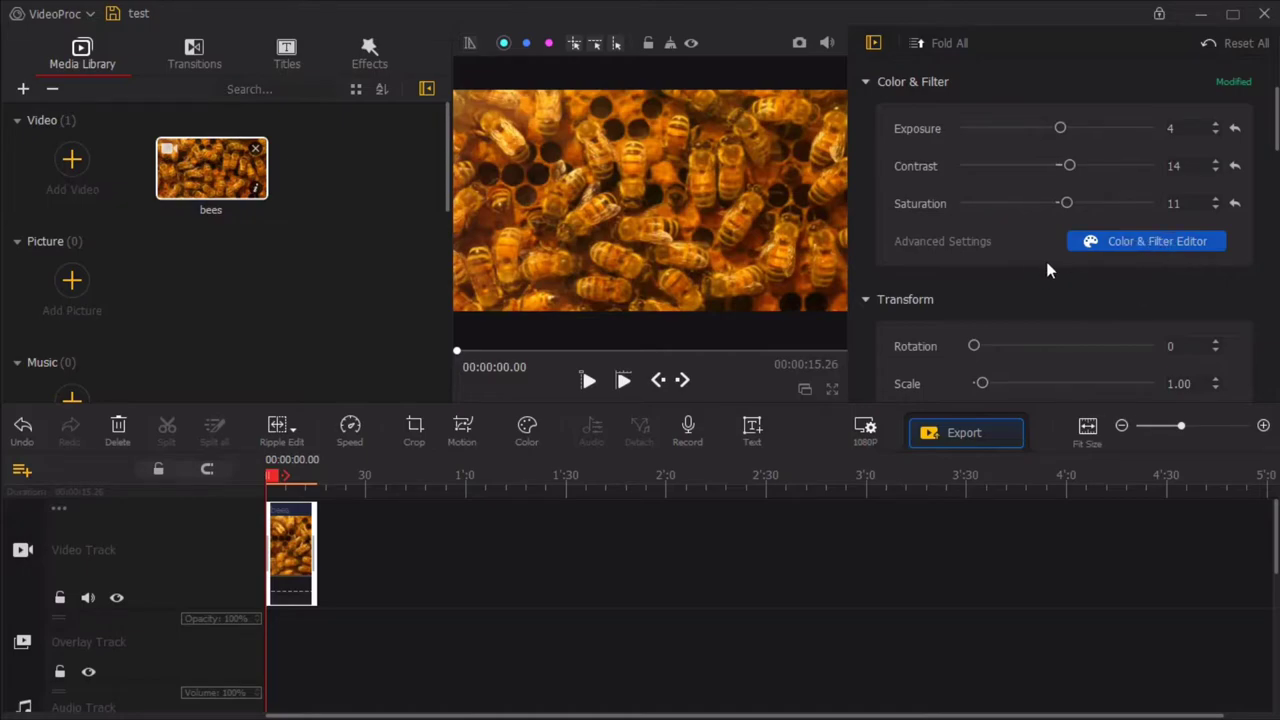
mouse_move(735, 247)
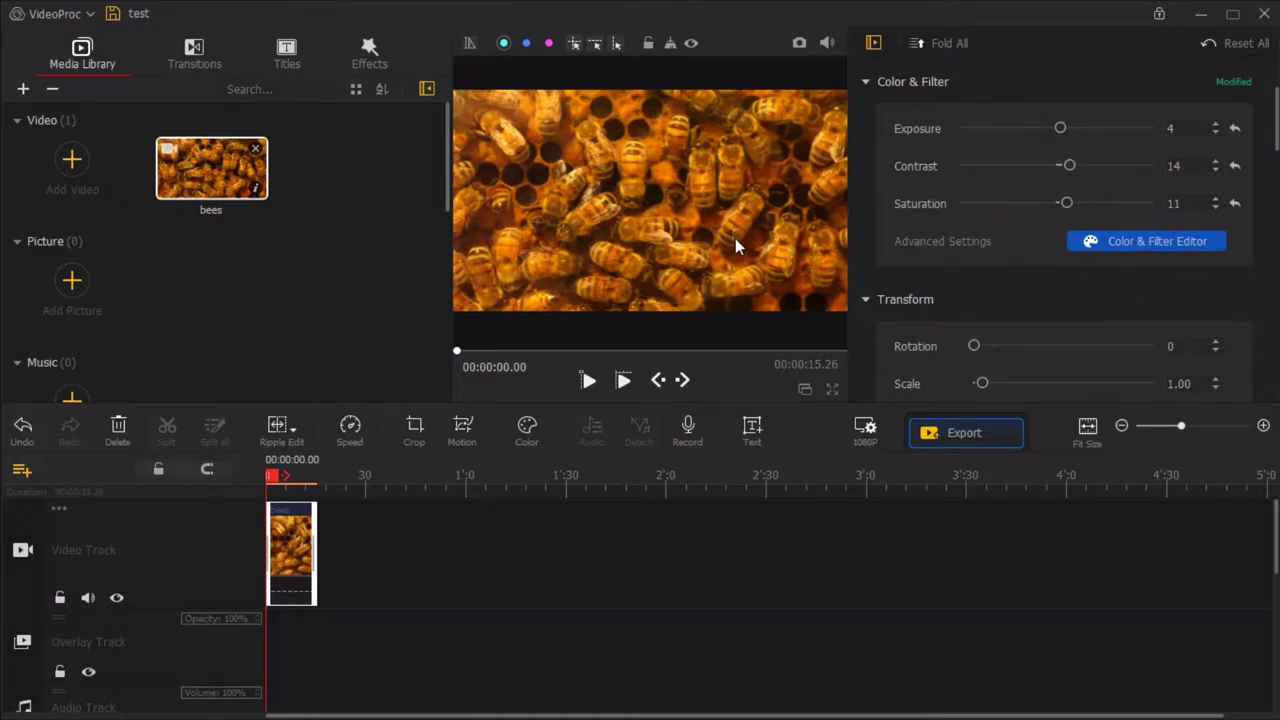
In the Color & Filter Editor, browse the filter categories and apply Sea3.
left_click(1146, 241)
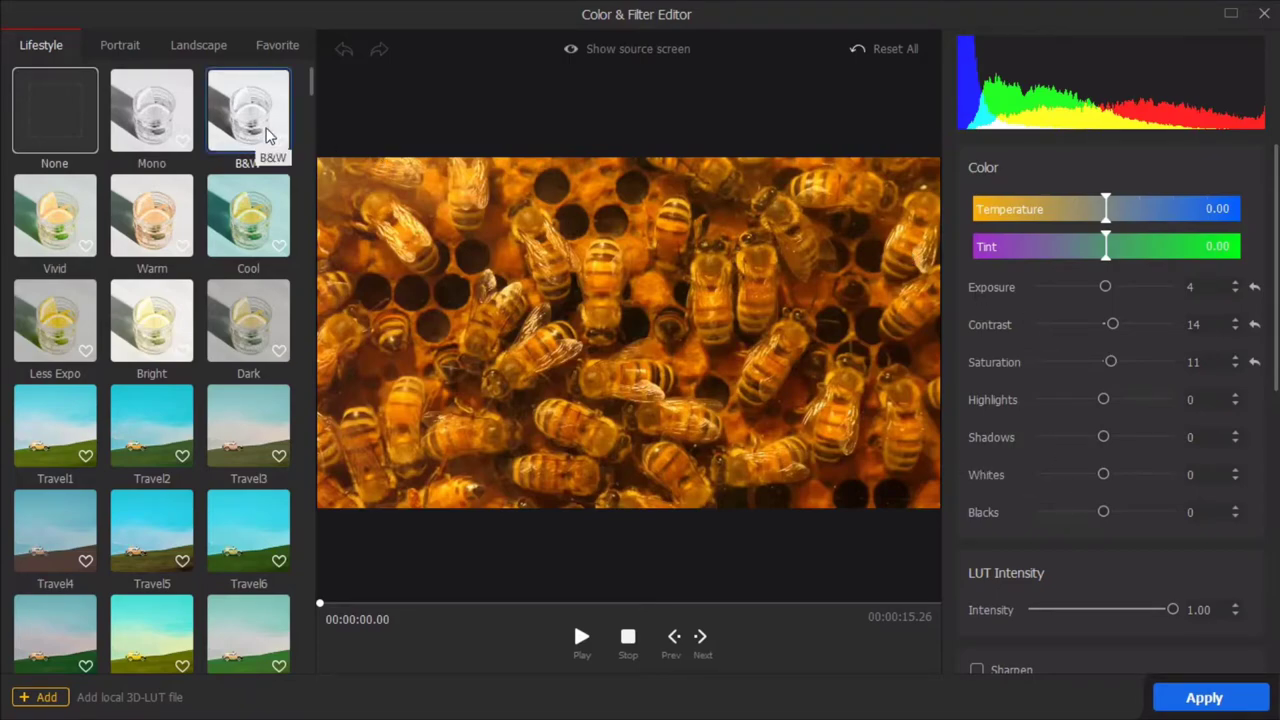
scroll("down", 3)
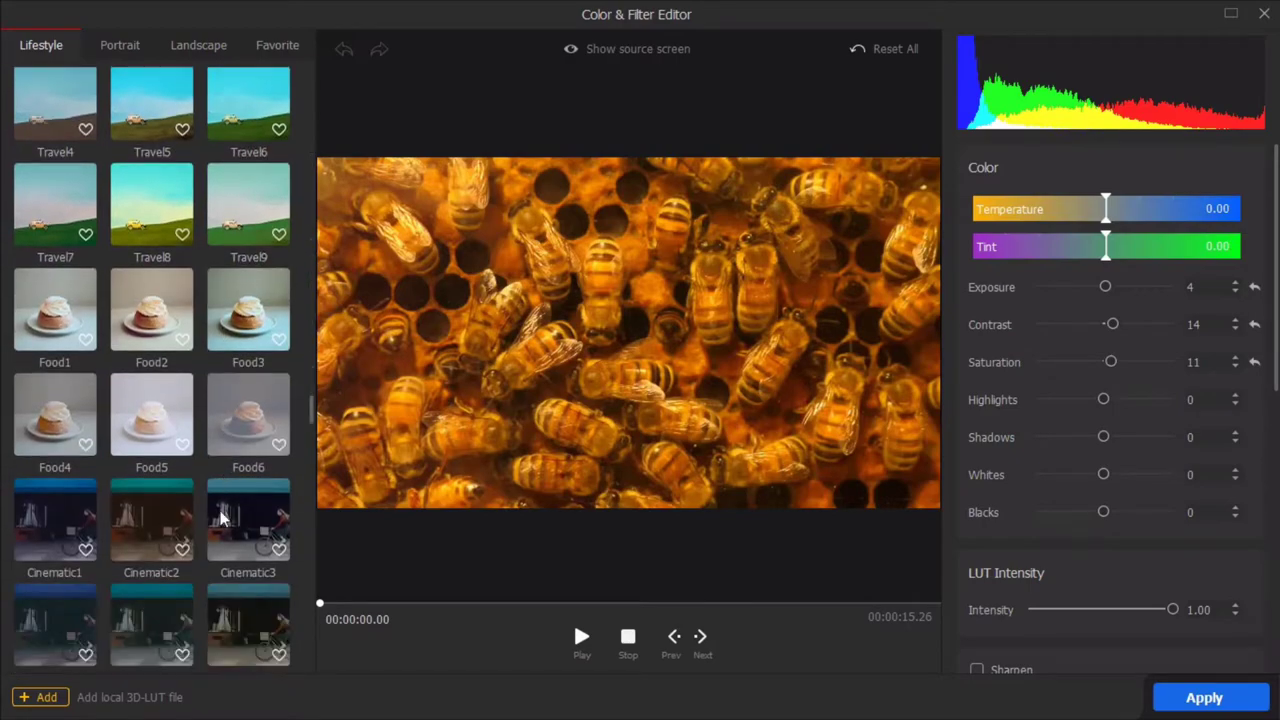
left_click(119, 45)
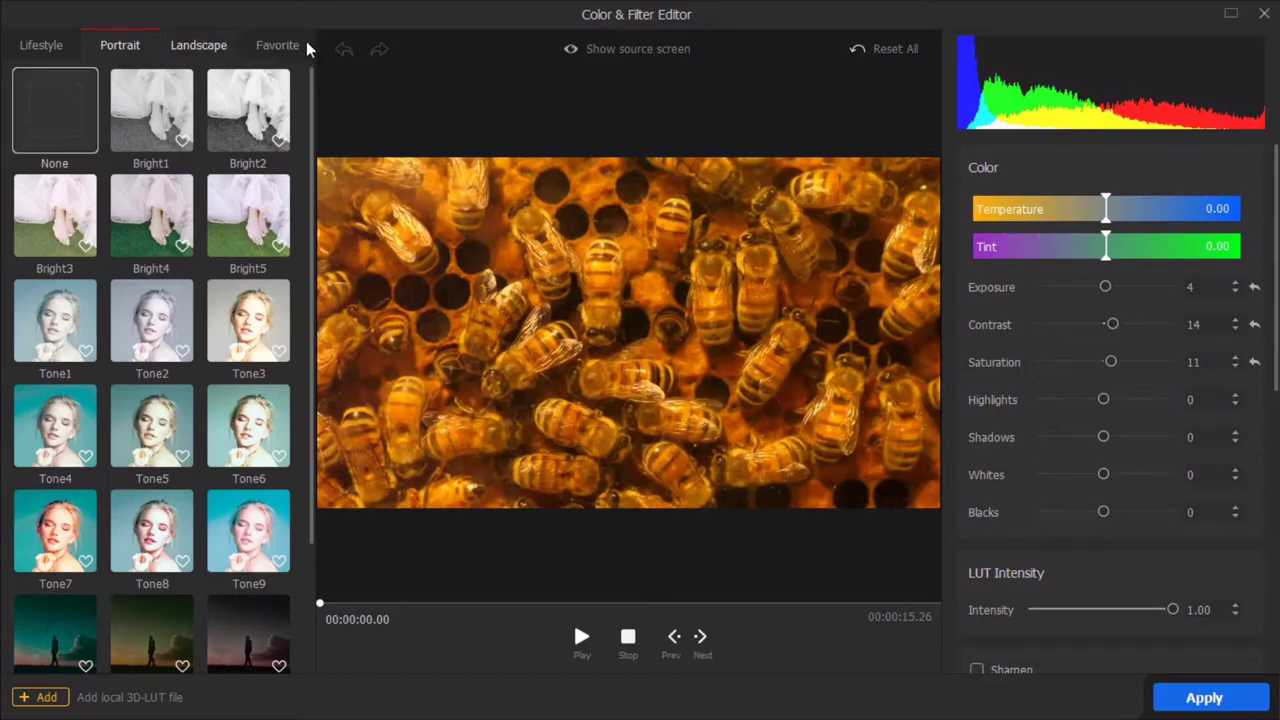
left_click(277, 45)
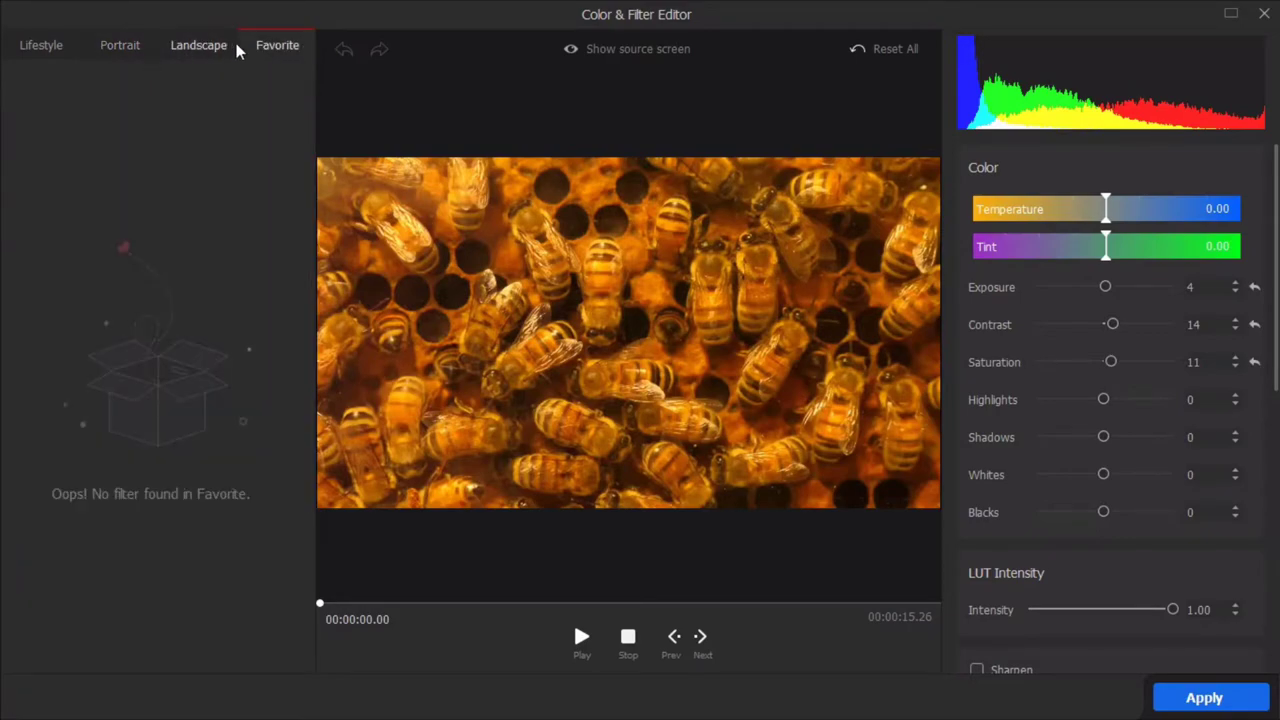
left_click(198, 45)
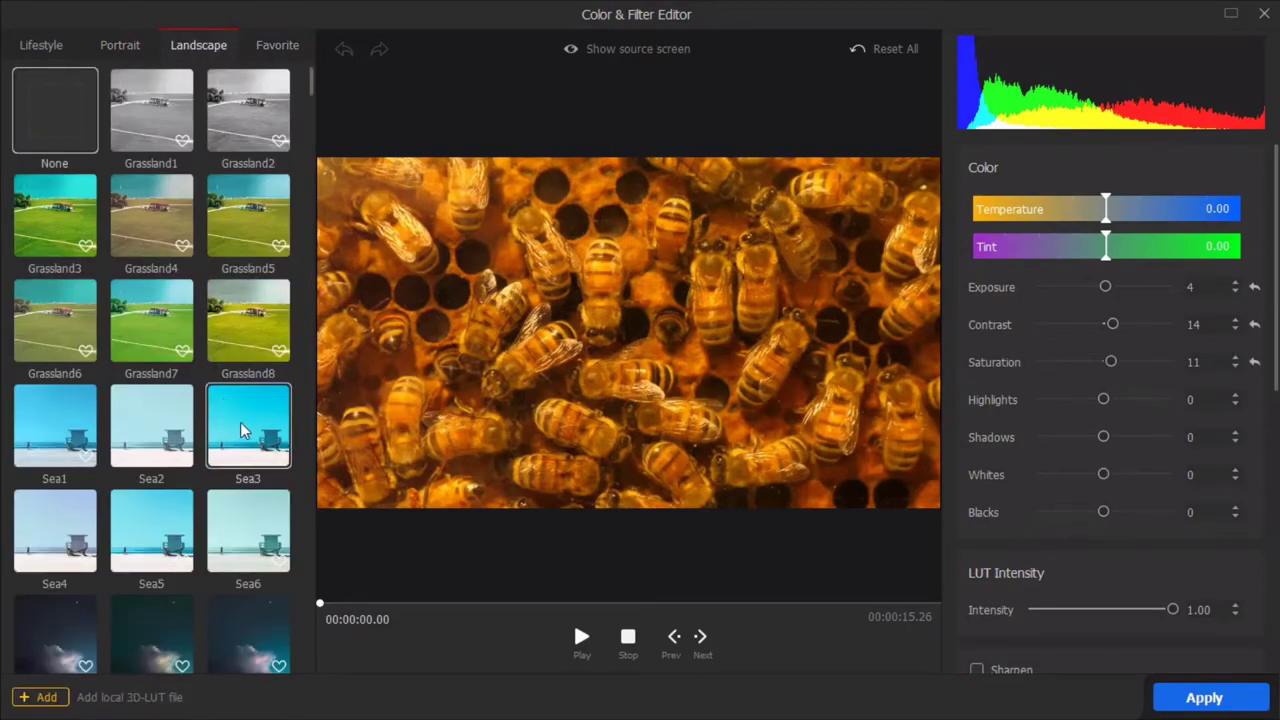
left_click(247, 425)
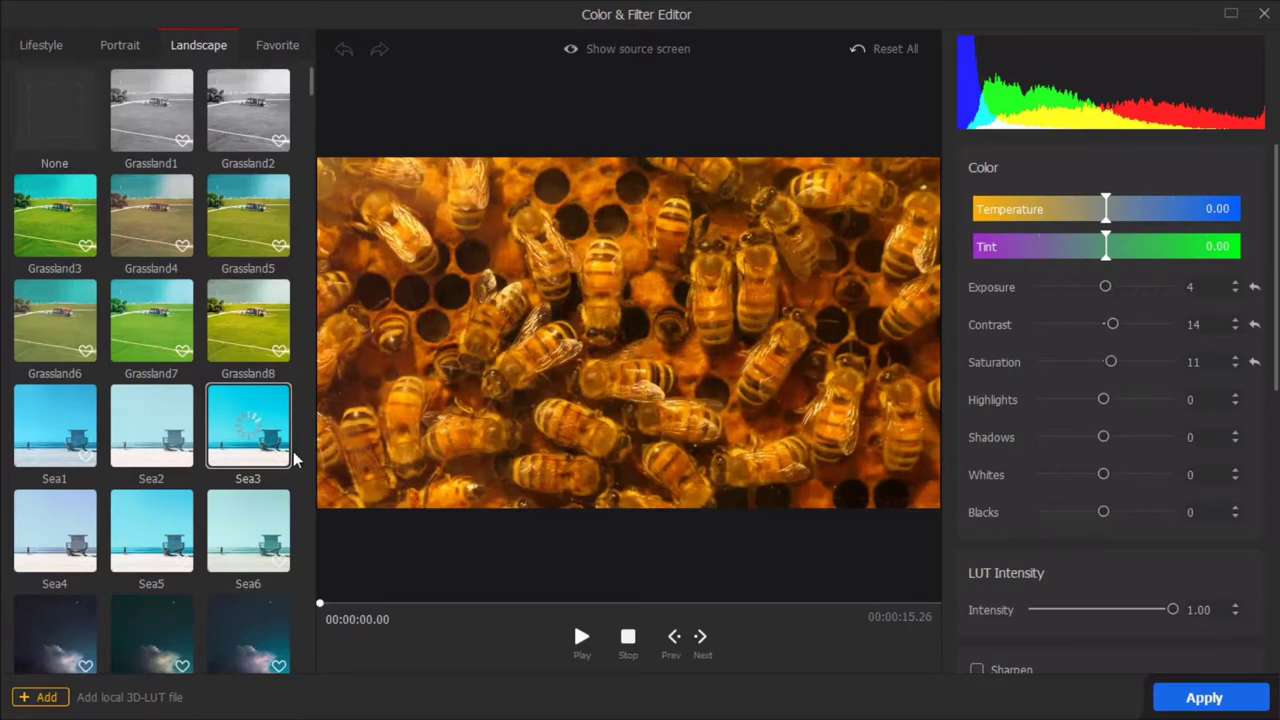
Set the filter back to None and play the preview.
left_click(54, 110)
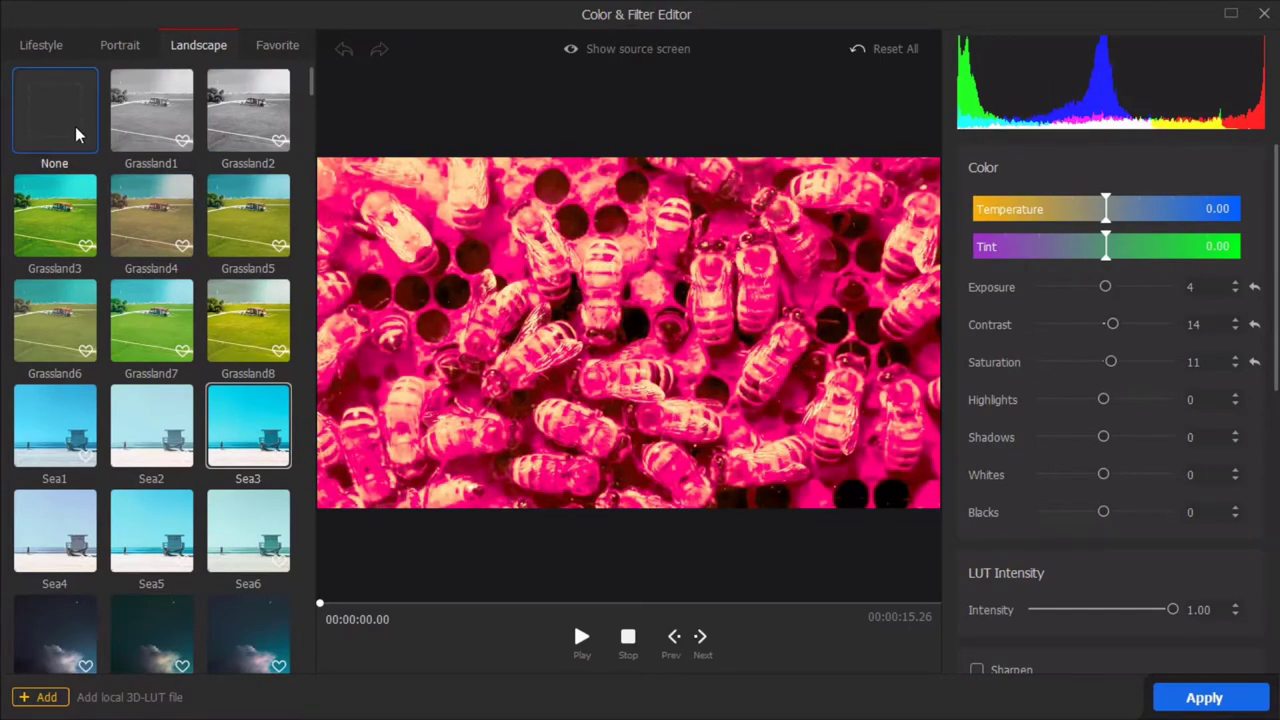
left_click(54, 110)
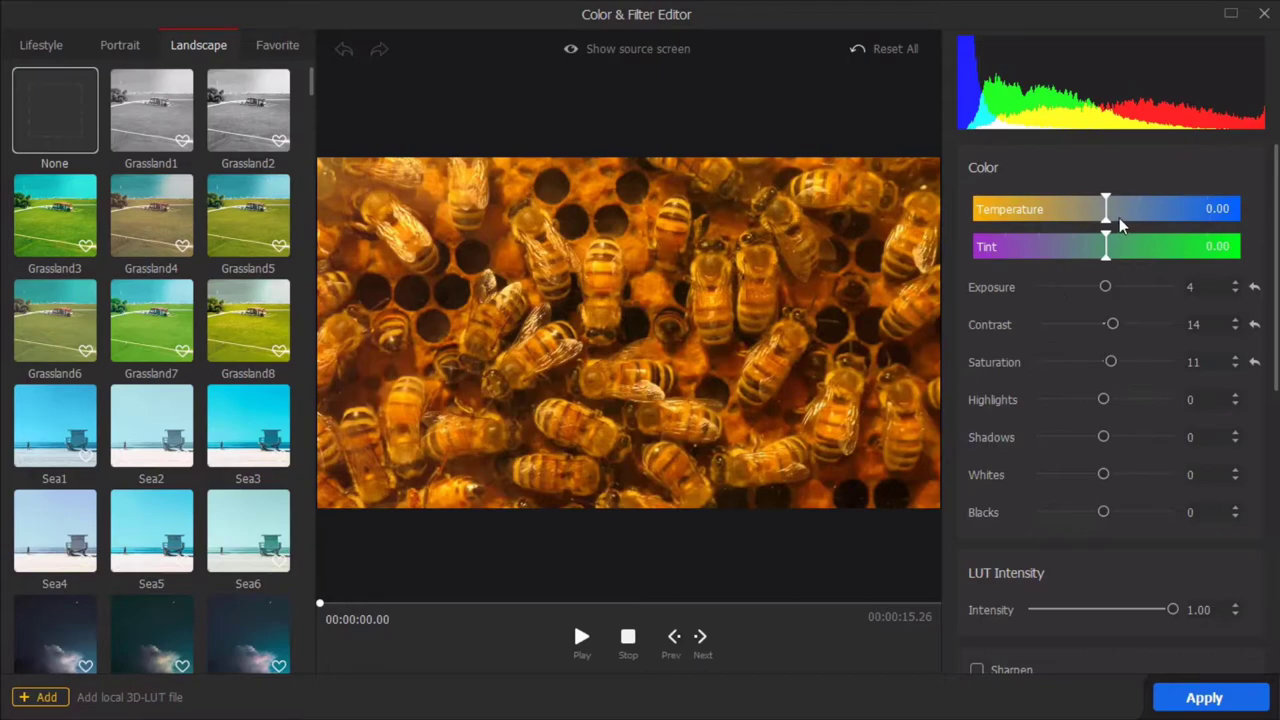
scroll("down", 3)
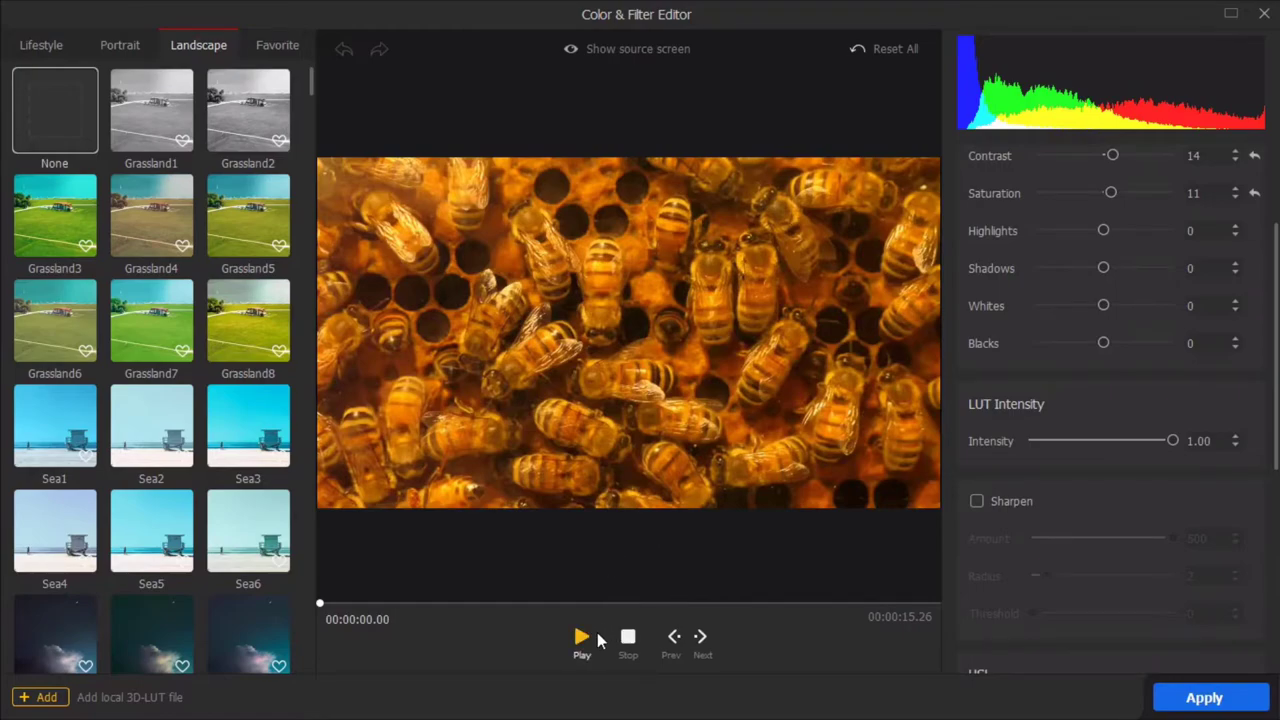
left_click(582, 636)
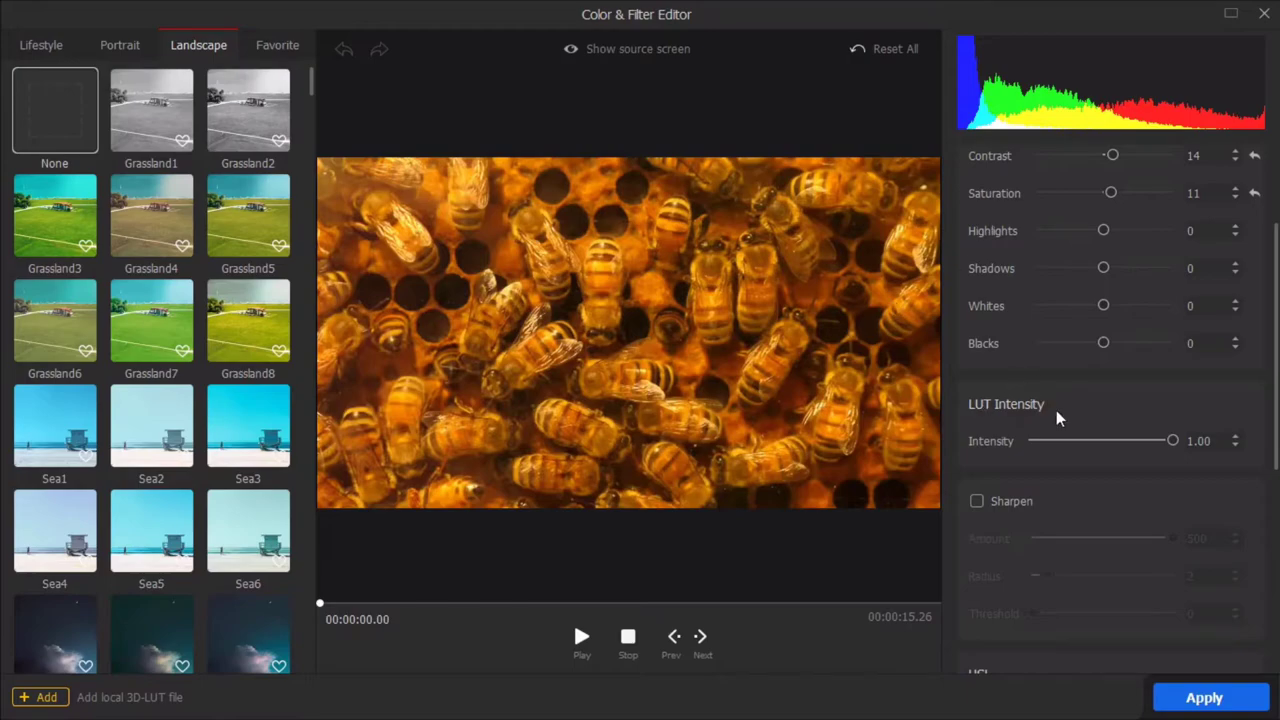
mouse_move(1204, 697)
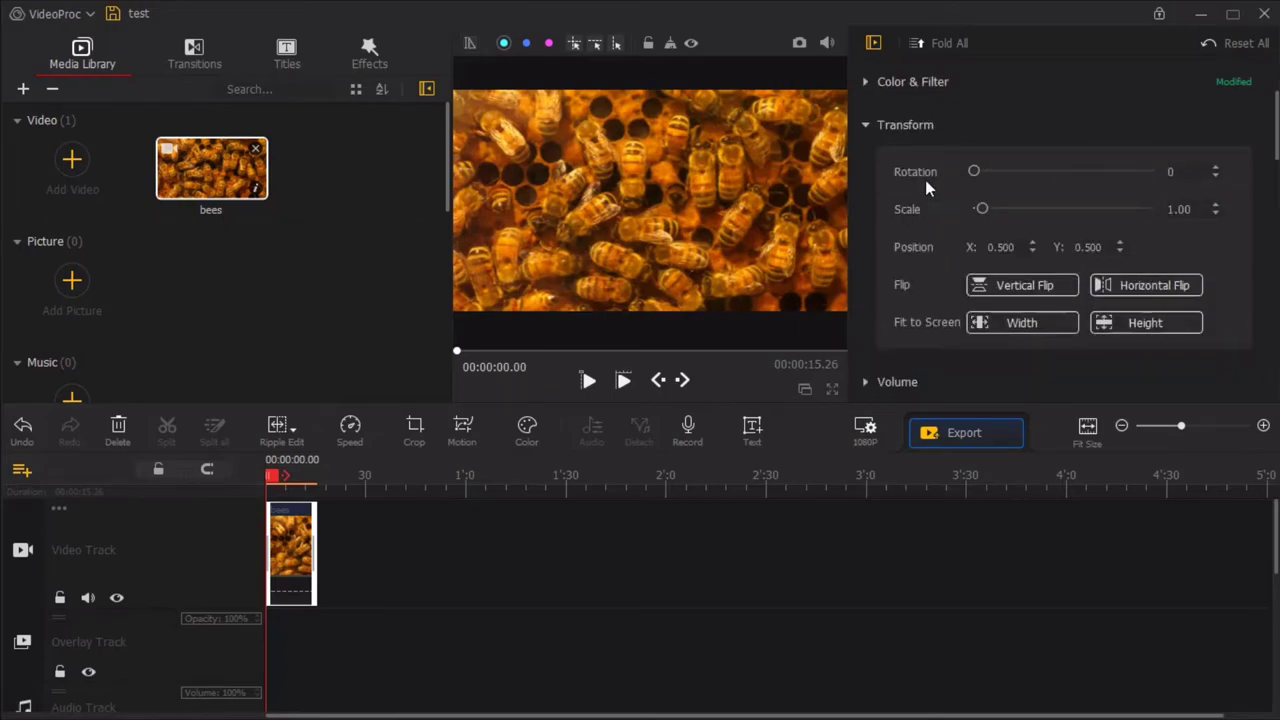
mouse_move(967, 222)
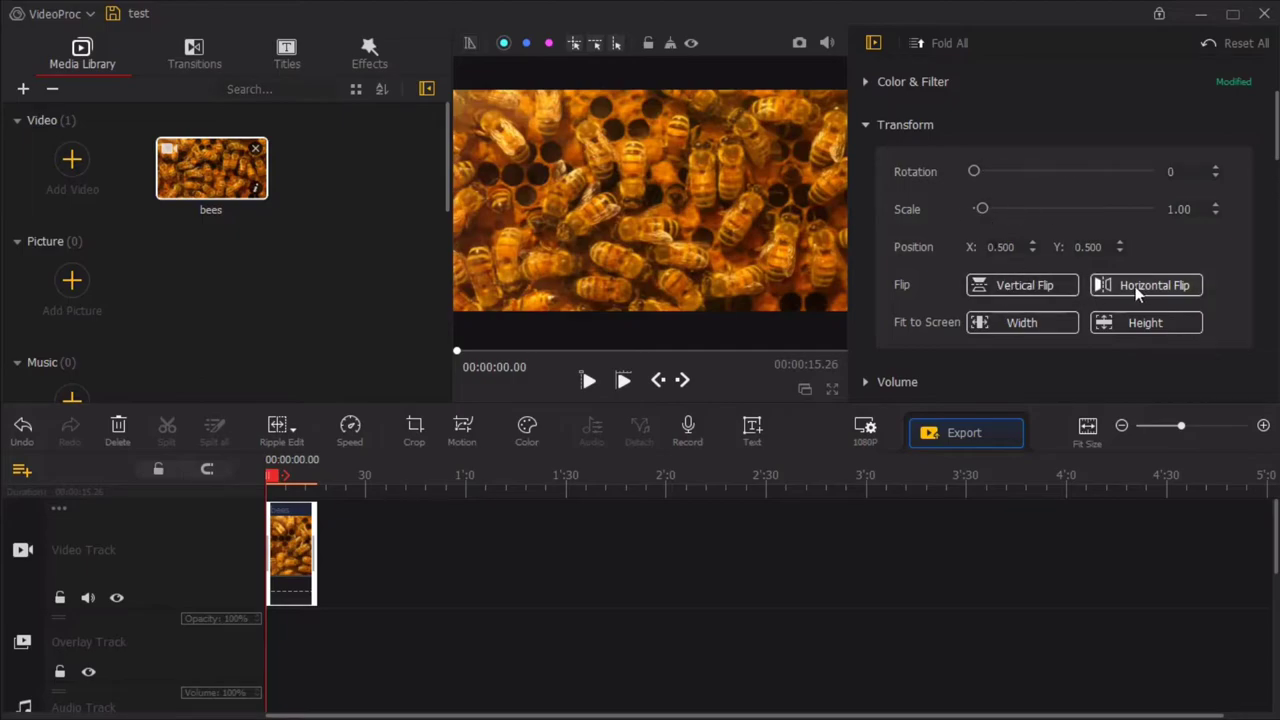
Mirror the bees clip horizontally and expand the Play Speed options at 1x.
left_click(1145, 285)
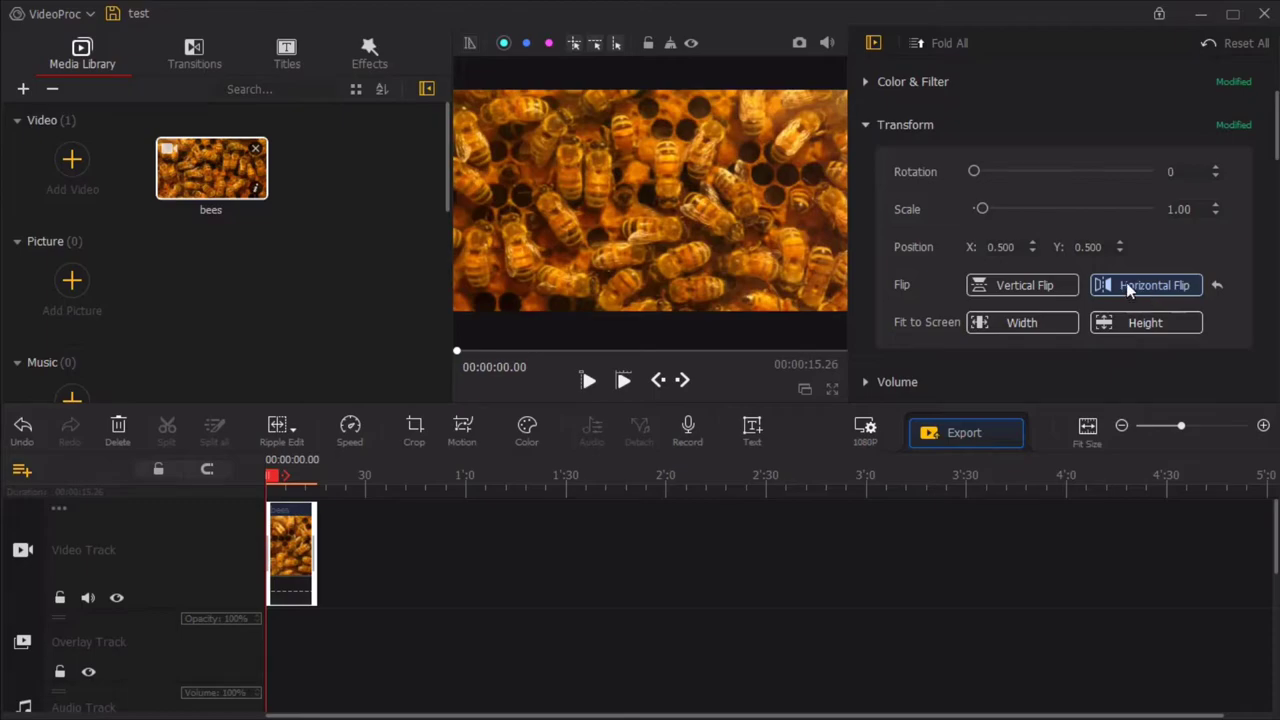
left_click(1023, 285)
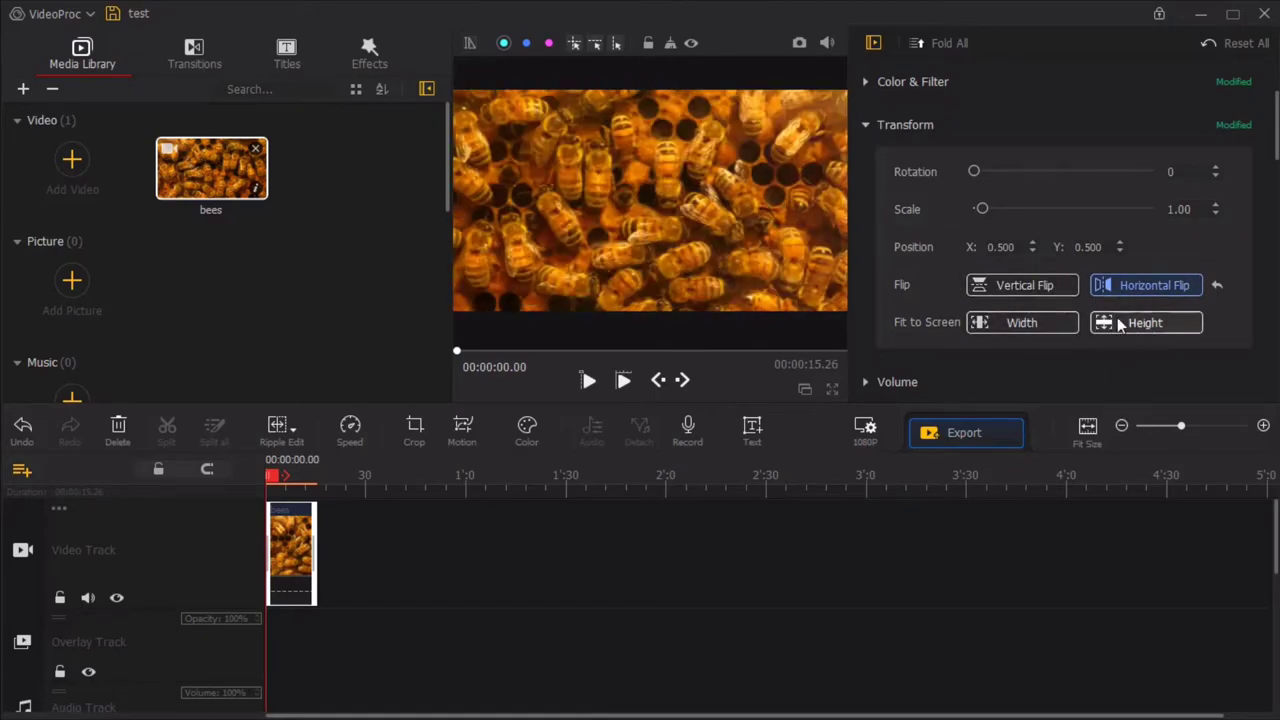
left_click_drag(981, 208, 983, 208)
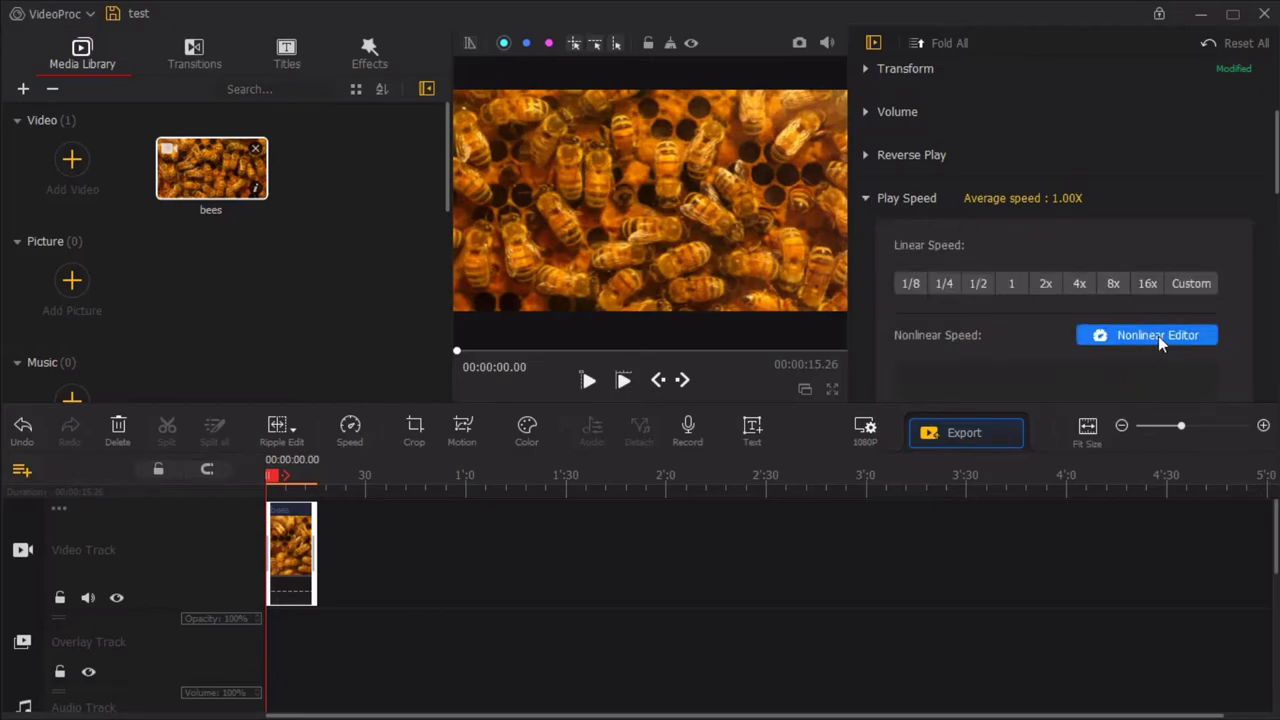
mouse_move(1147, 360)
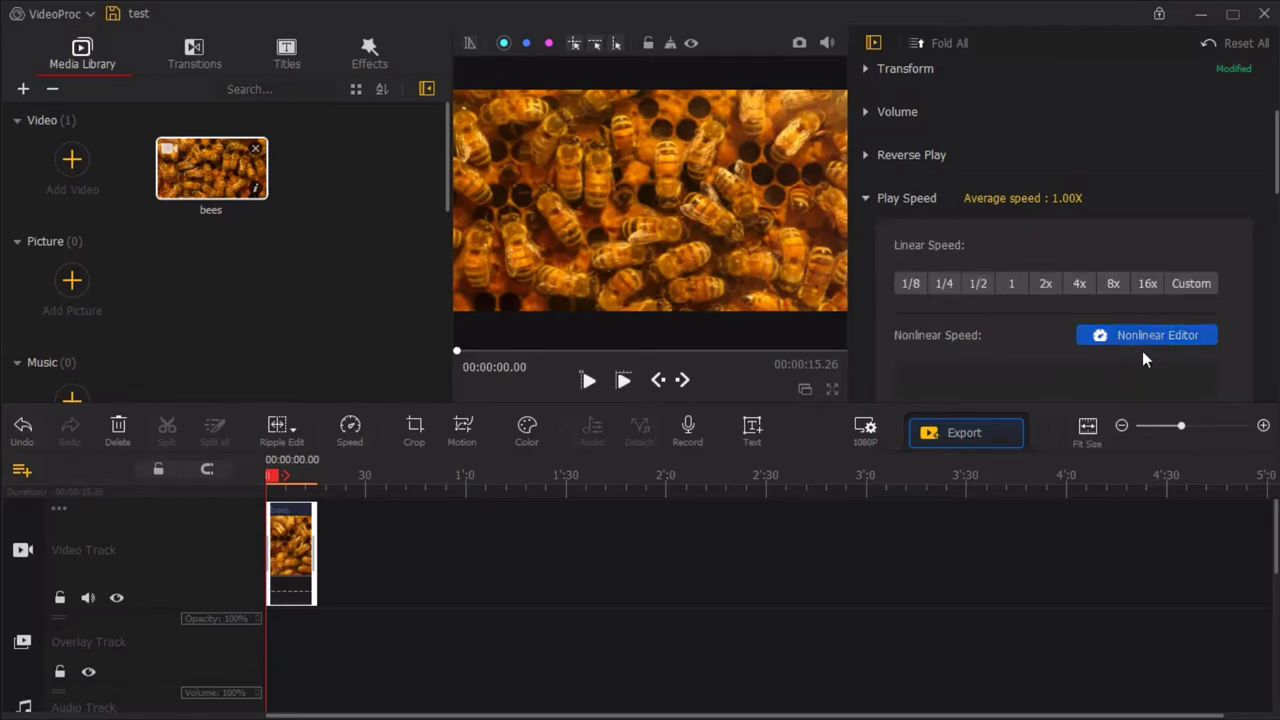
Apply the Double Slomo speed curve in the Nonlinear Editor and preview it.
left_click(1146, 335)
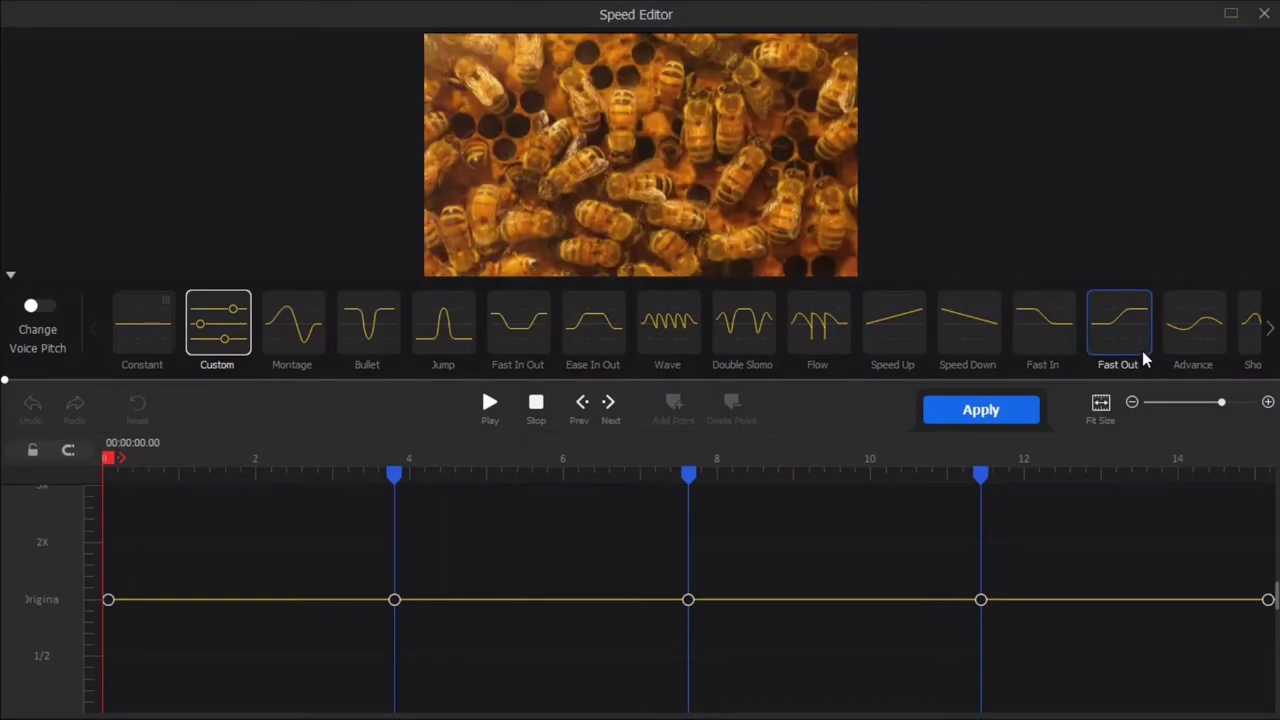
mouse_move(408, 457)
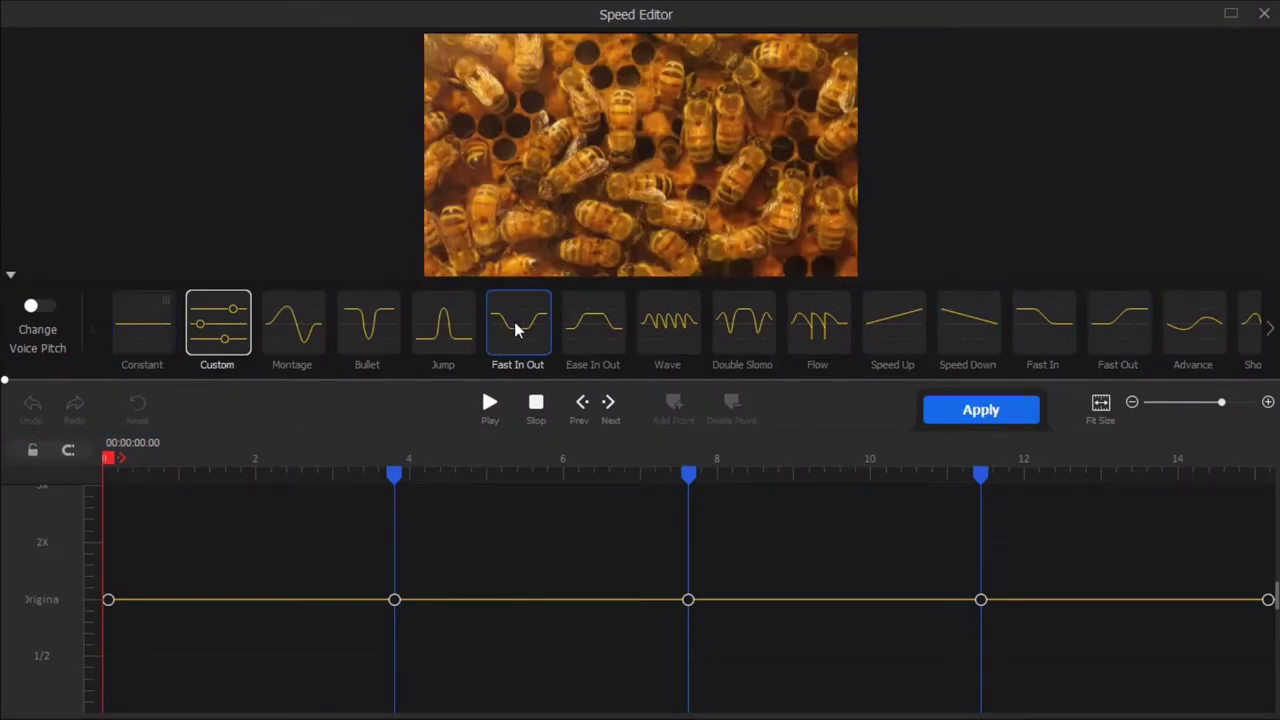
left_click(142, 322)
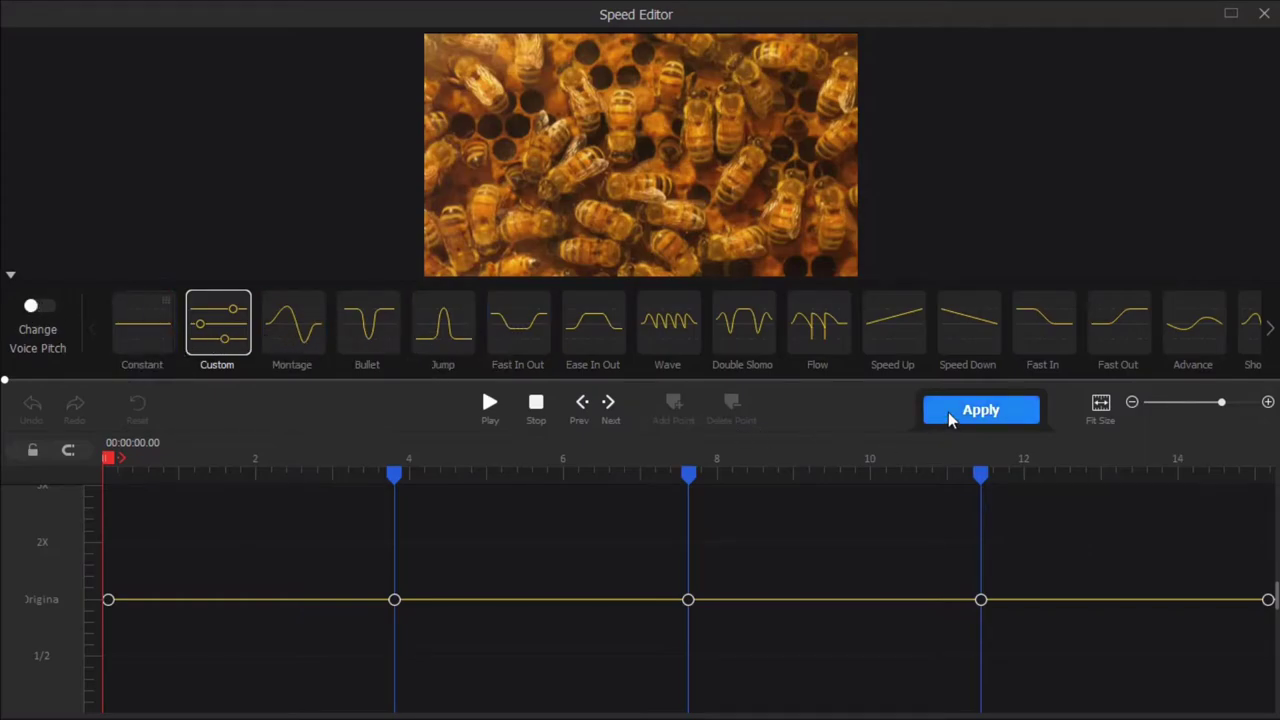
mouse_move(858, 527)
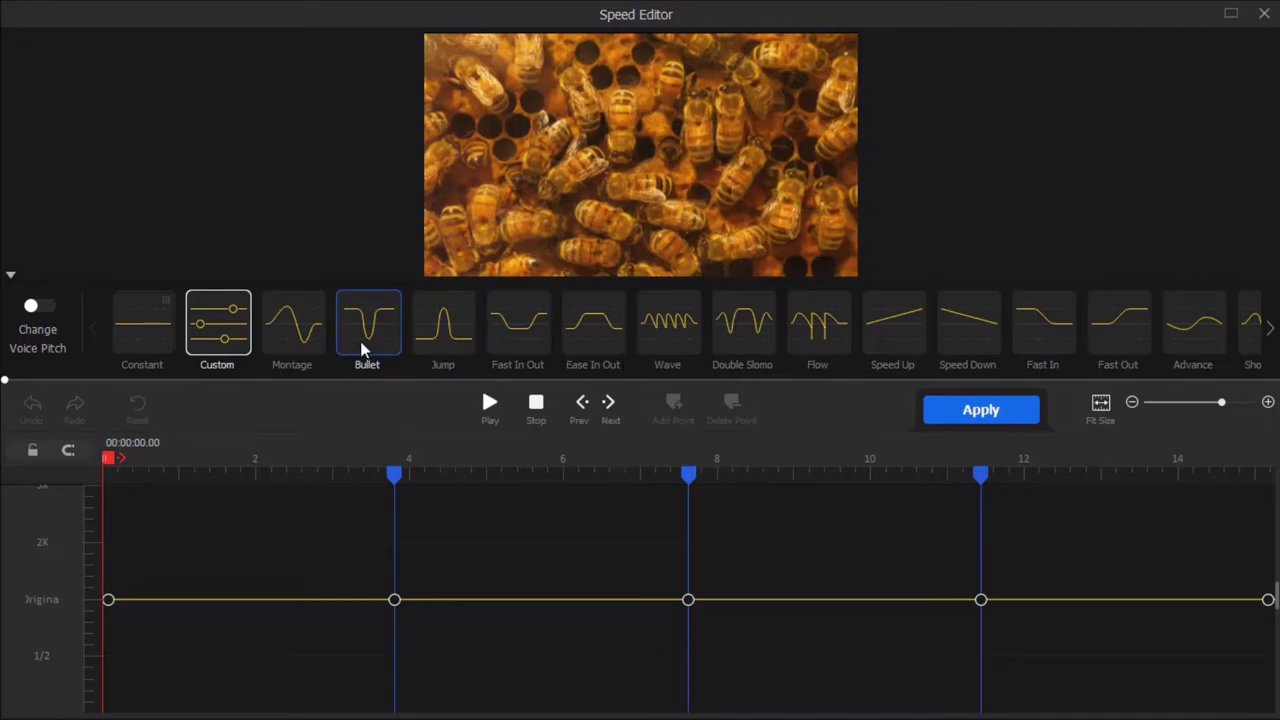
left_click(742, 322)
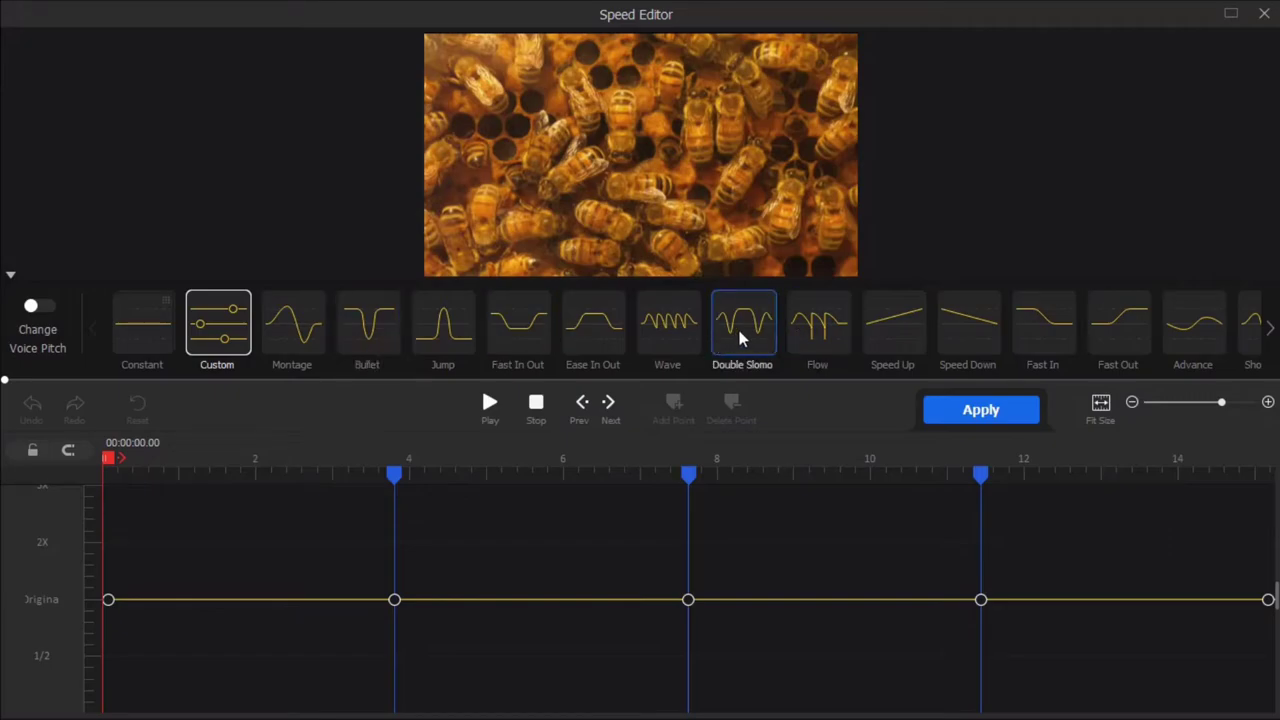
left_click(742, 322)
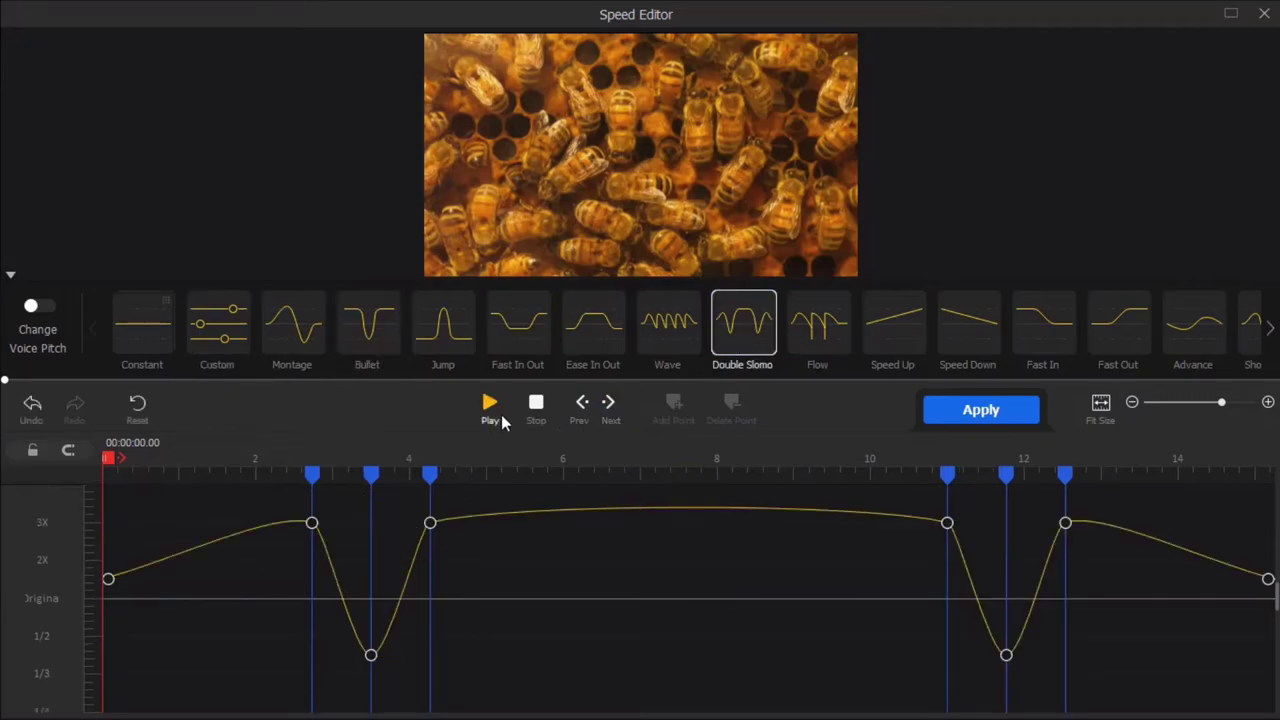
left_click(490, 408)
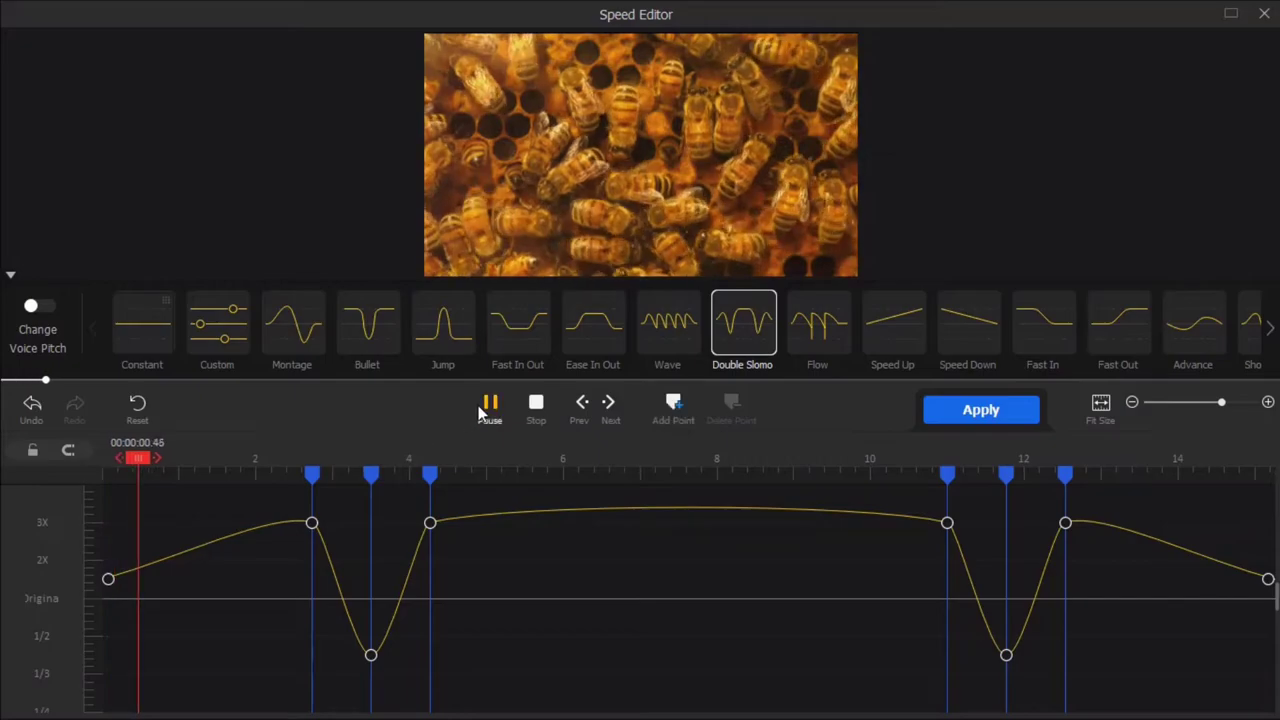
left_click(489, 402)
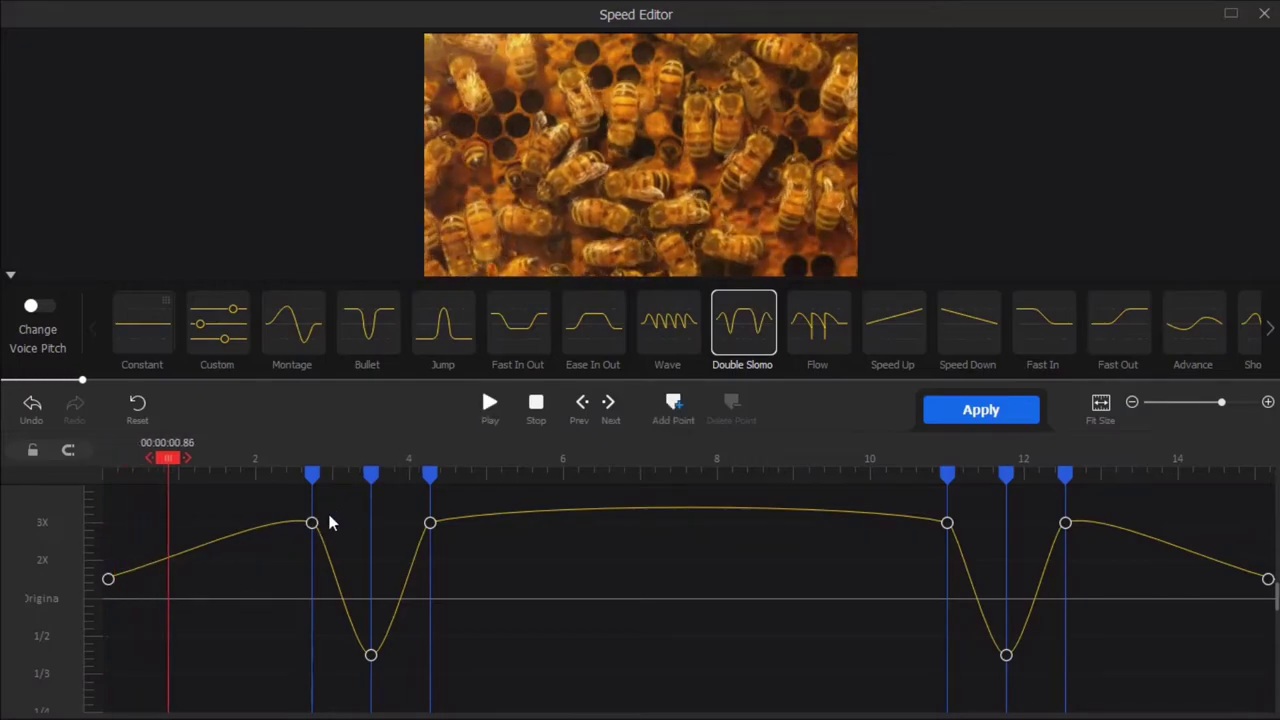
mouse_move(1000, 543)
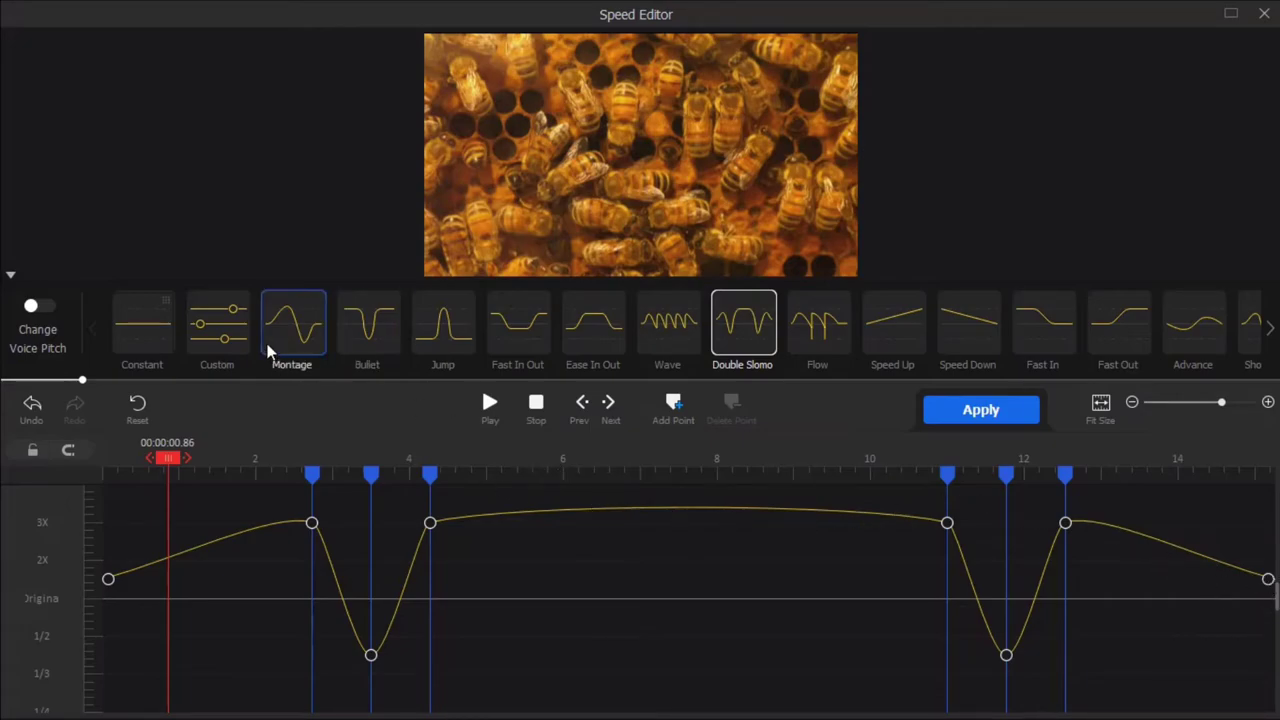
Apply the Montage curve, raise the point near nine seconds, and close the editor.
left_click(217, 322)
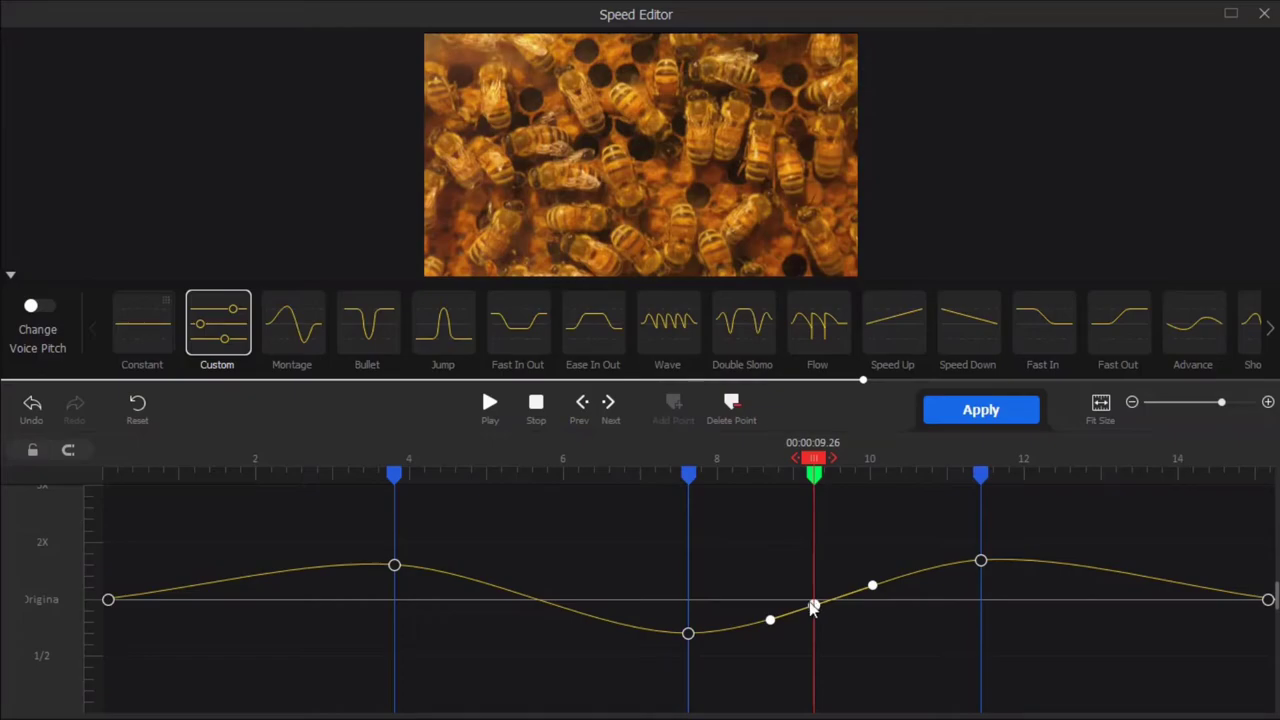
left_click_drag(813, 605, 813, 560)
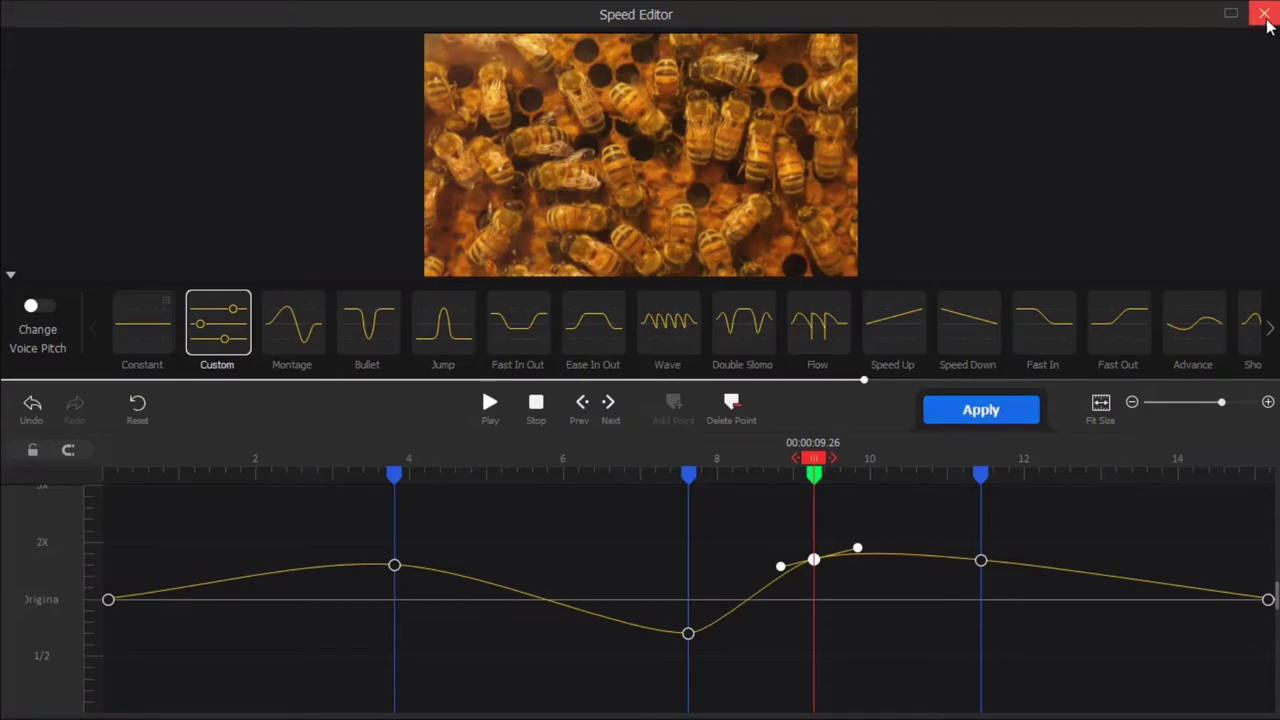
left_click(1264, 14)
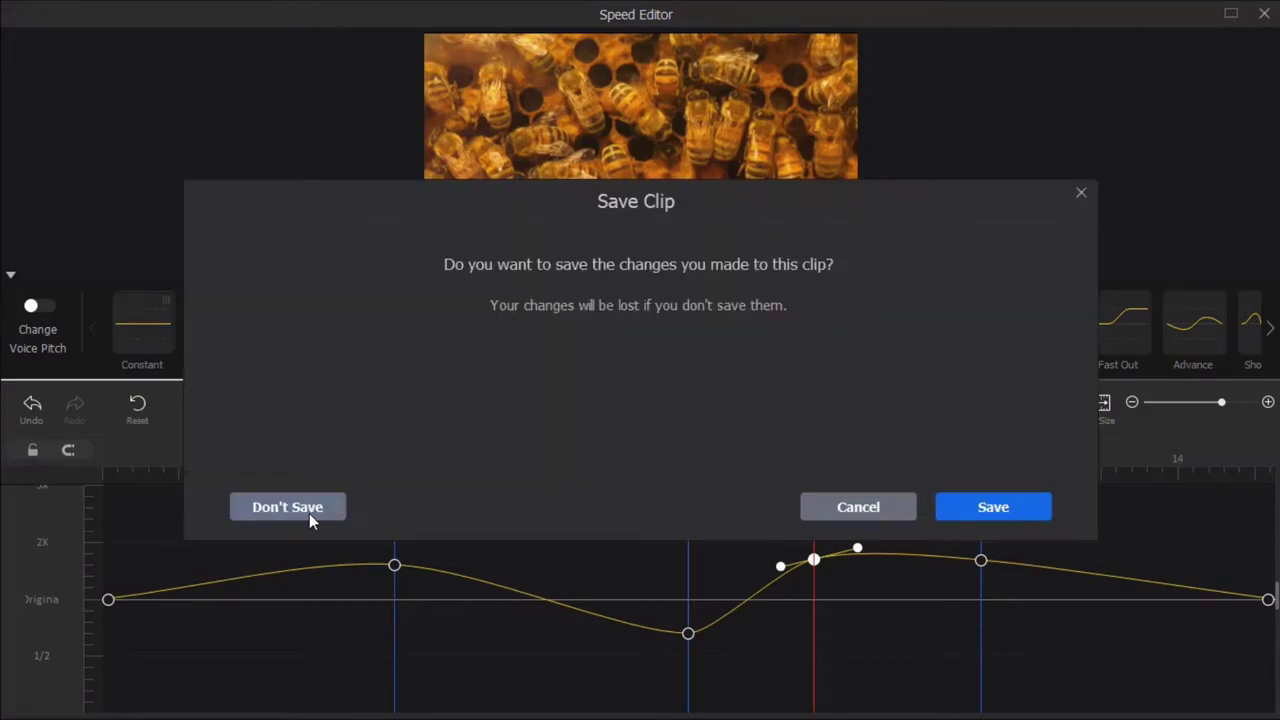
Discard the speed curve edits with Don't Save, keeping the bees clip at 1.00x.
left_click(287, 506)
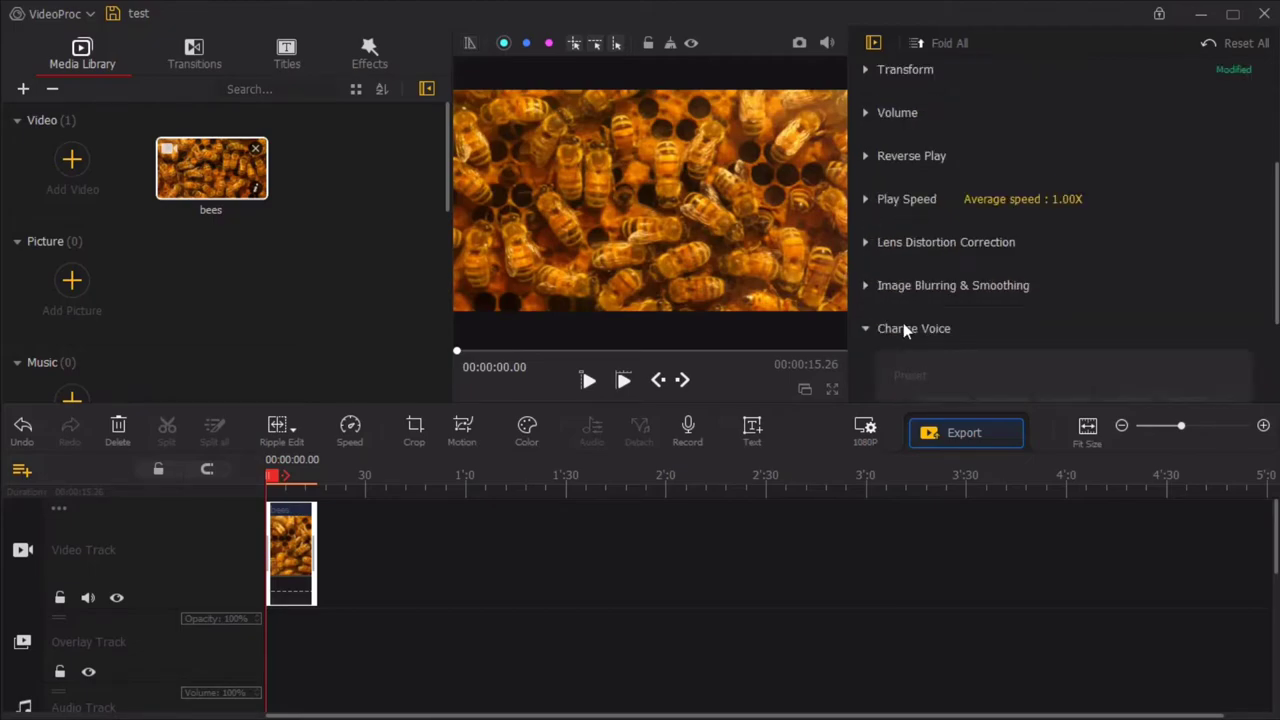
Fold all clip property sections and hide the right-hand properties panel.
left_click(913, 328)
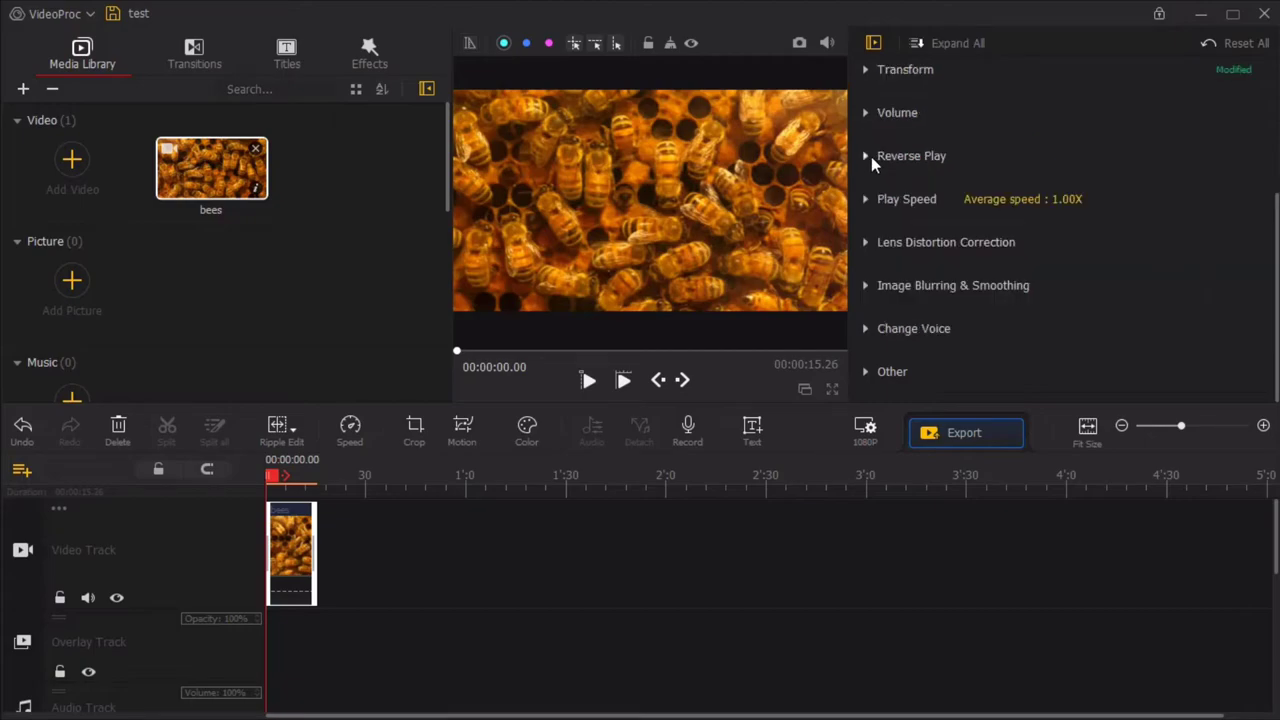
mouse_move(700, 310)
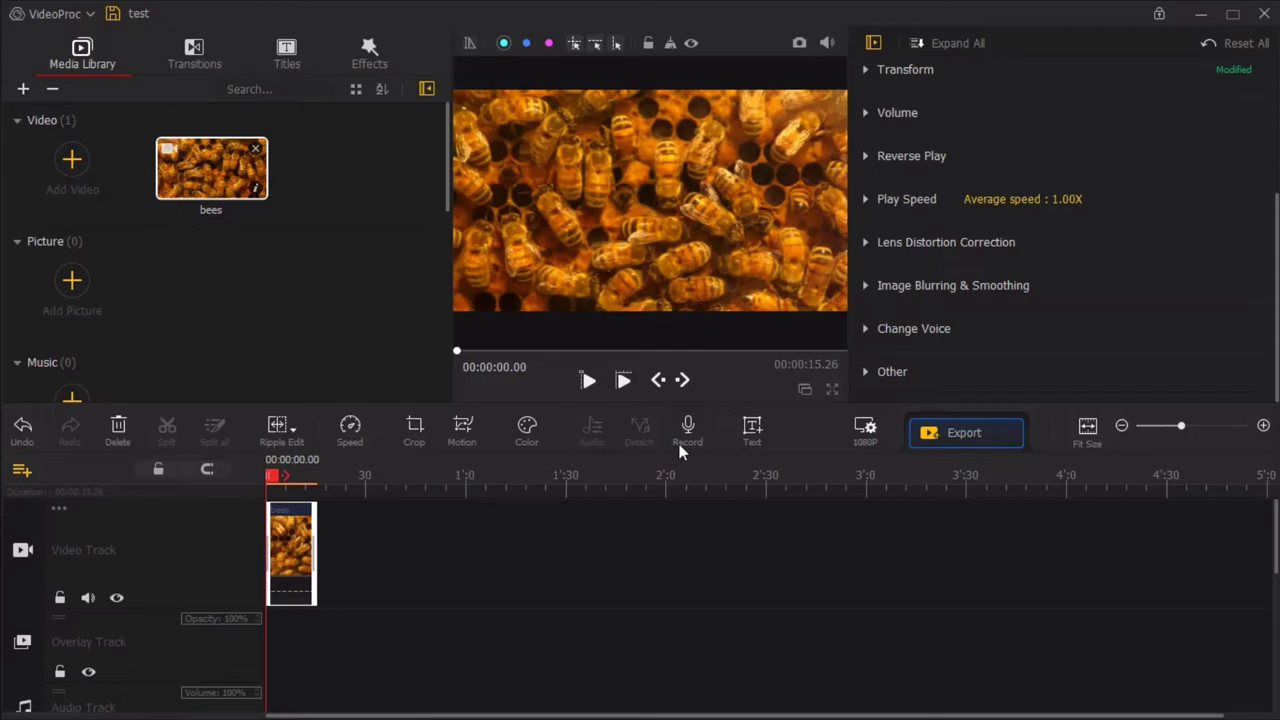
mouse_move(30, 430)
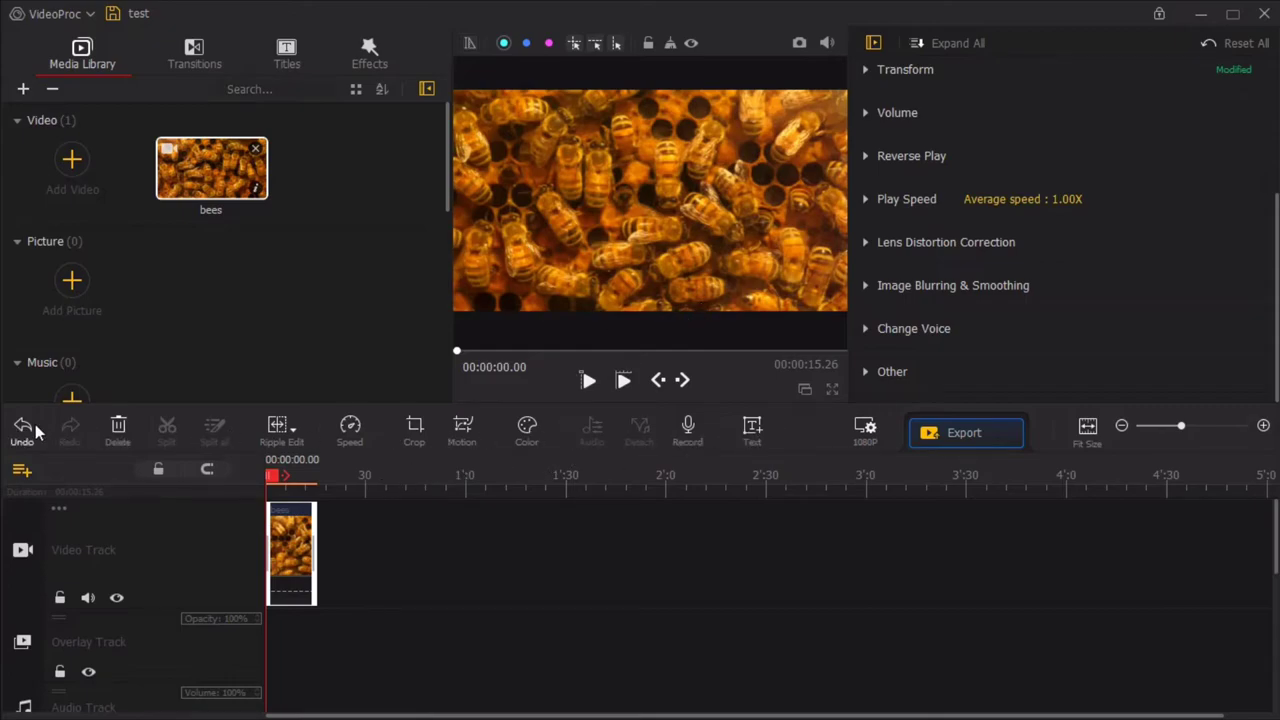
mouse_move(527, 430)
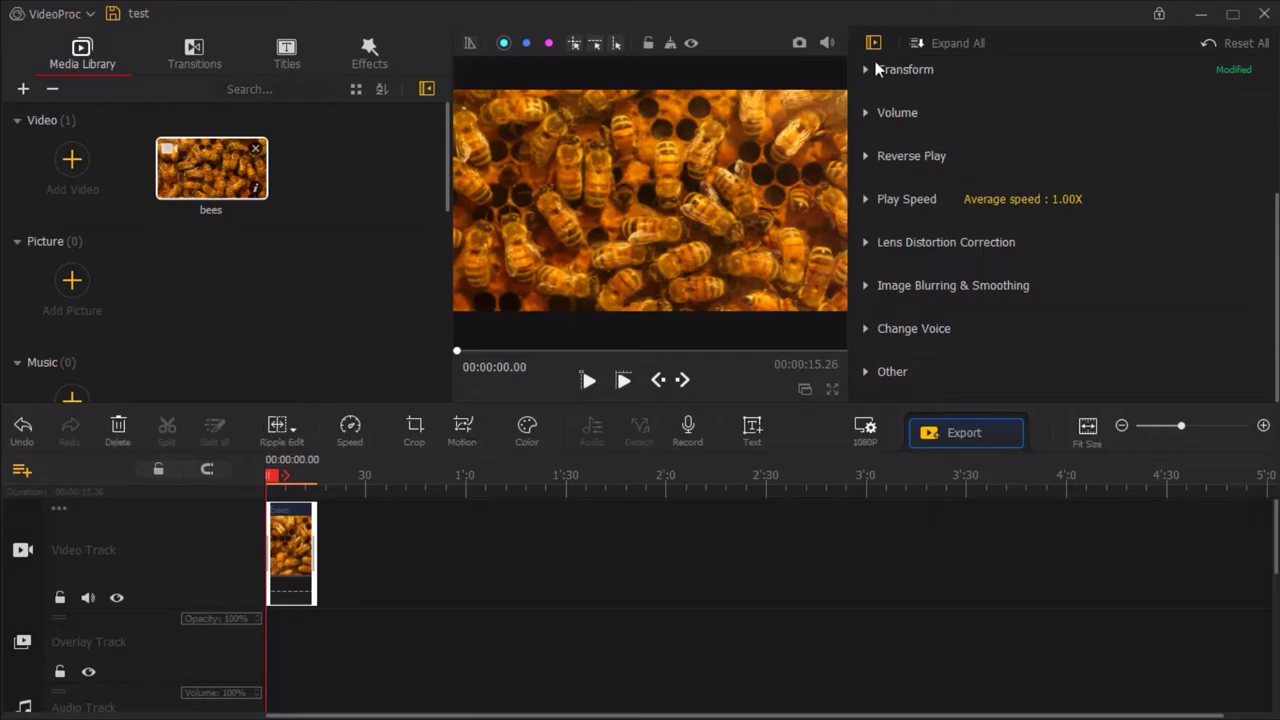
left_click(1268, 42)
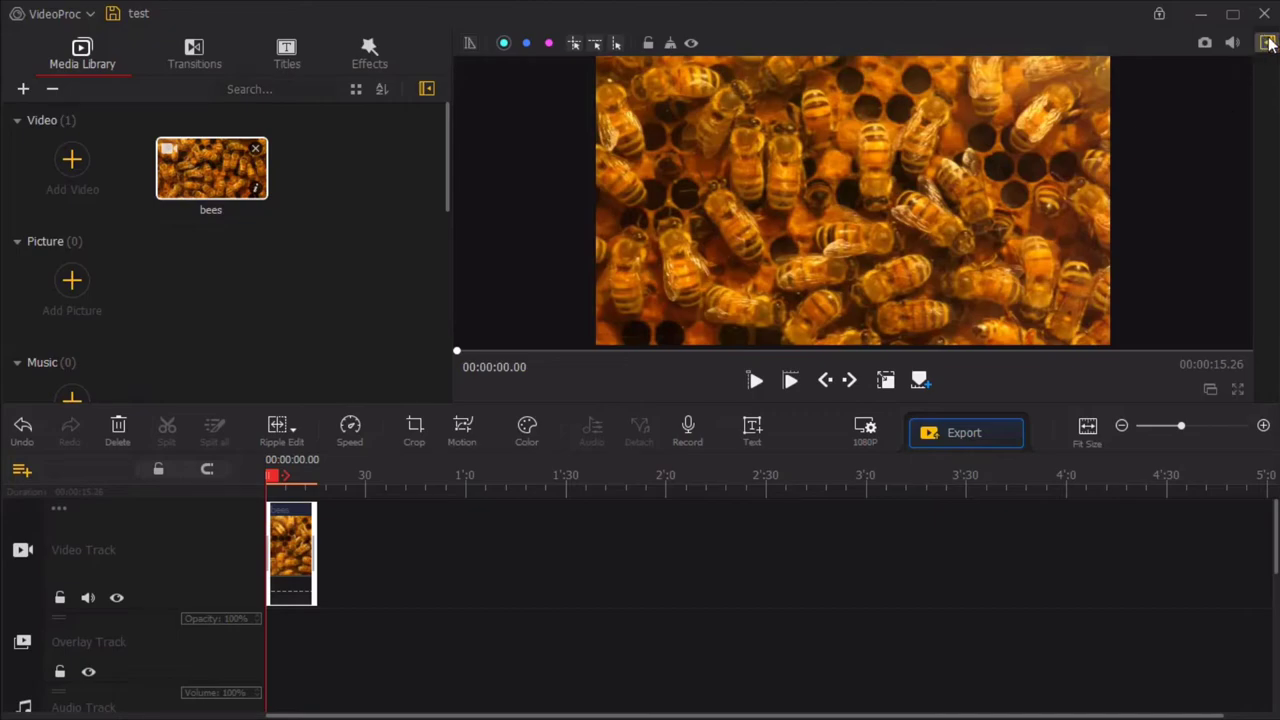
left_click(1267, 43)
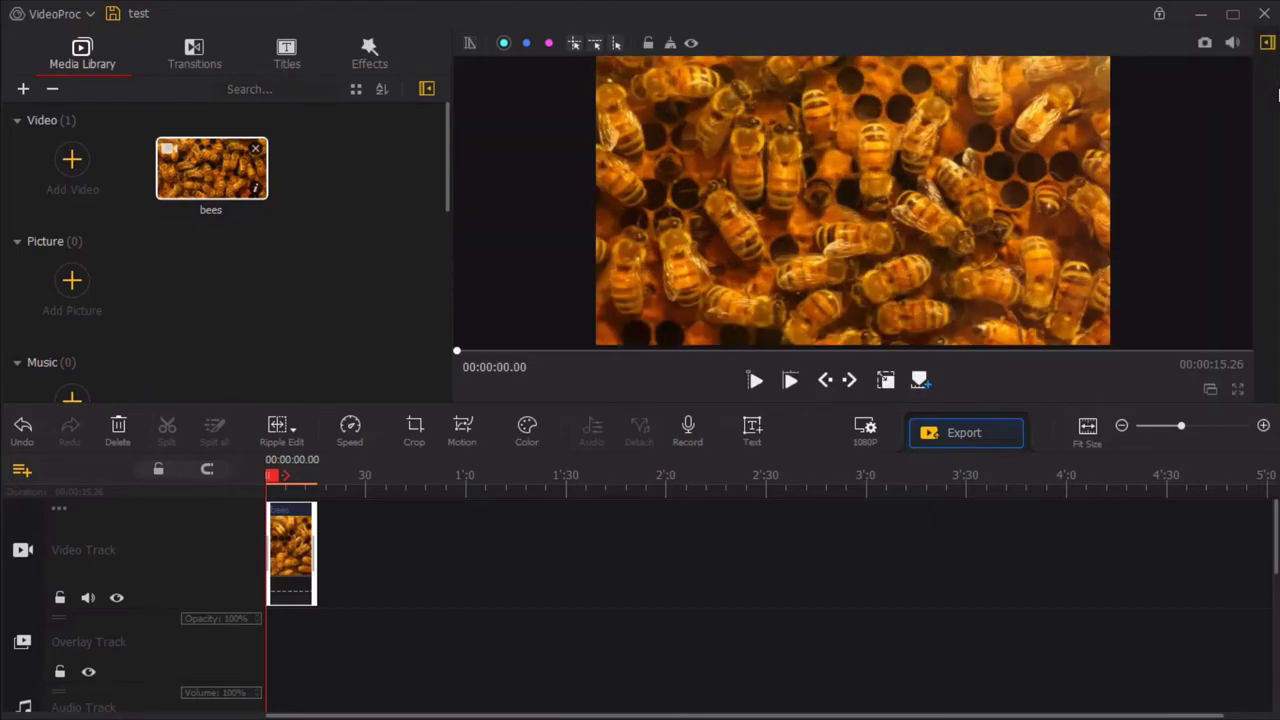
left_click(870, 43)
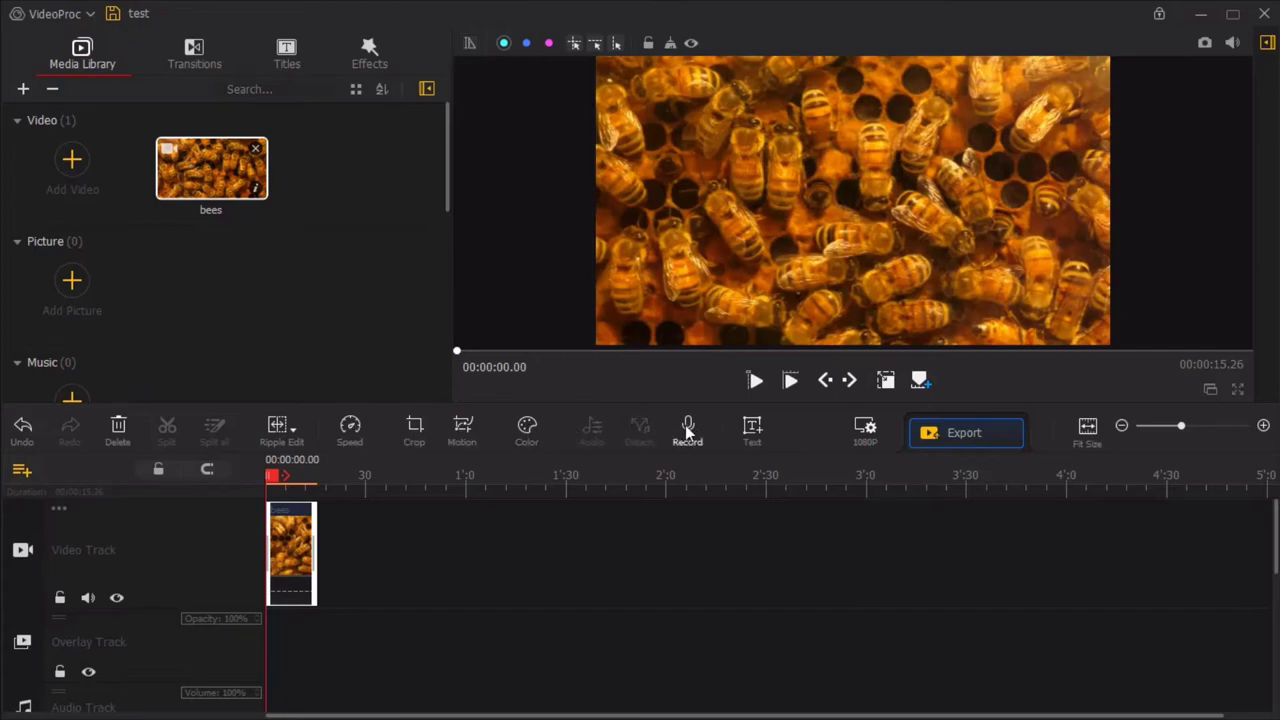
Add a 'Text Here' title on a subtitle track and select it in the preview.
left_click(752, 432)
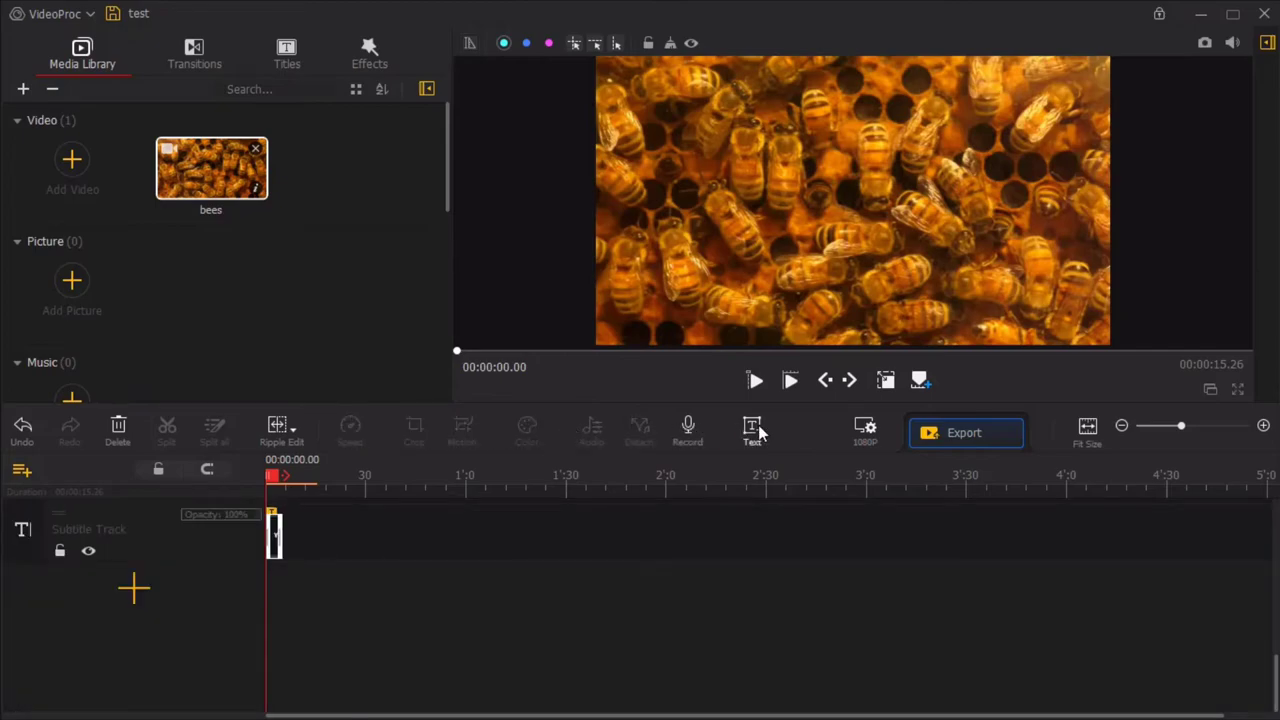
left_click(752, 432)
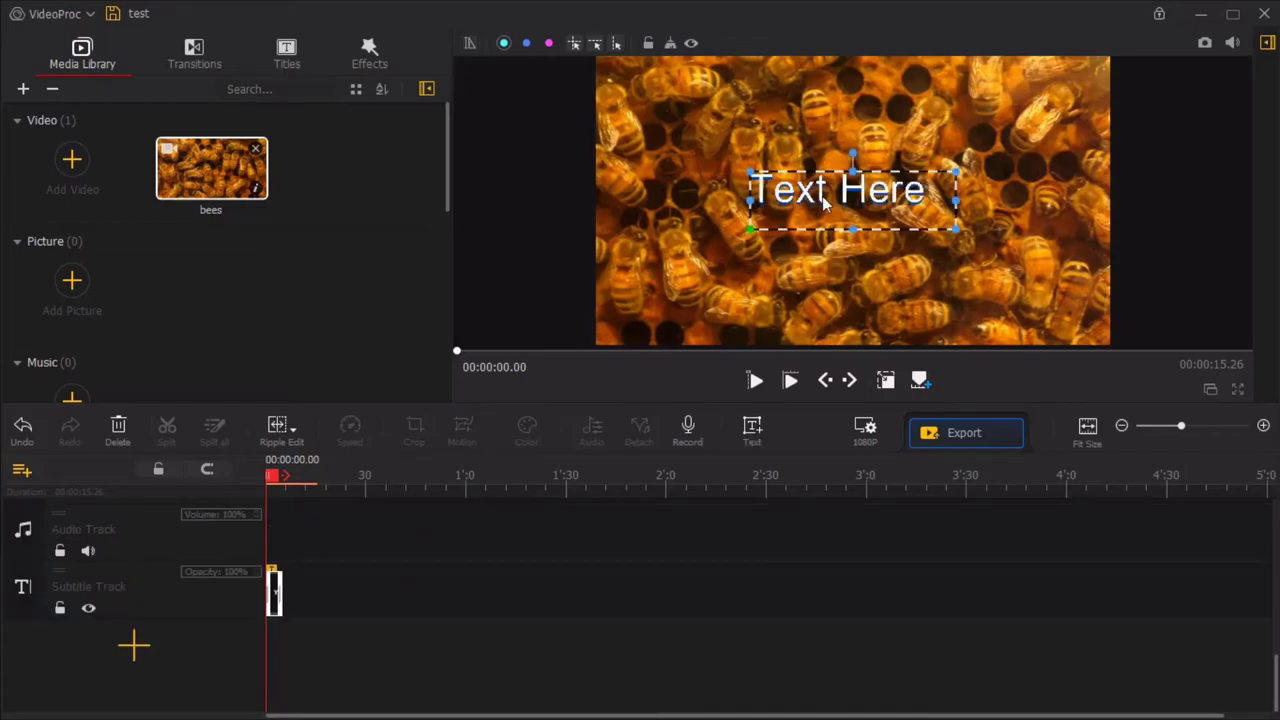
mouse_move(225, 625)
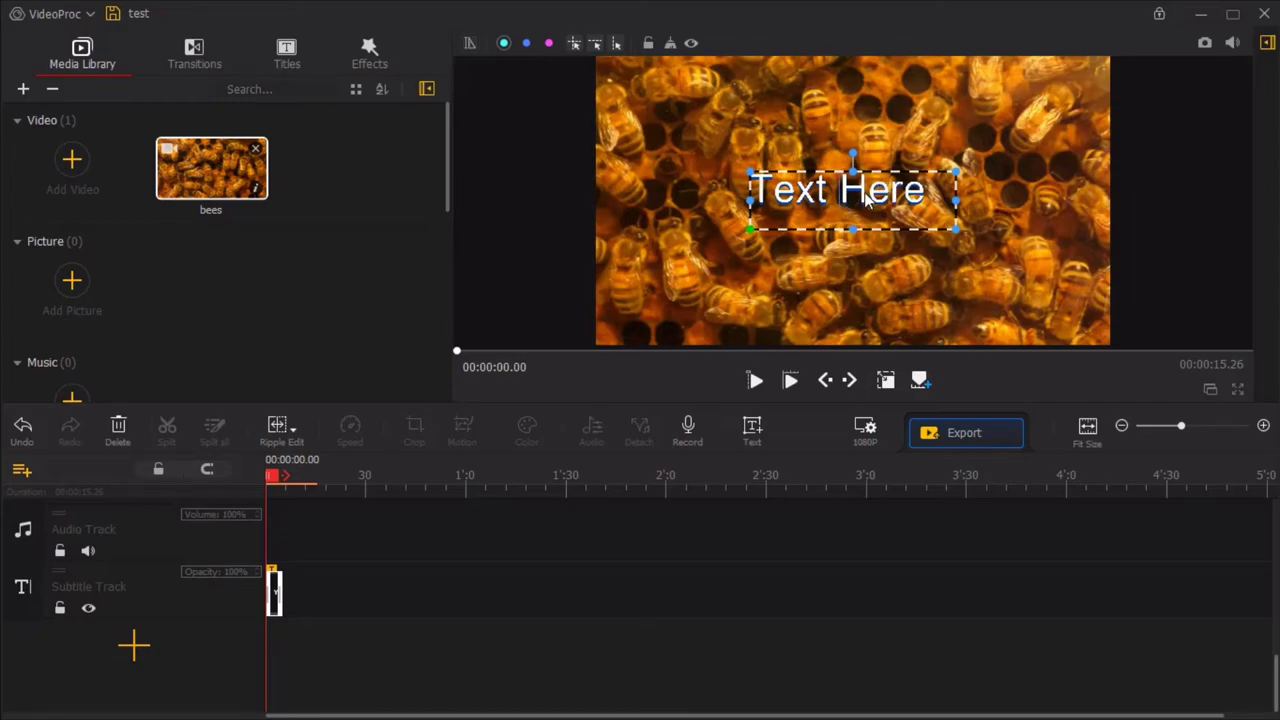
mouse_move(807, 500)
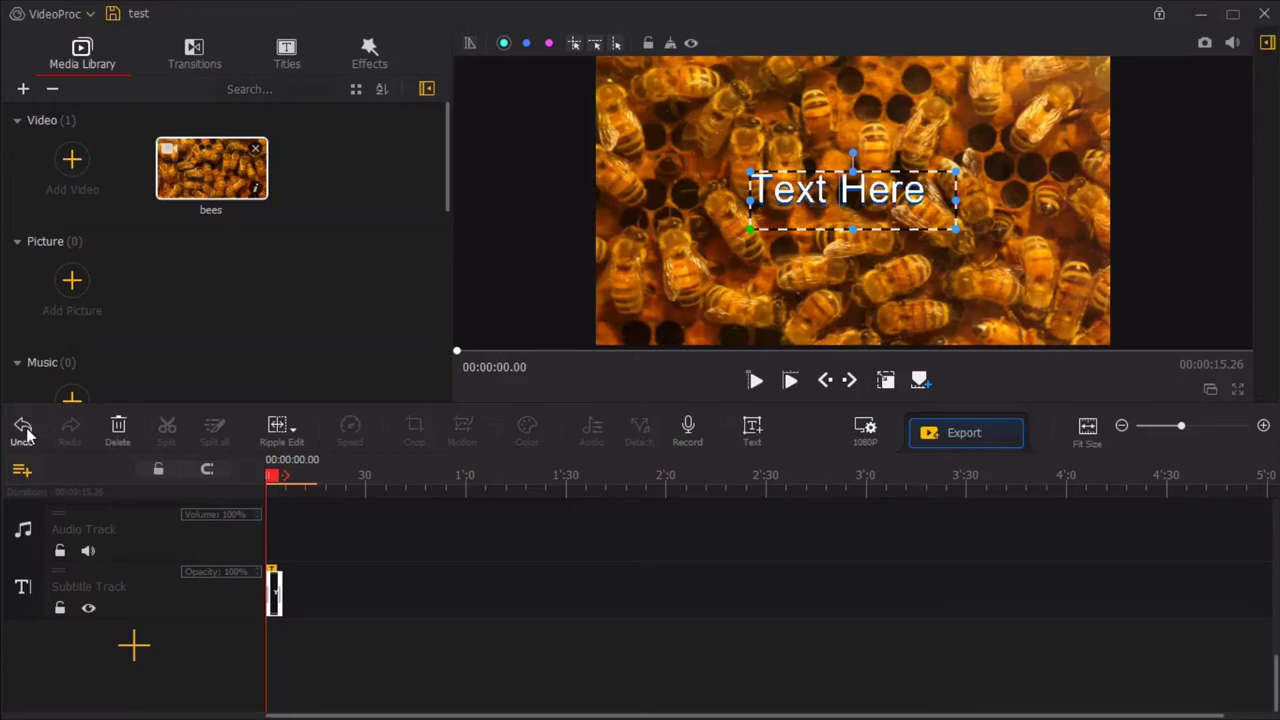
Undo the text title and view the Ripple Edit and Time Stretch modes.
left_click(22, 430)
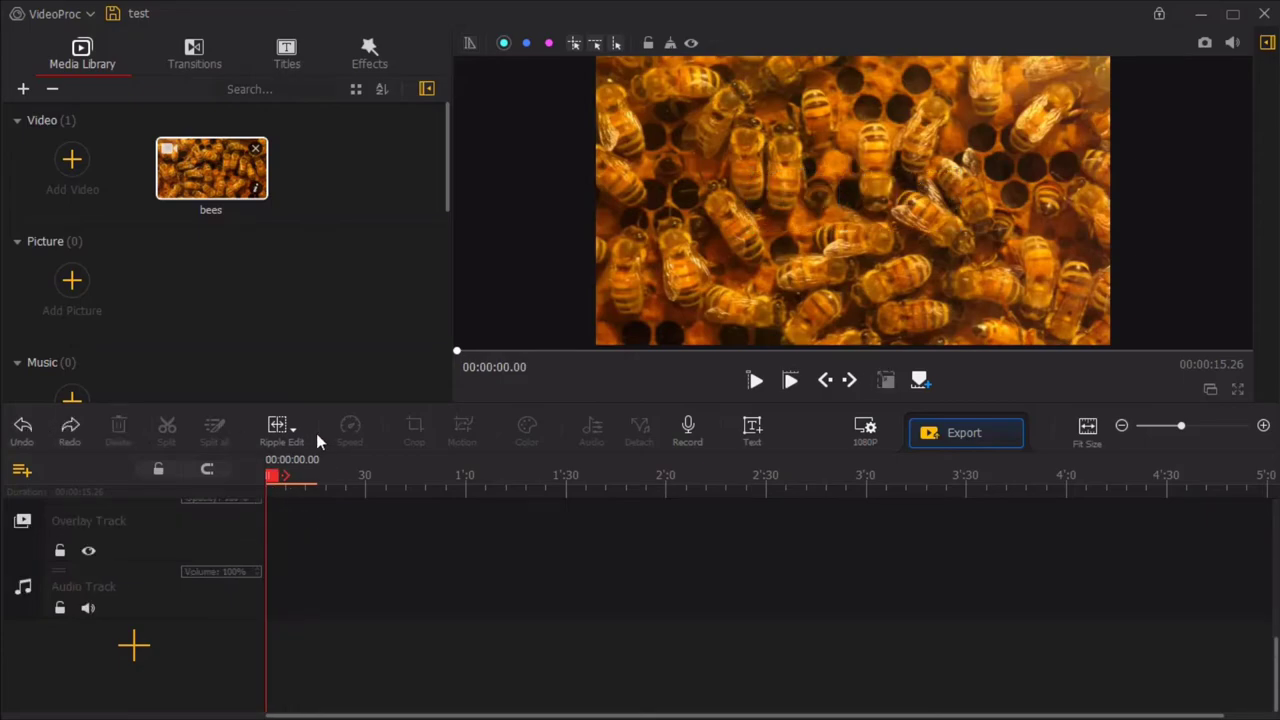
mouse_move(670, 471)
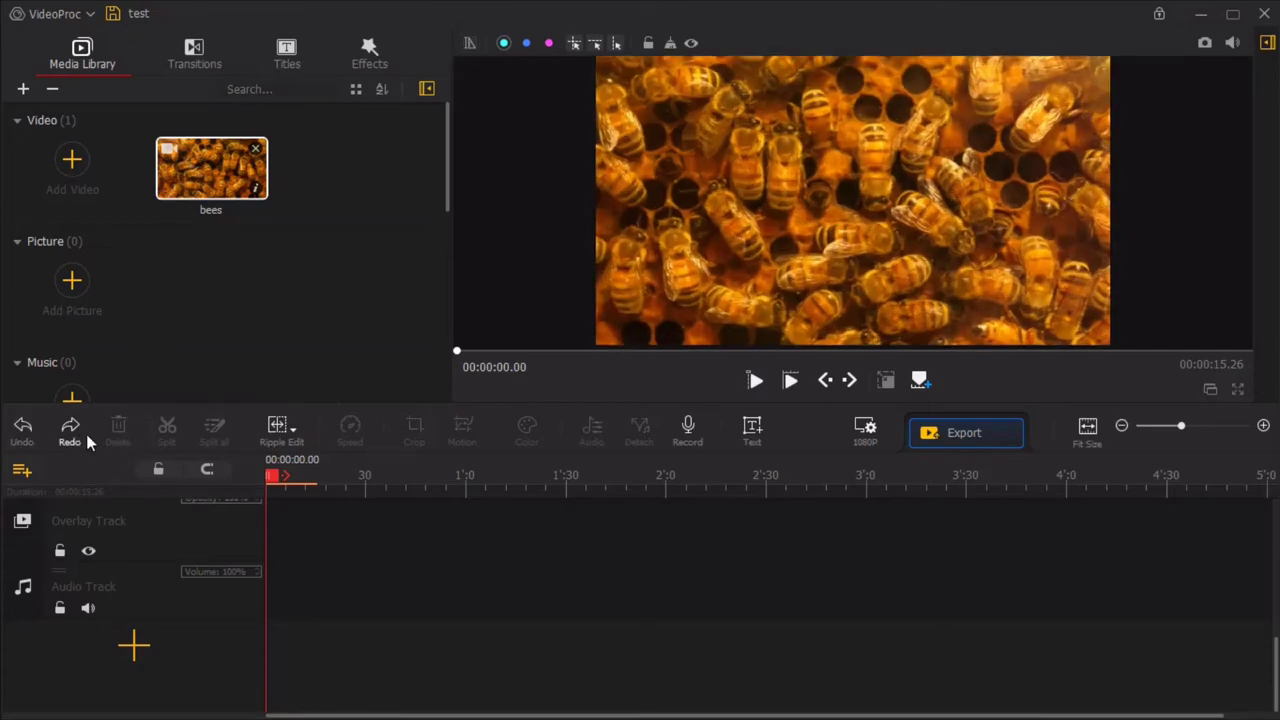
left_click(292, 425)
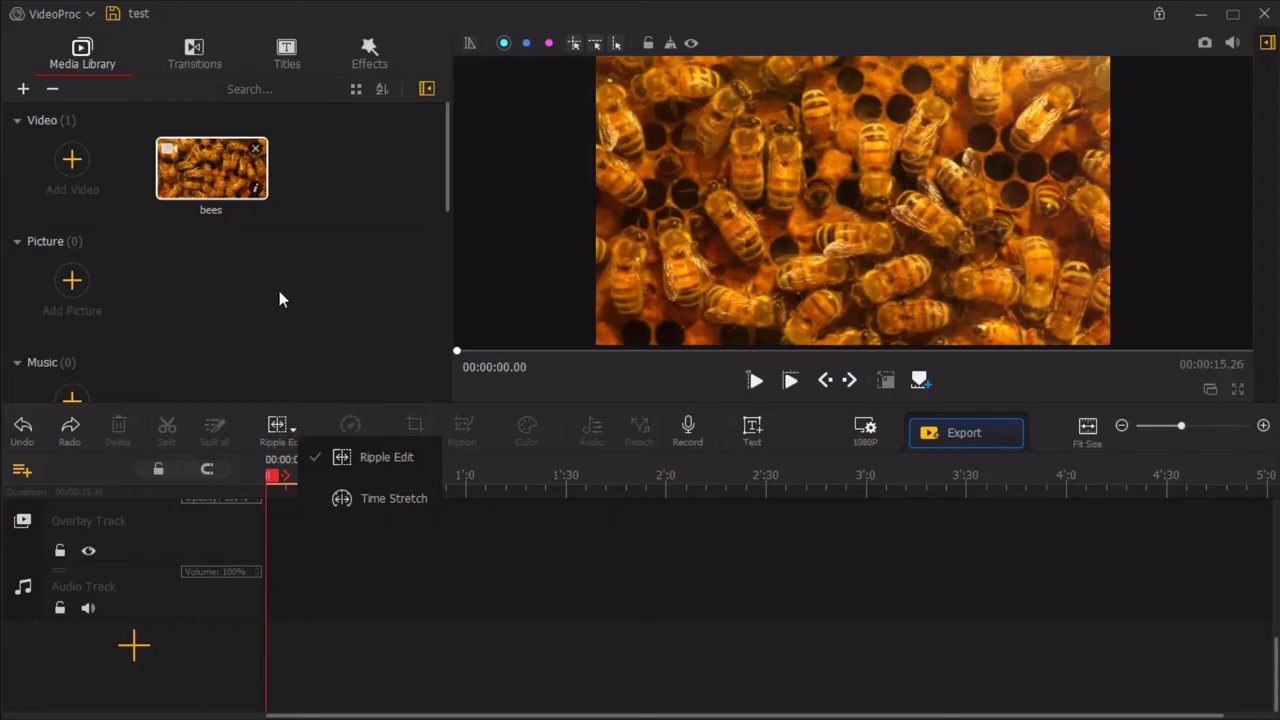
mouse_move(352, 322)
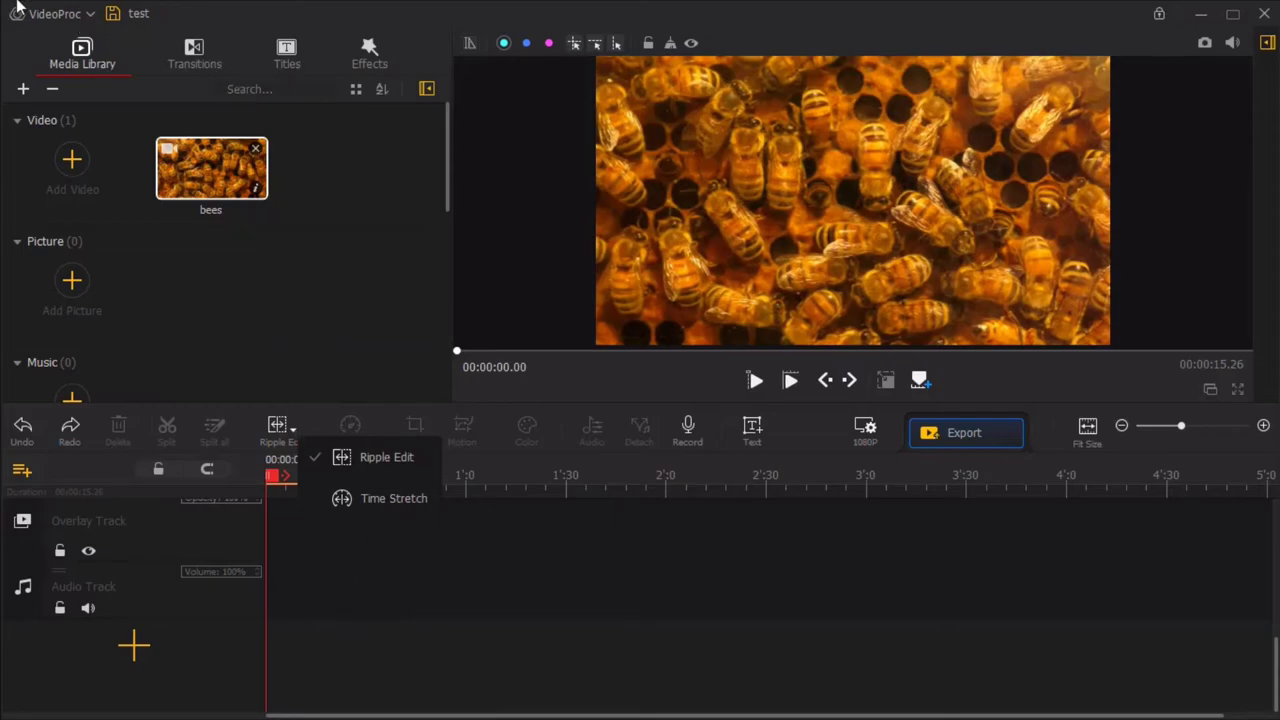
left_click(55, 13)
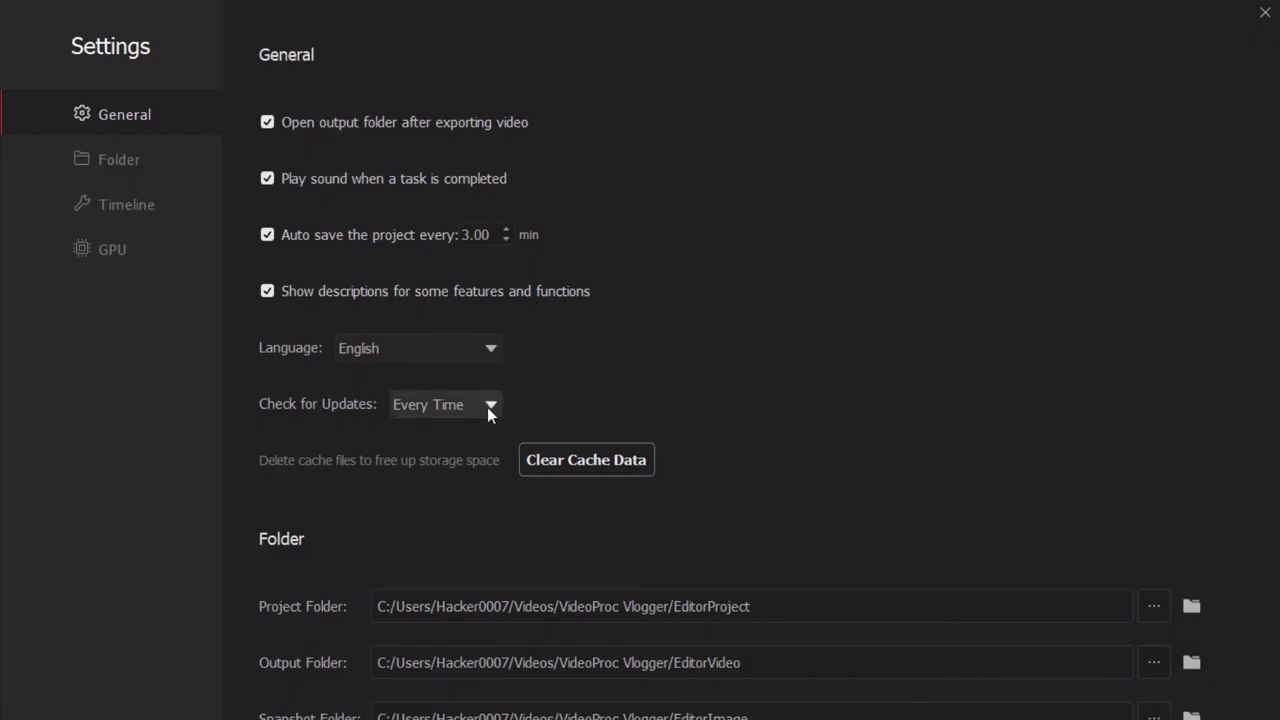
Review the General, Folder, Timeline and GPU hardware acceleration settings.
scroll("down", 3)
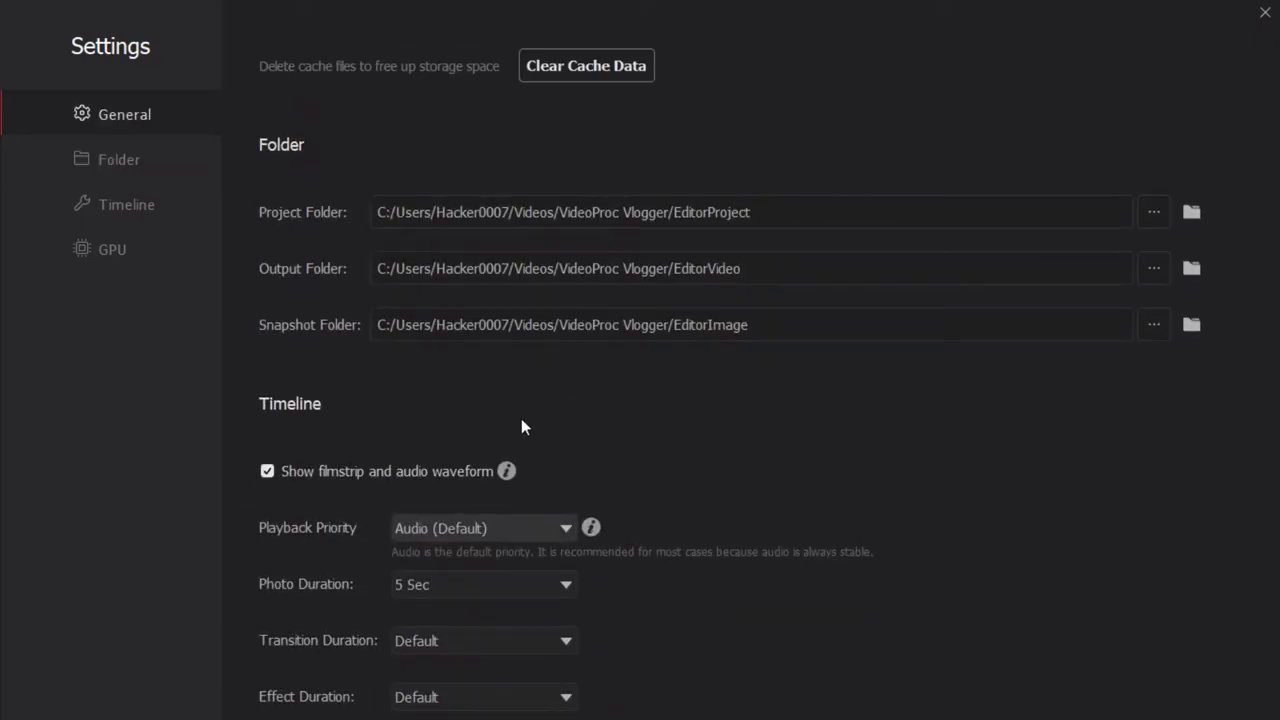
left_click(118, 159)
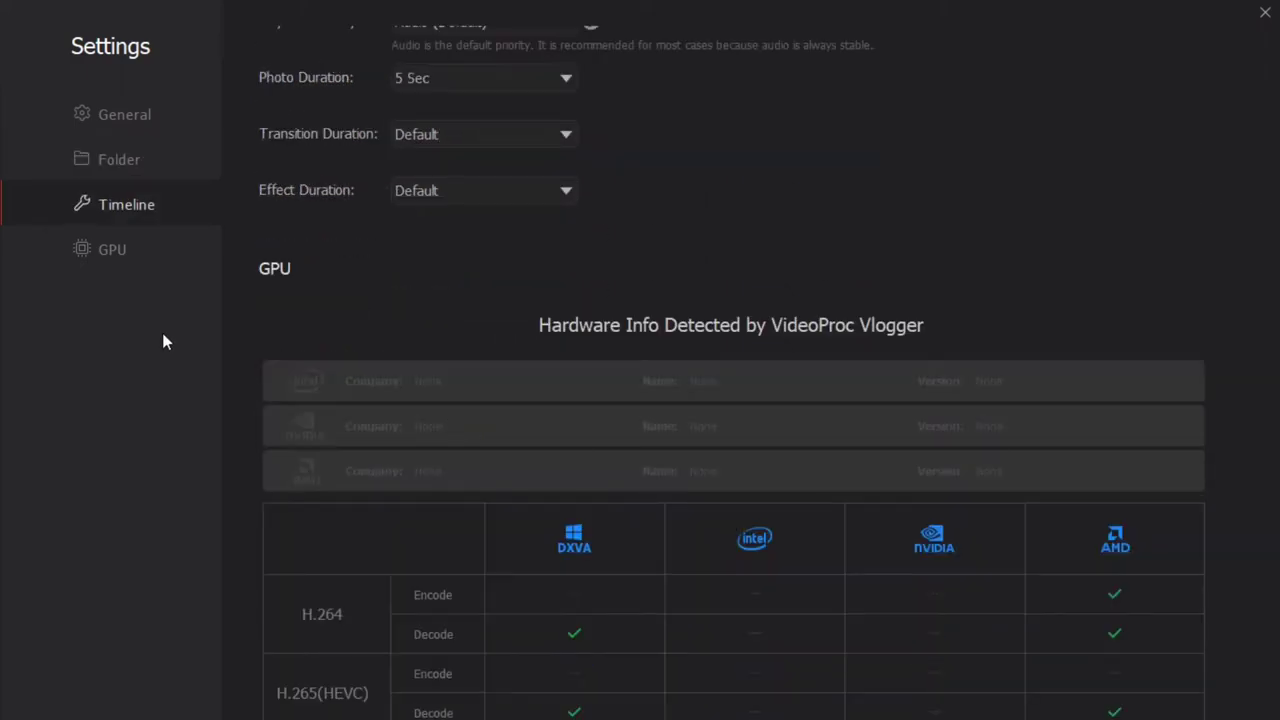
scroll("down", 3)
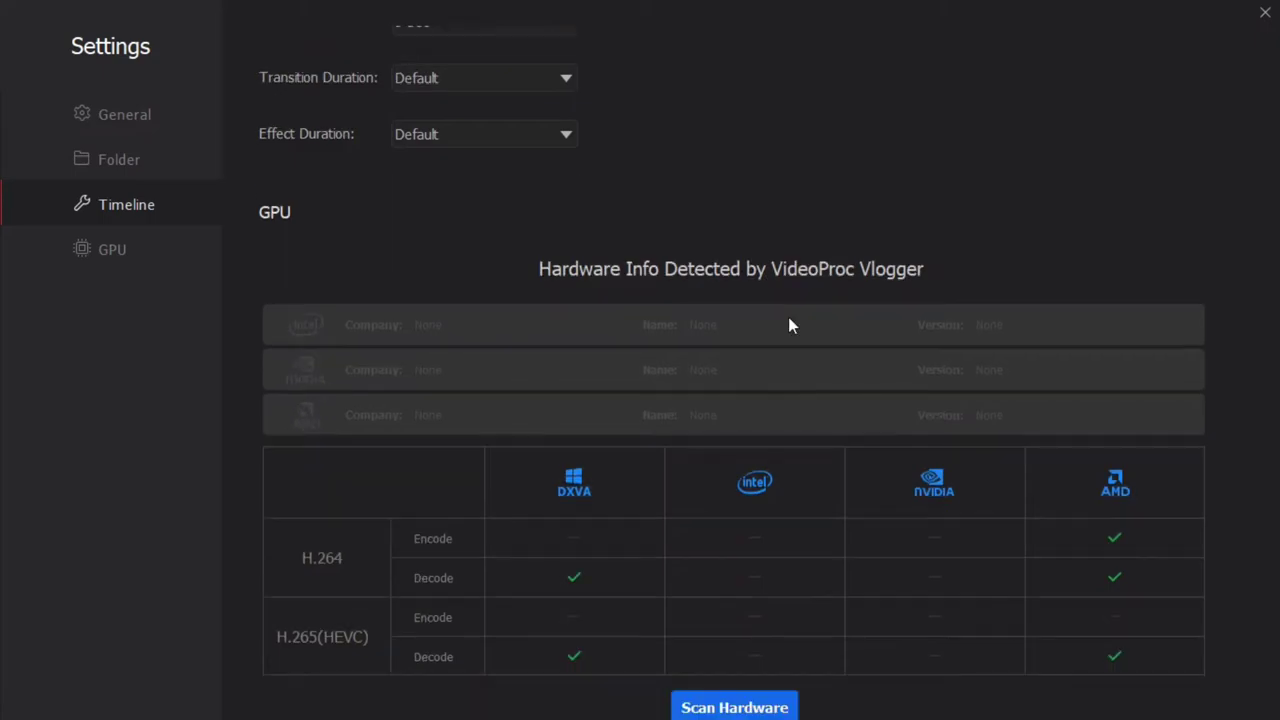
scroll("down", 3)
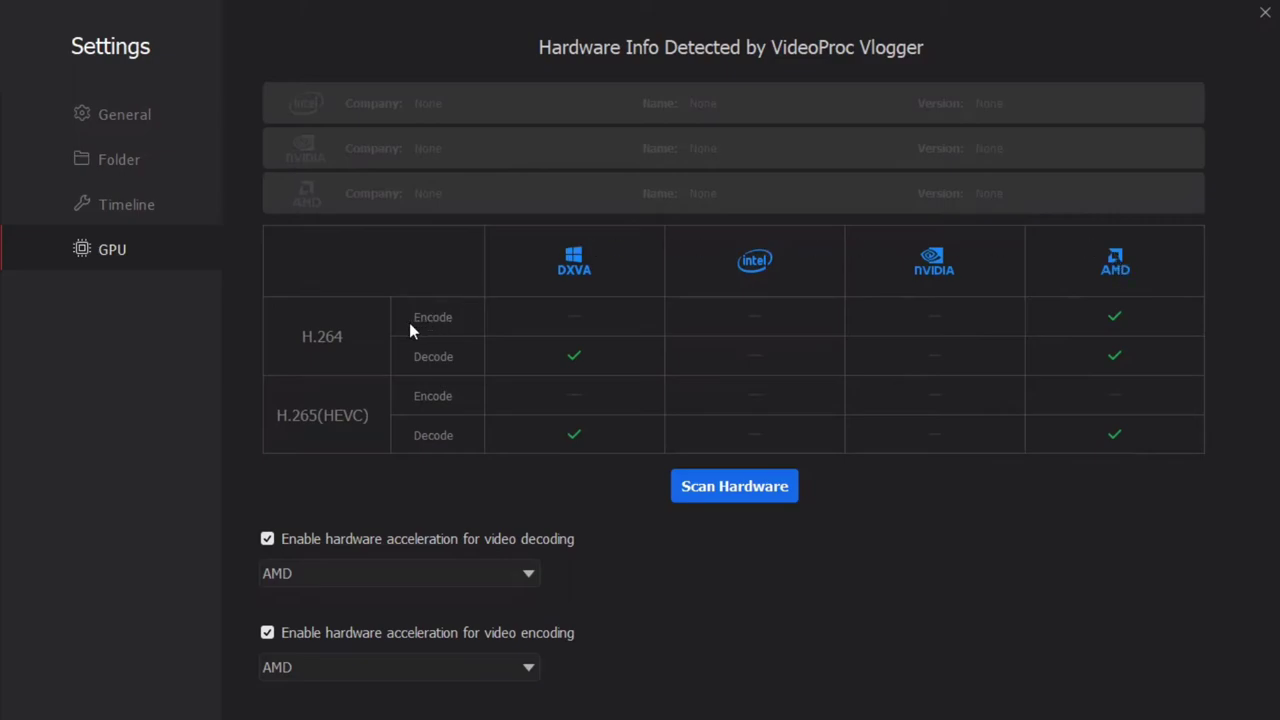
mouse_move(505, 475)
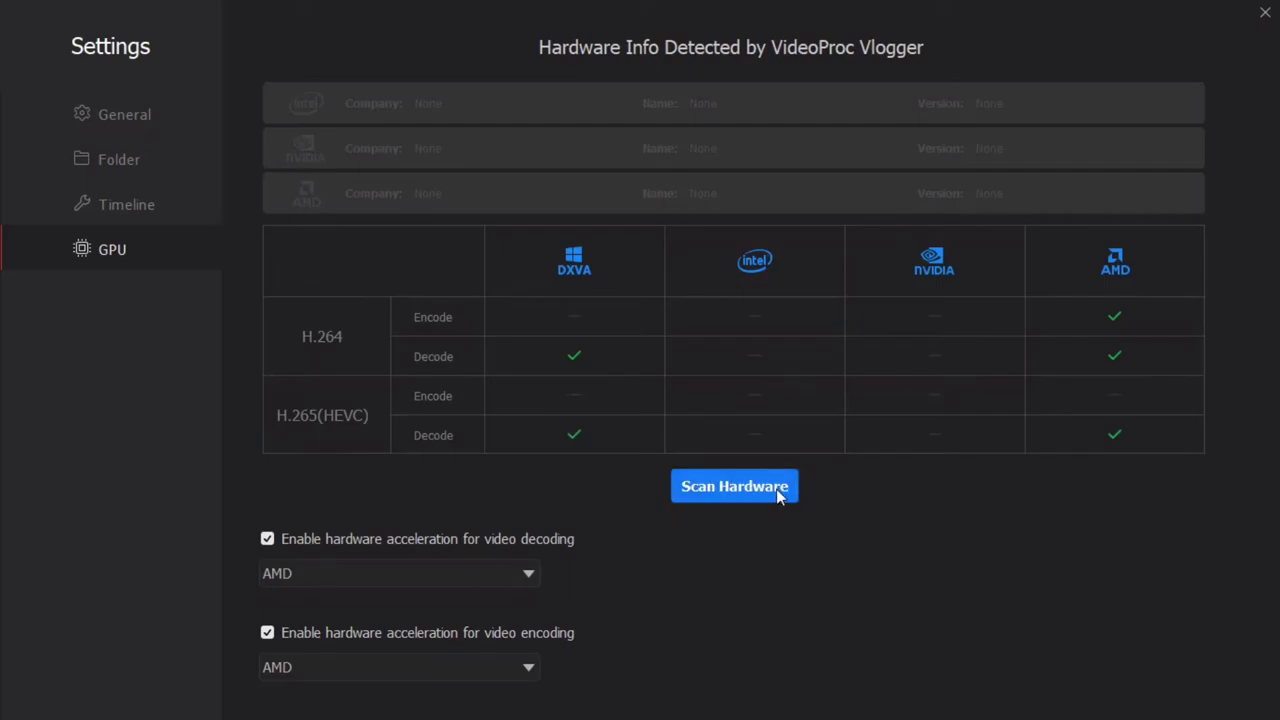
mouse_move(1037, 298)
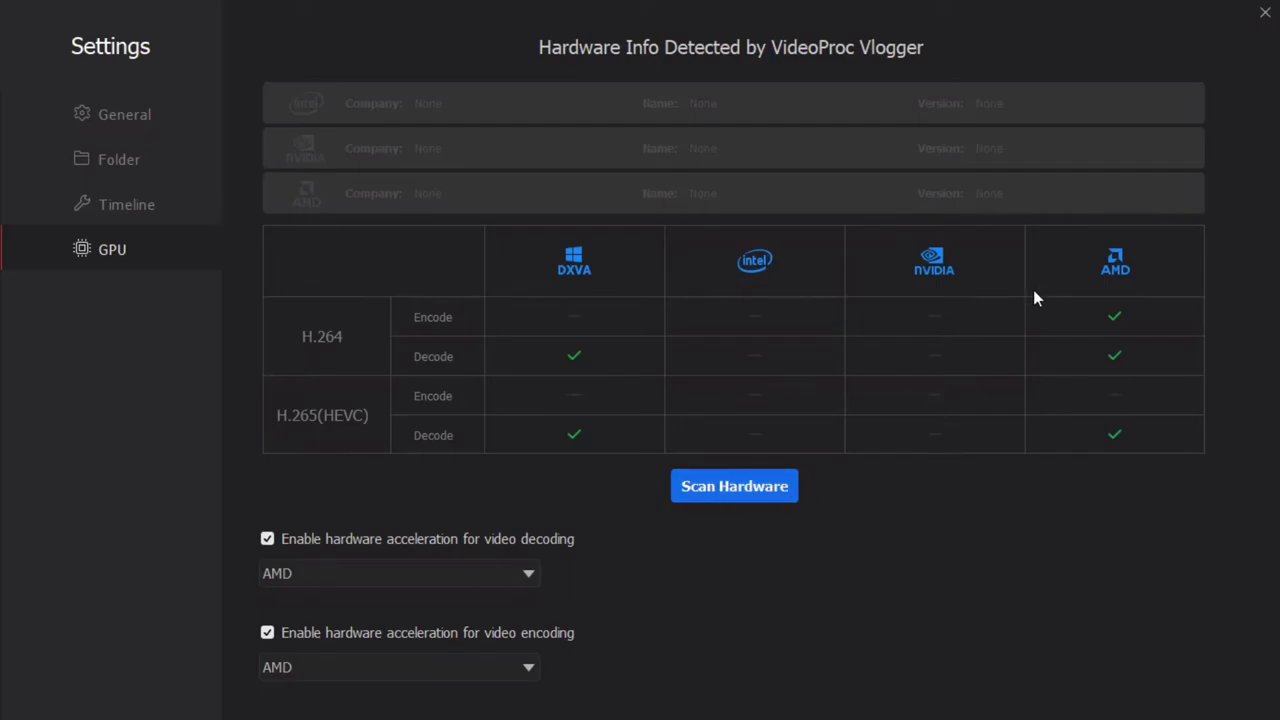
left_click(124, 114)
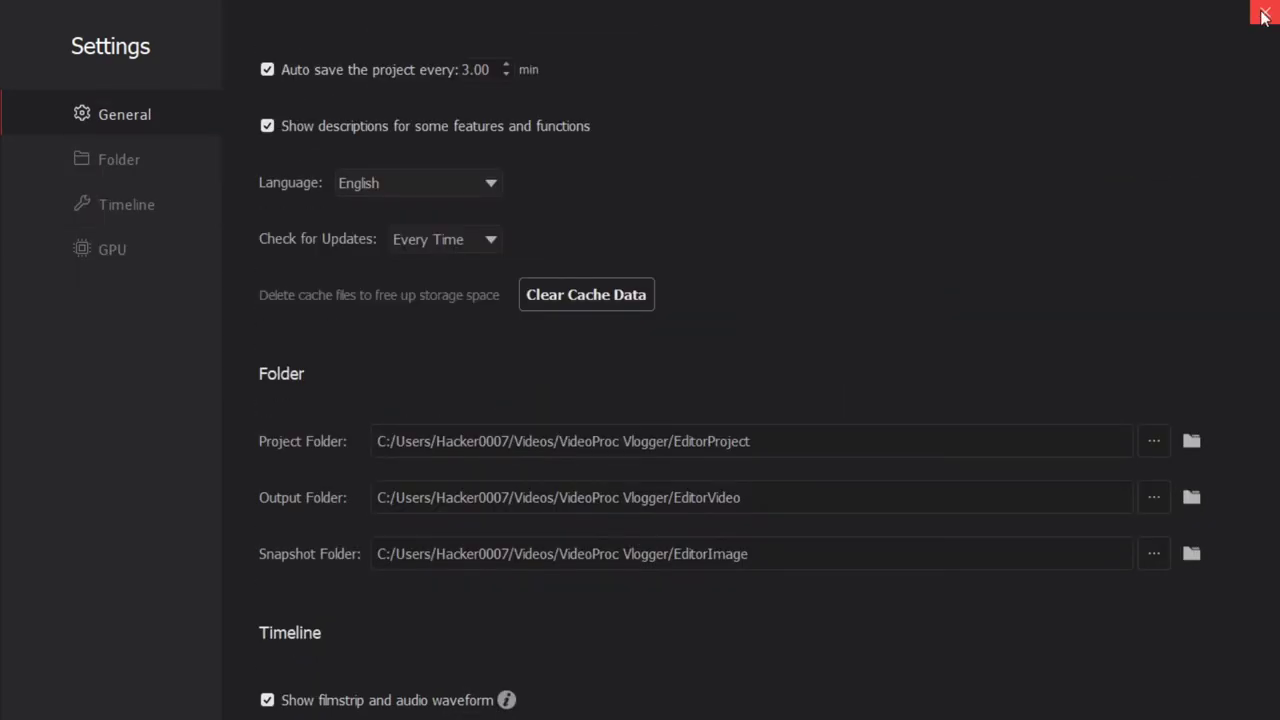
Close the Settings window and bring up export settings for the MP4 file test.
left_click(1262, 14)
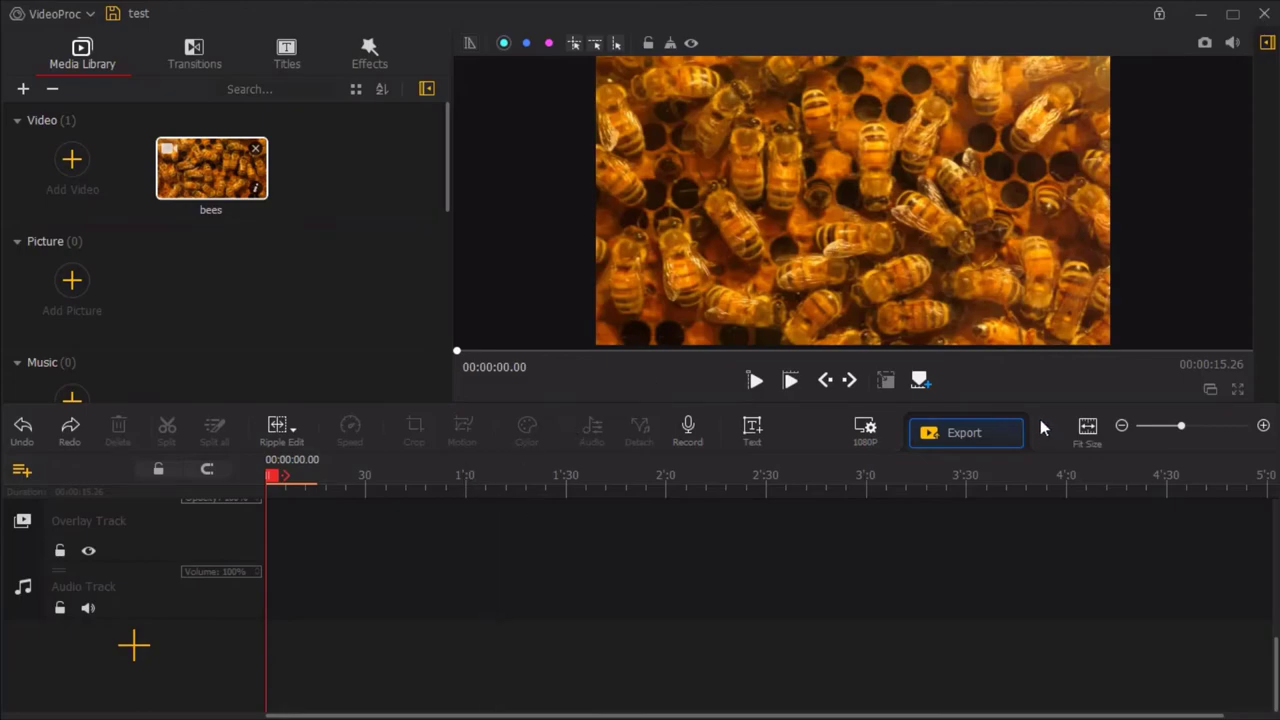
mouse_move(760, 400)
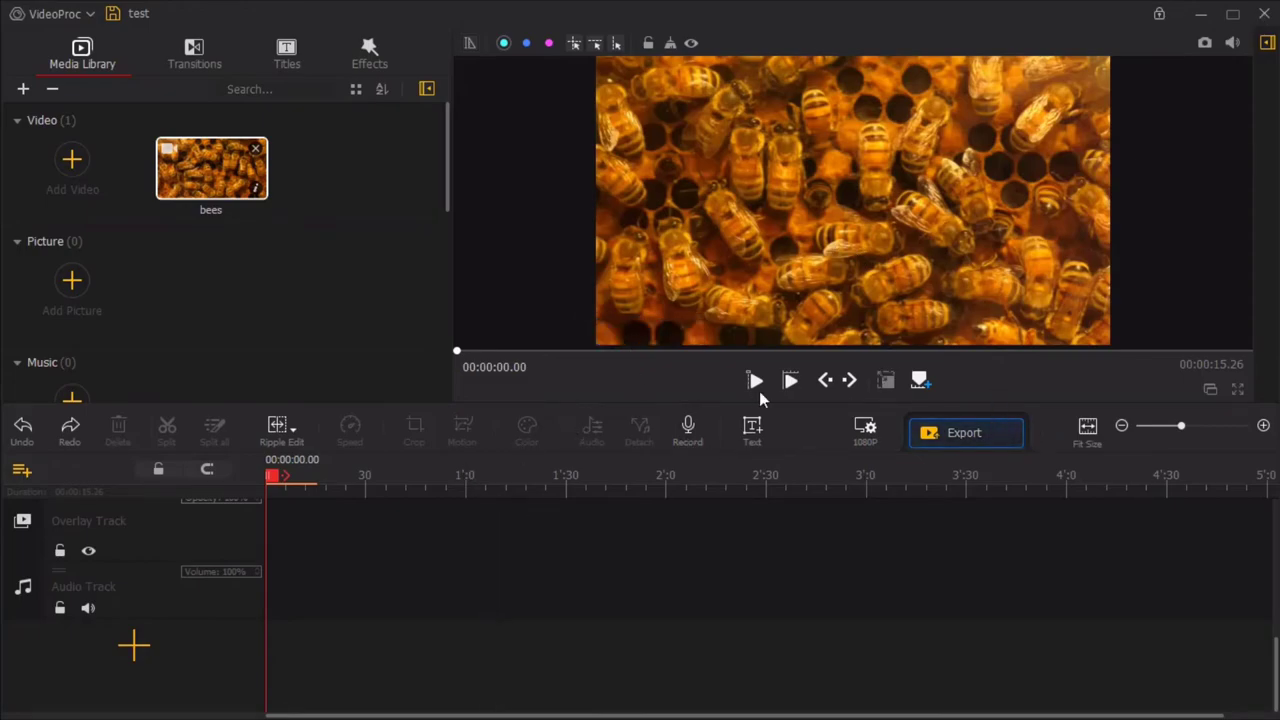
mouse_move(213, 57)
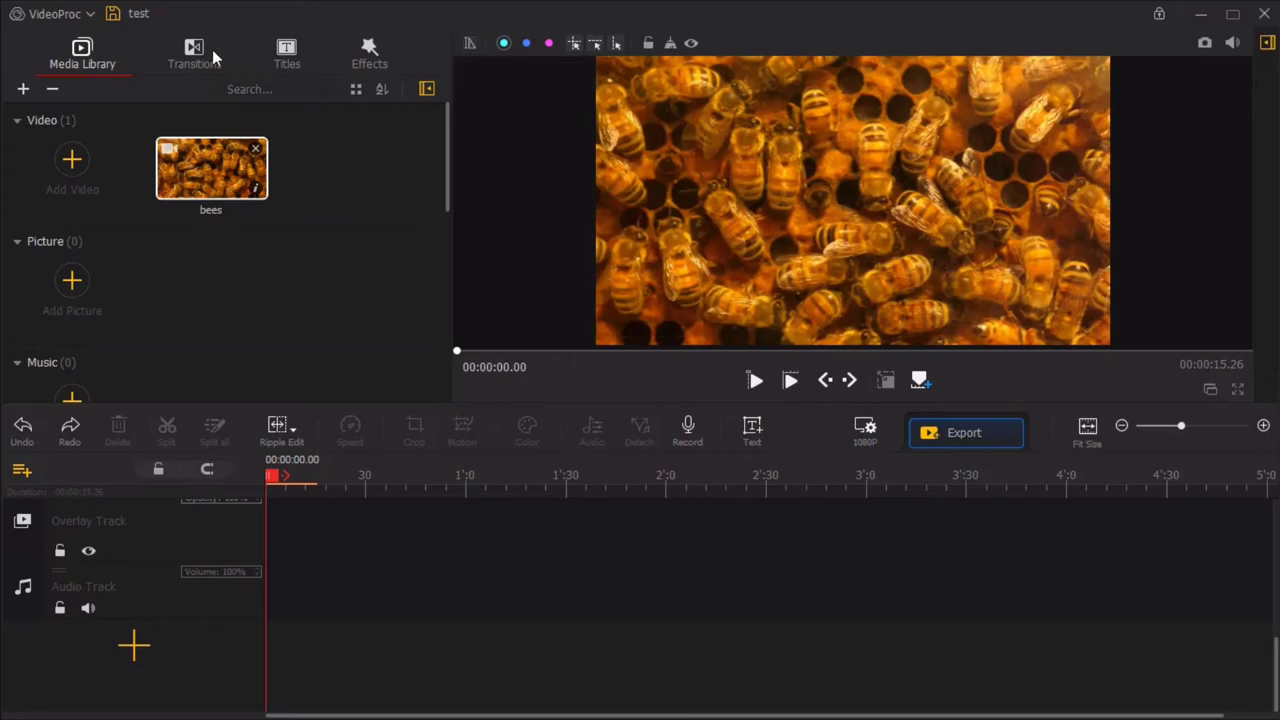
left_click(963, 432)
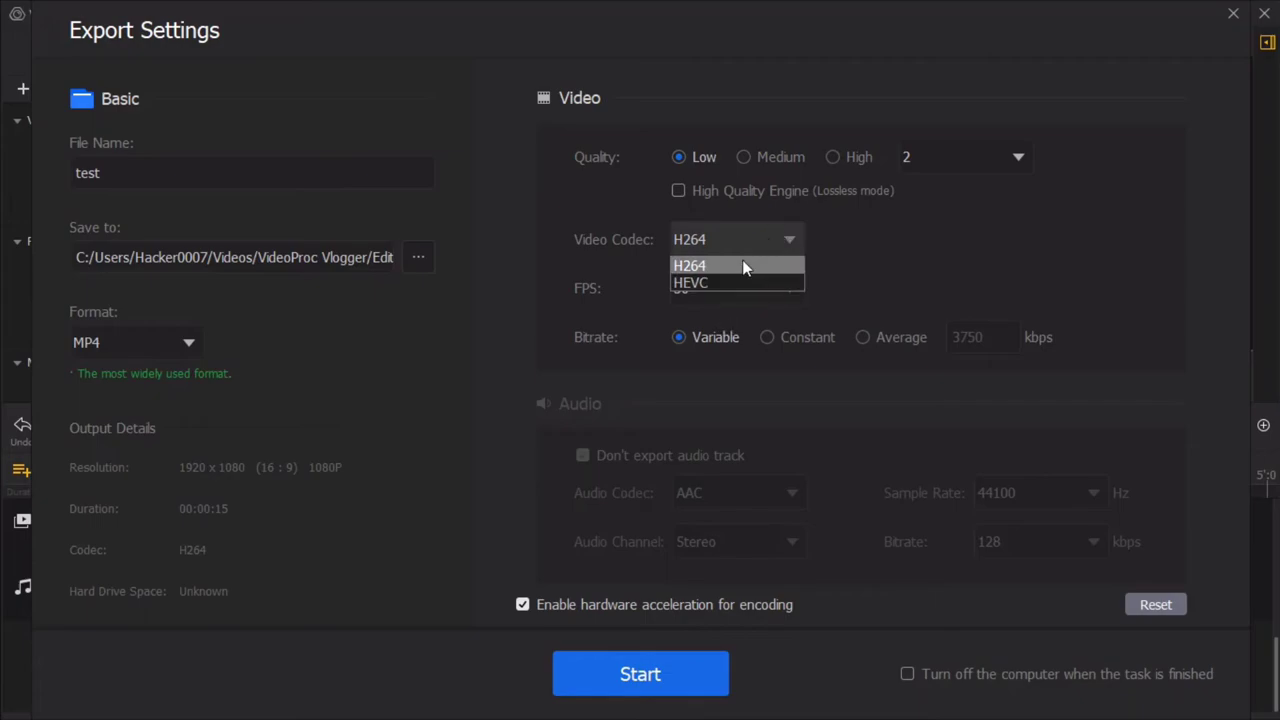
Export 'test' as MP4 with H264 codec, high quality and variable bitrate.
left_click(689, 265)
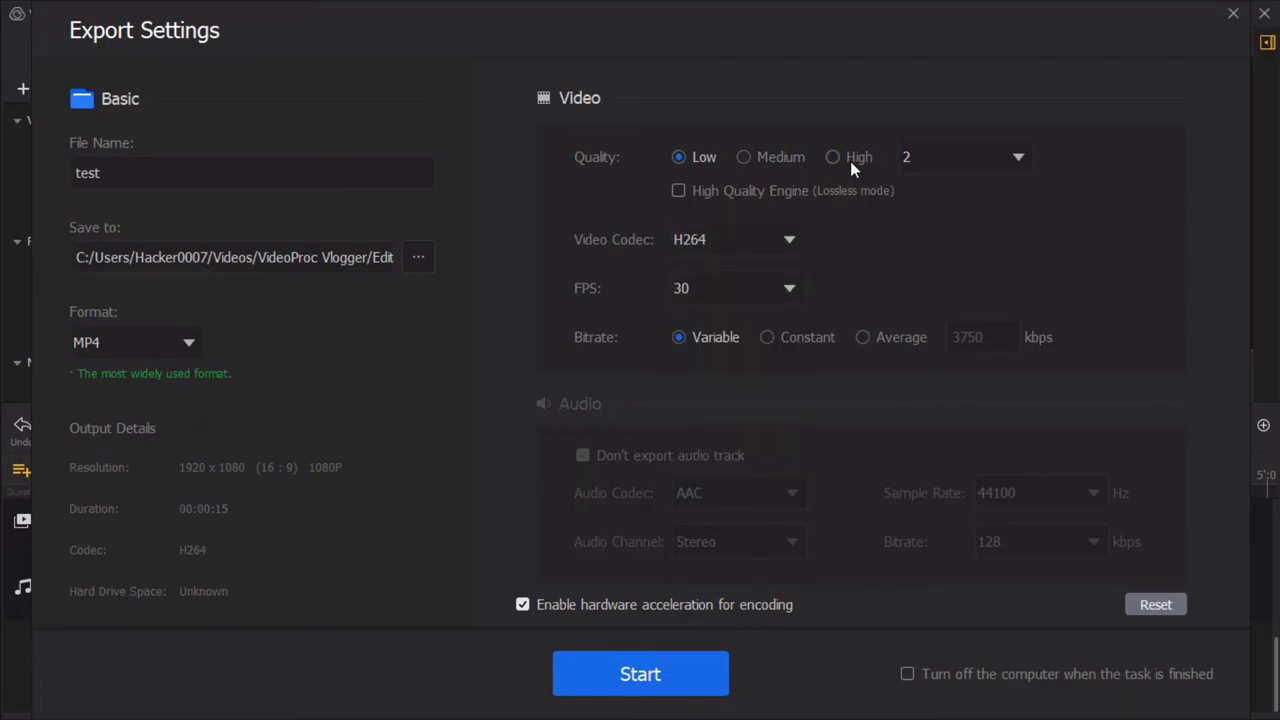
left_click(832, 157)
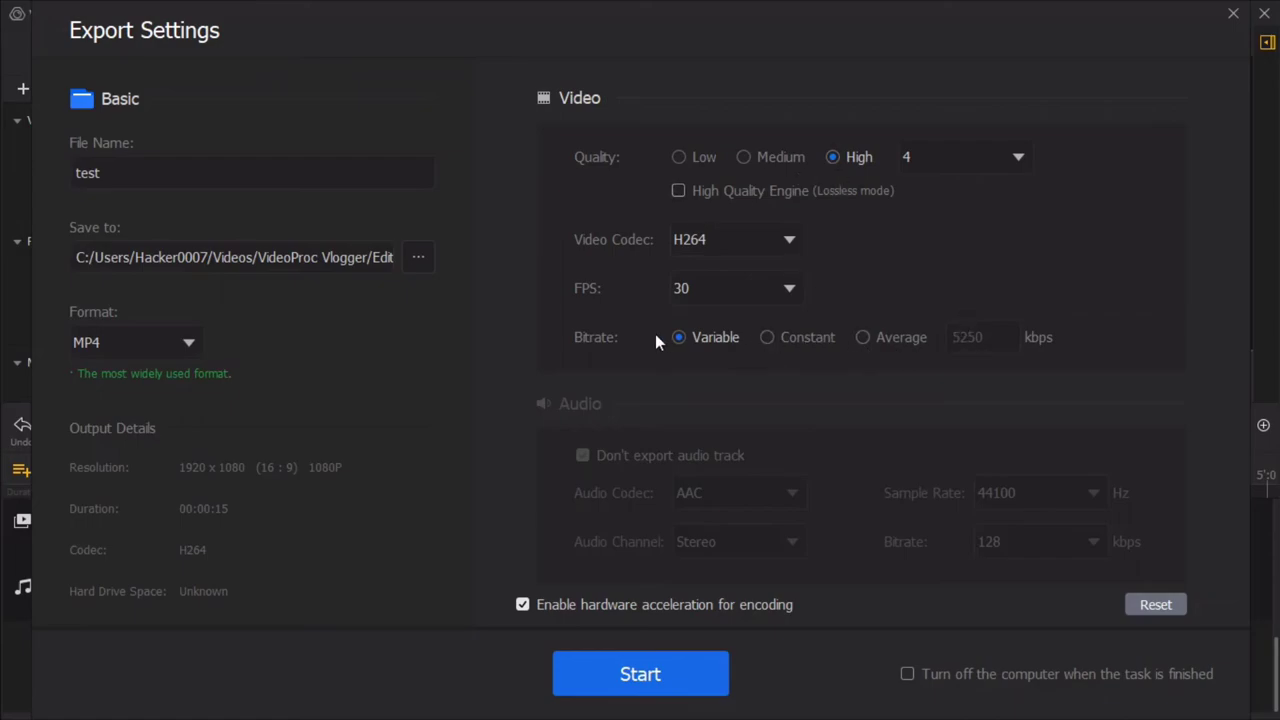
left_click(767, 337)
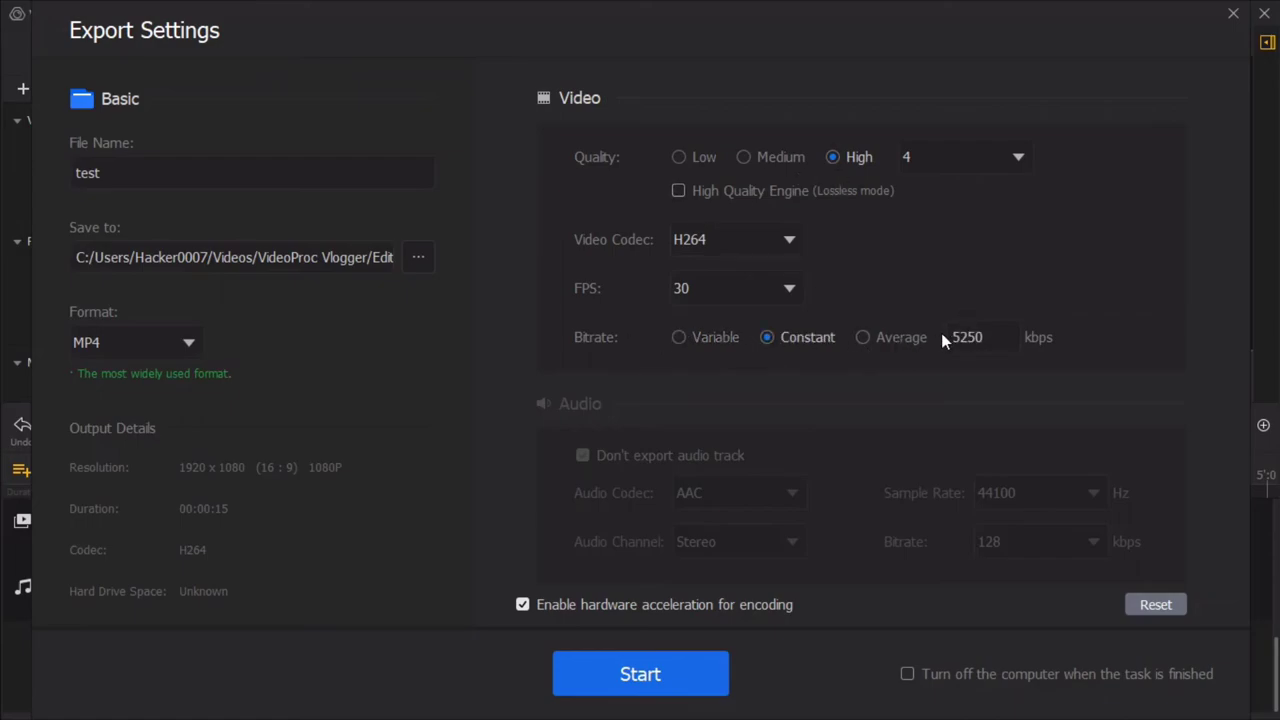
left_click(679, 337)
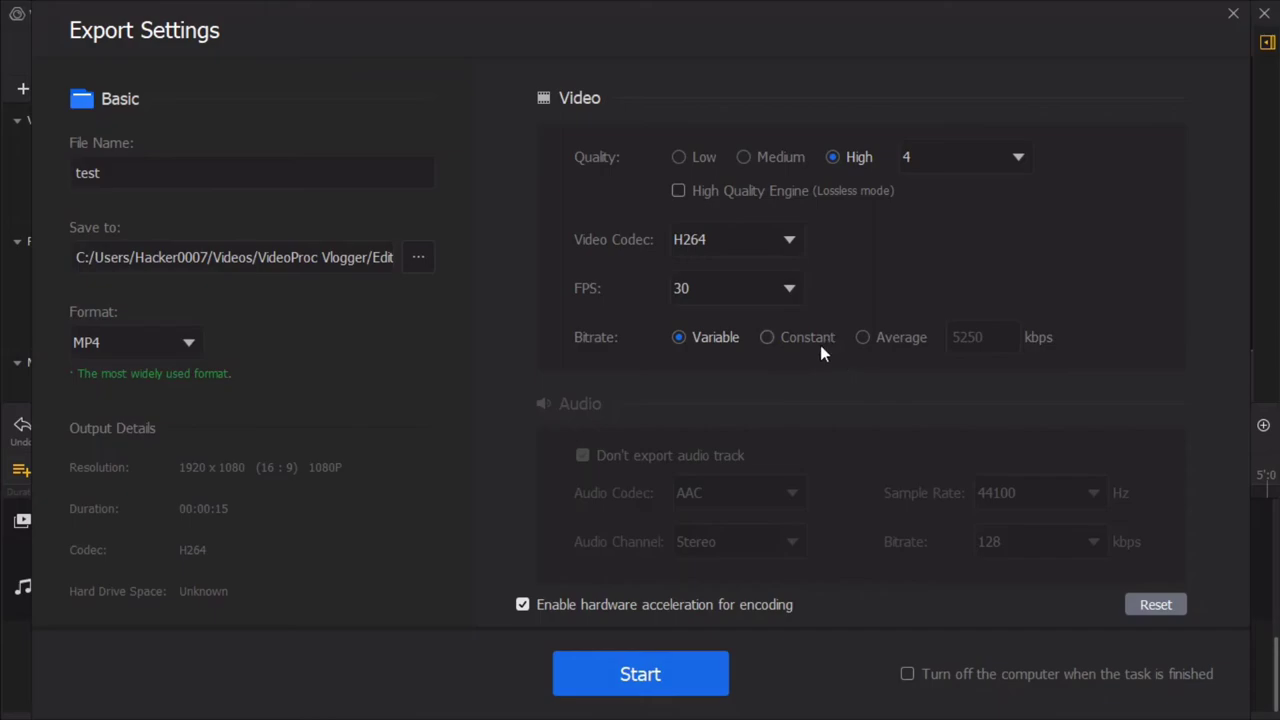
mouse_move(688, 455)
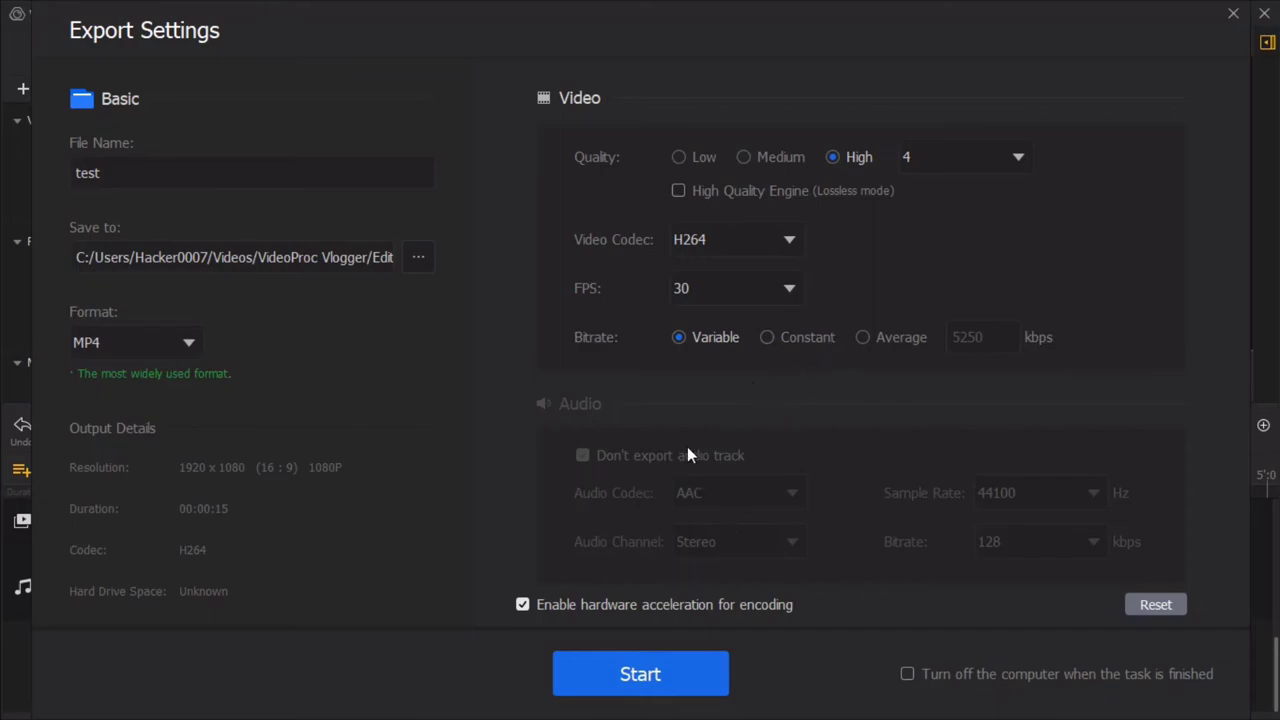
mouse_move(672, 558)
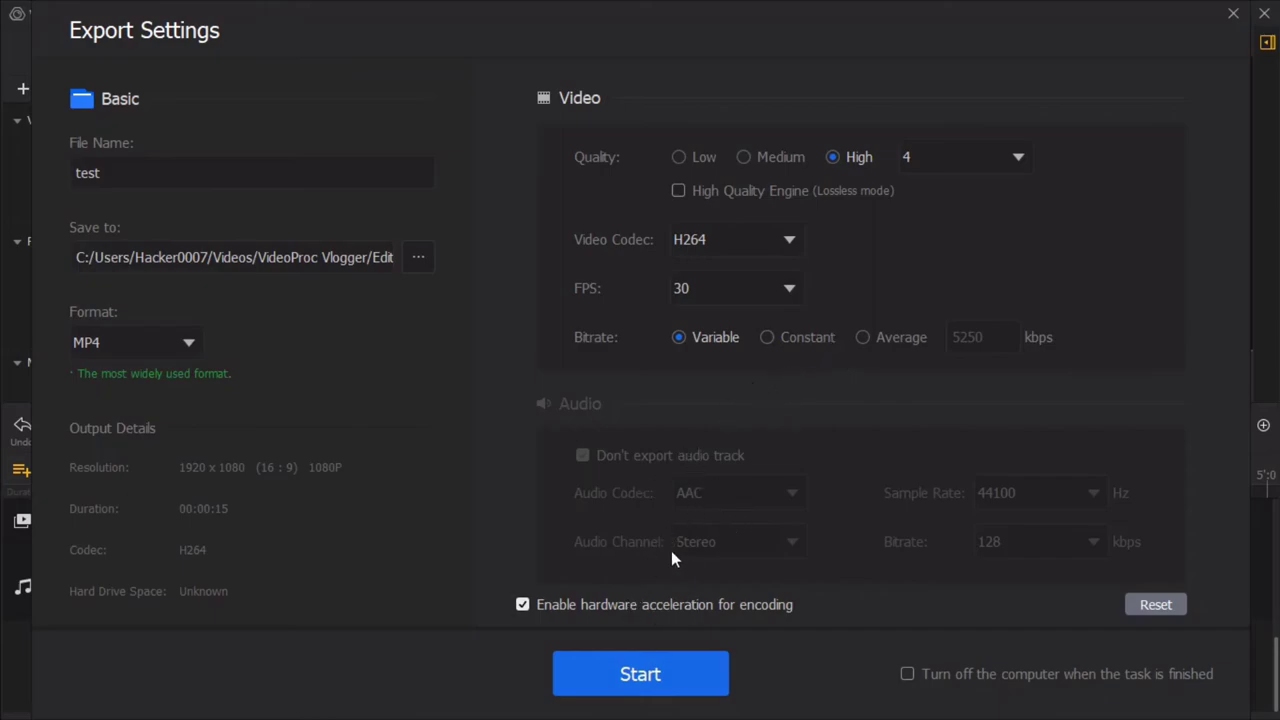
mouse_move(995, 681)
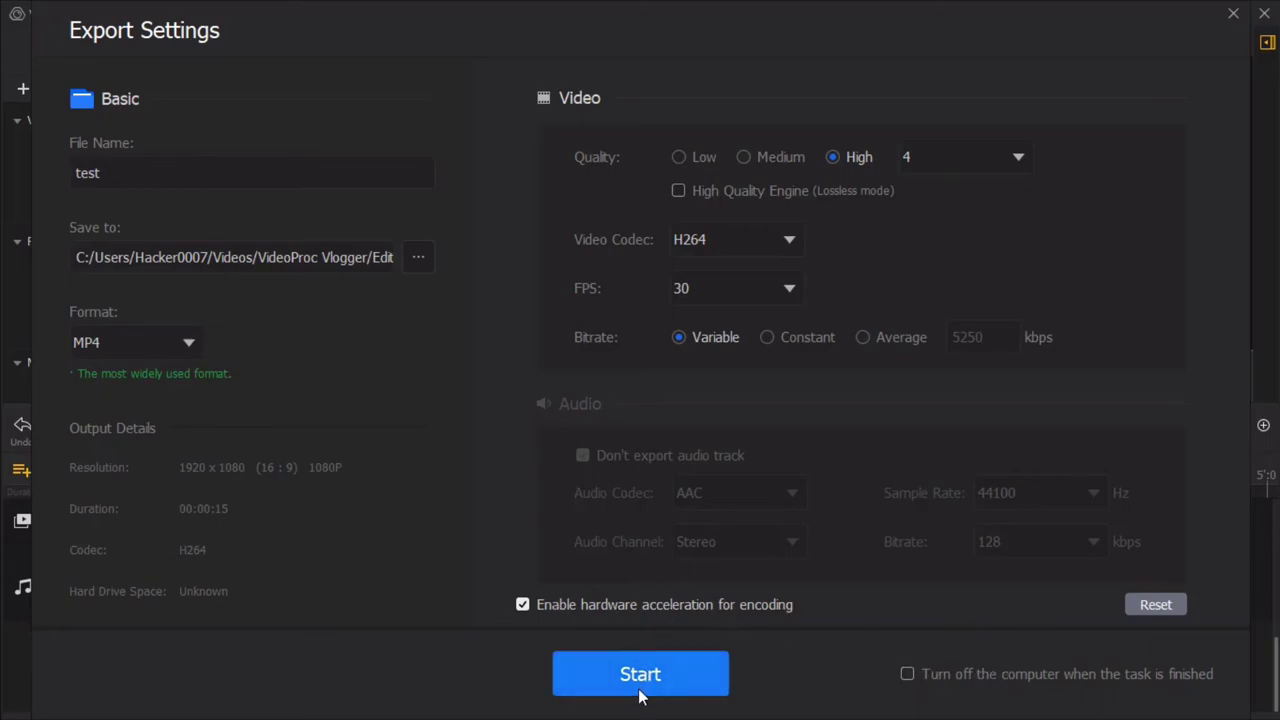
mouse_move(780, 415)
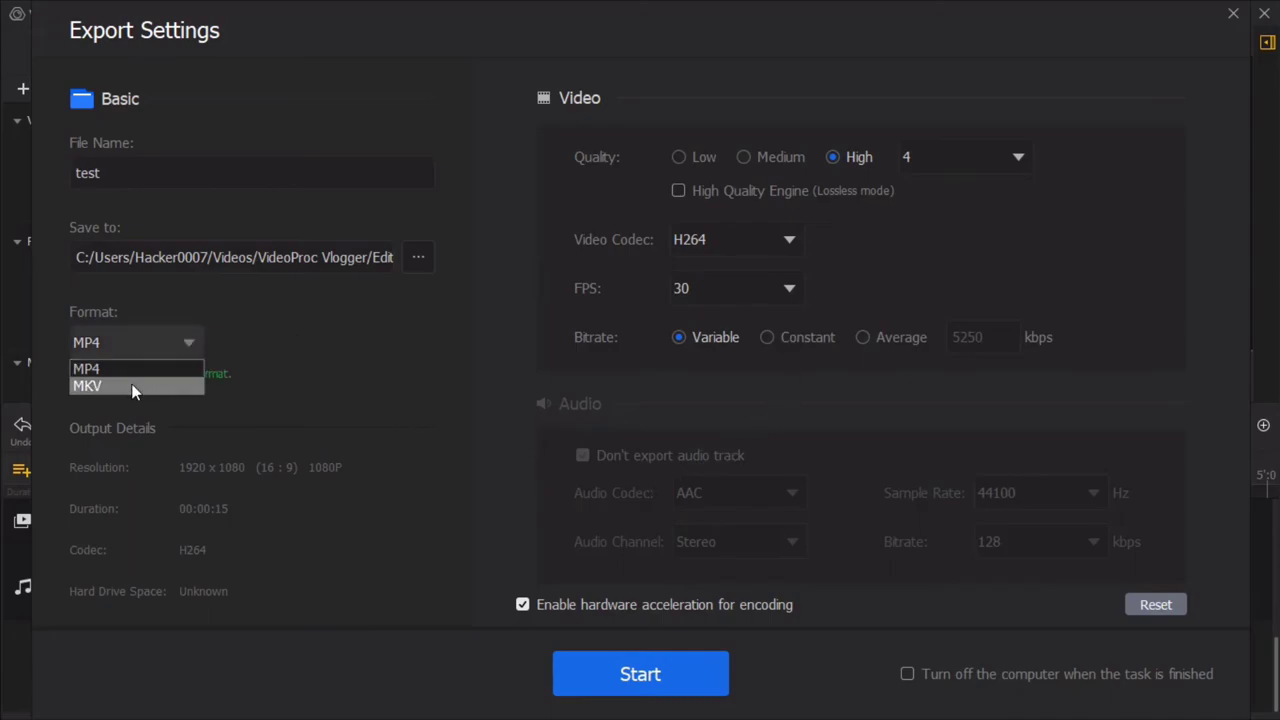
left_click(640, 673)
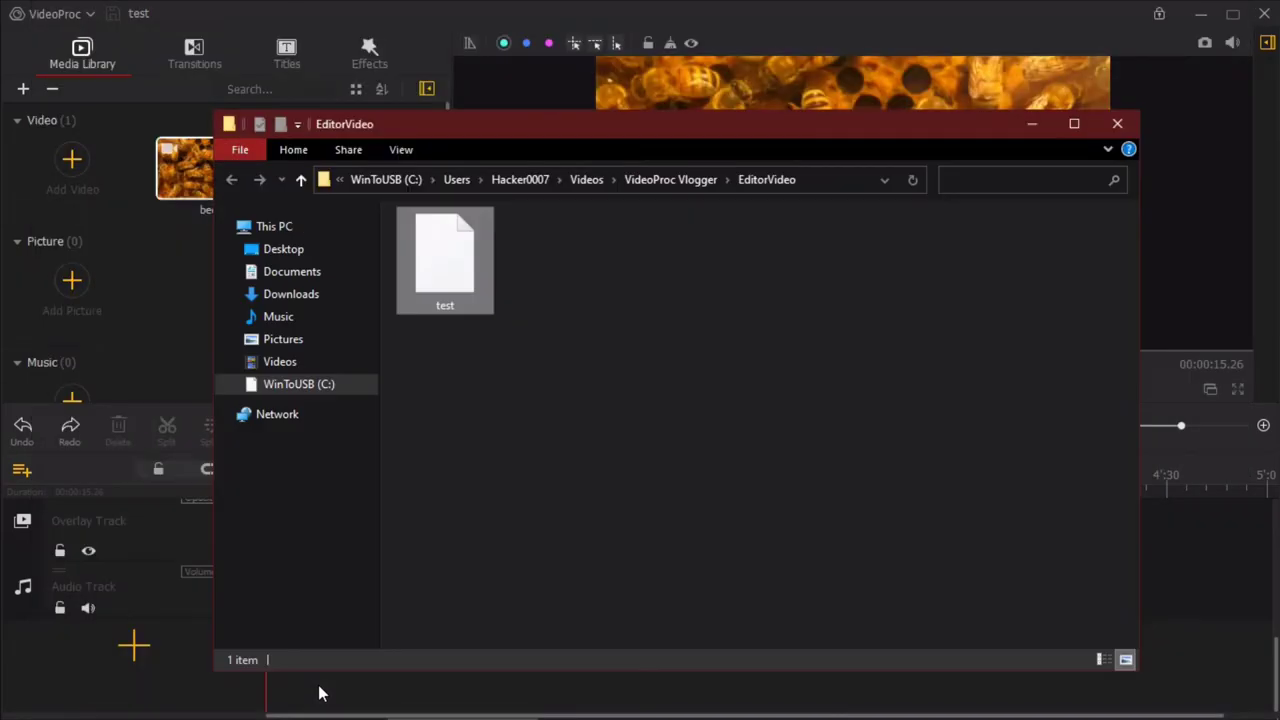
Select the exported test file to confirm its 104 MB size.
left_click(444, 260)
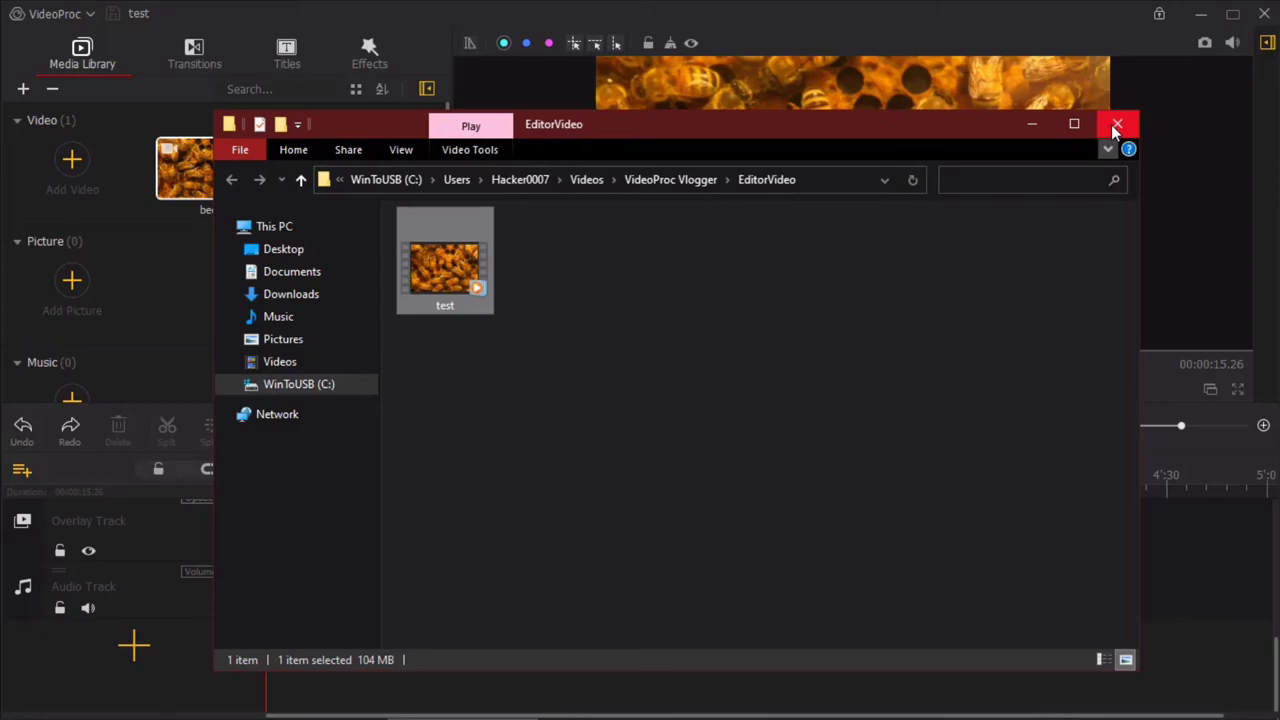
mouse_move(408, 257)
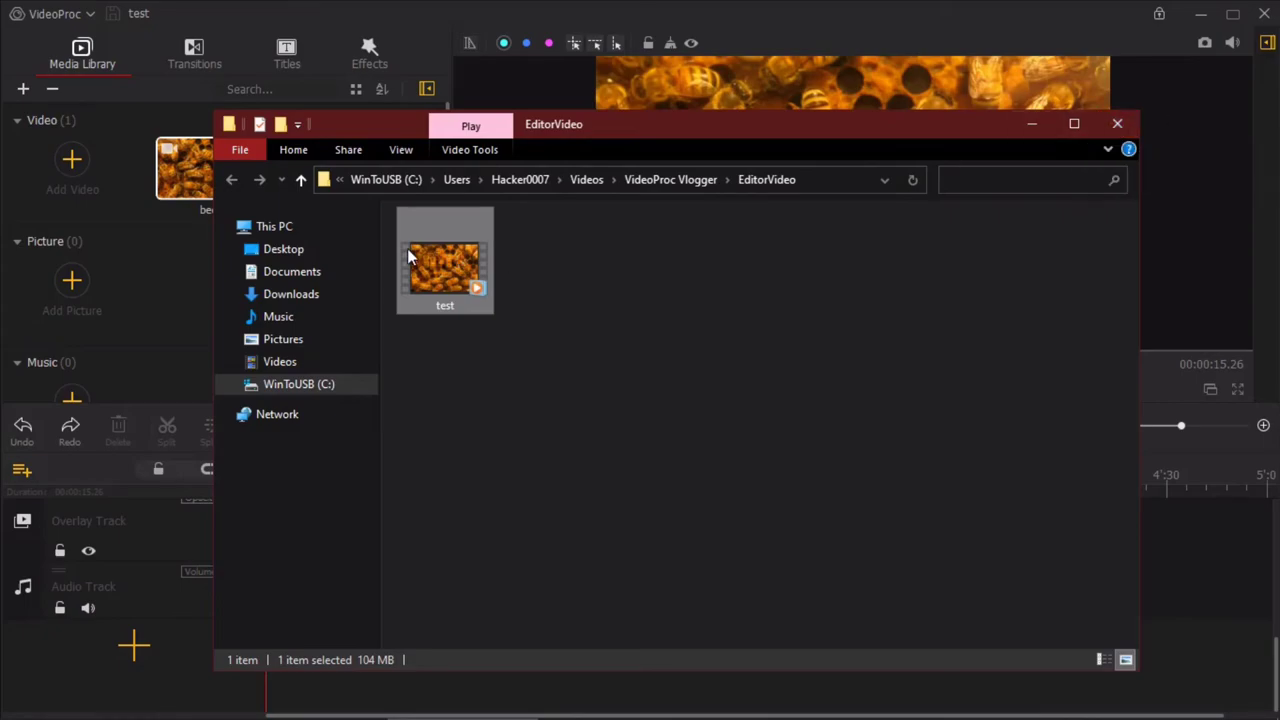
mouse_move(1117, 124)
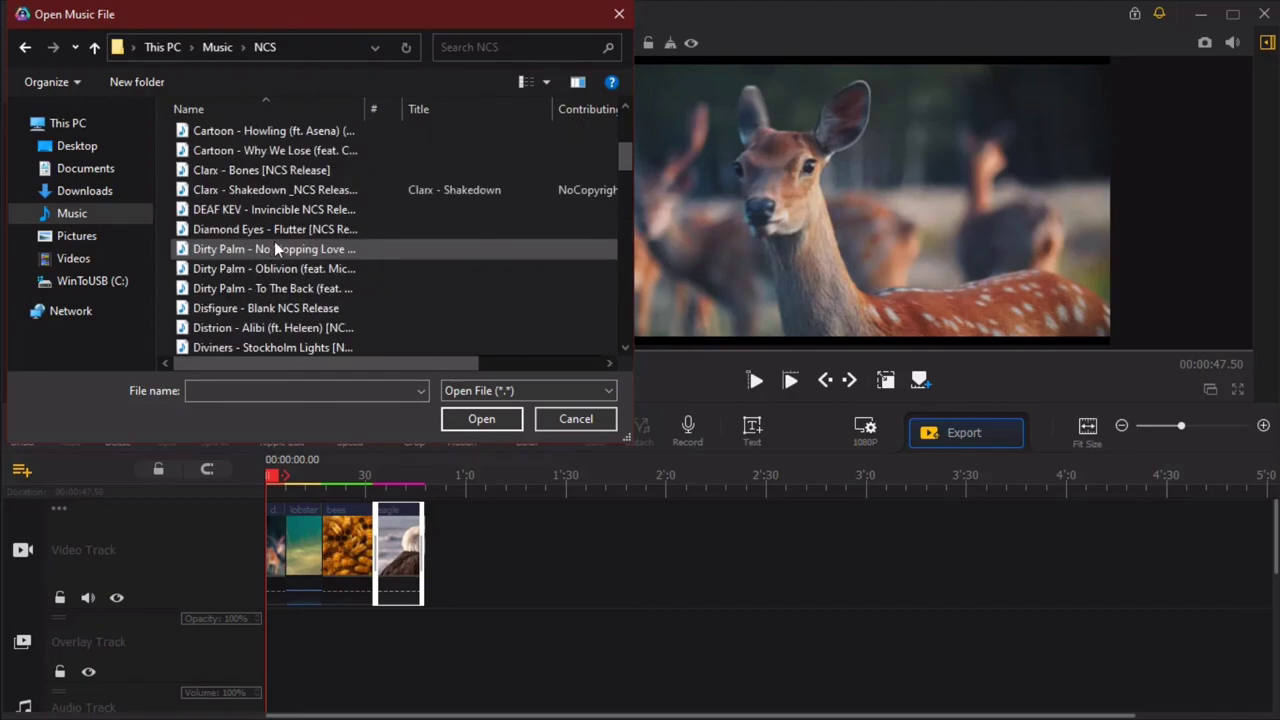
Add the Diamond Eyes - Flutter music and transitions between the animal clips.
left_click(481, 418)
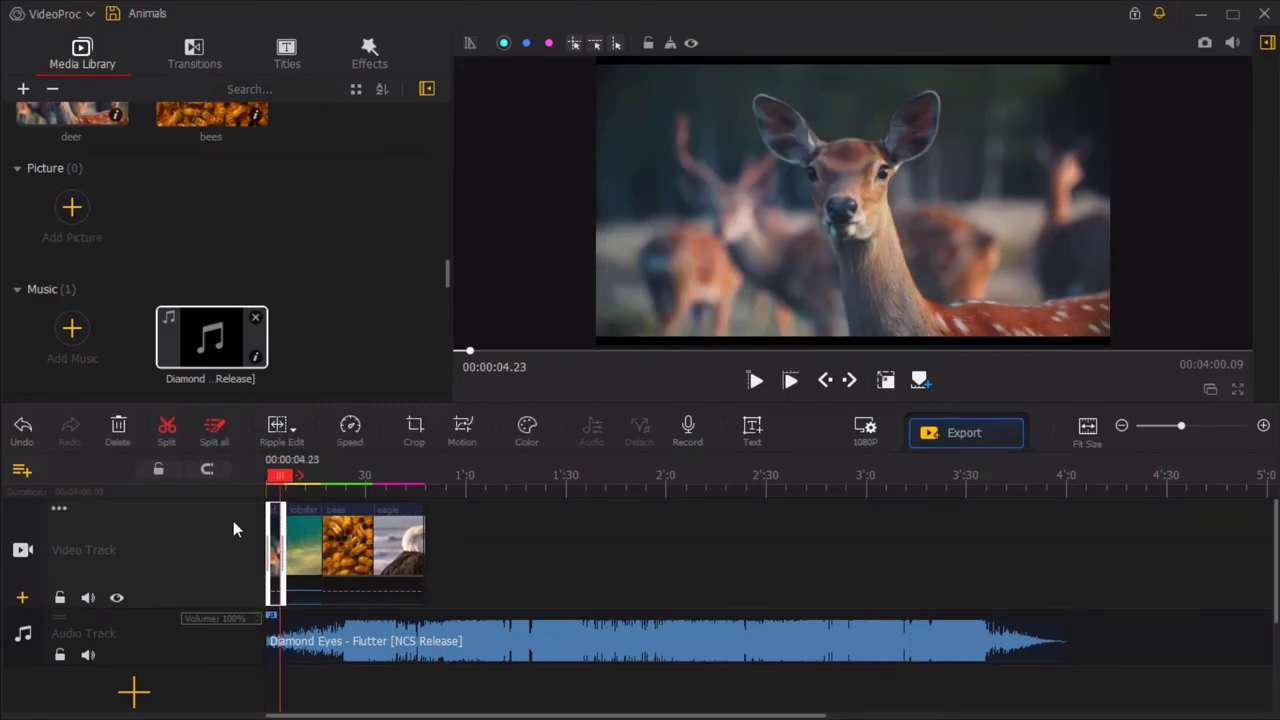
left_click(194, 52)
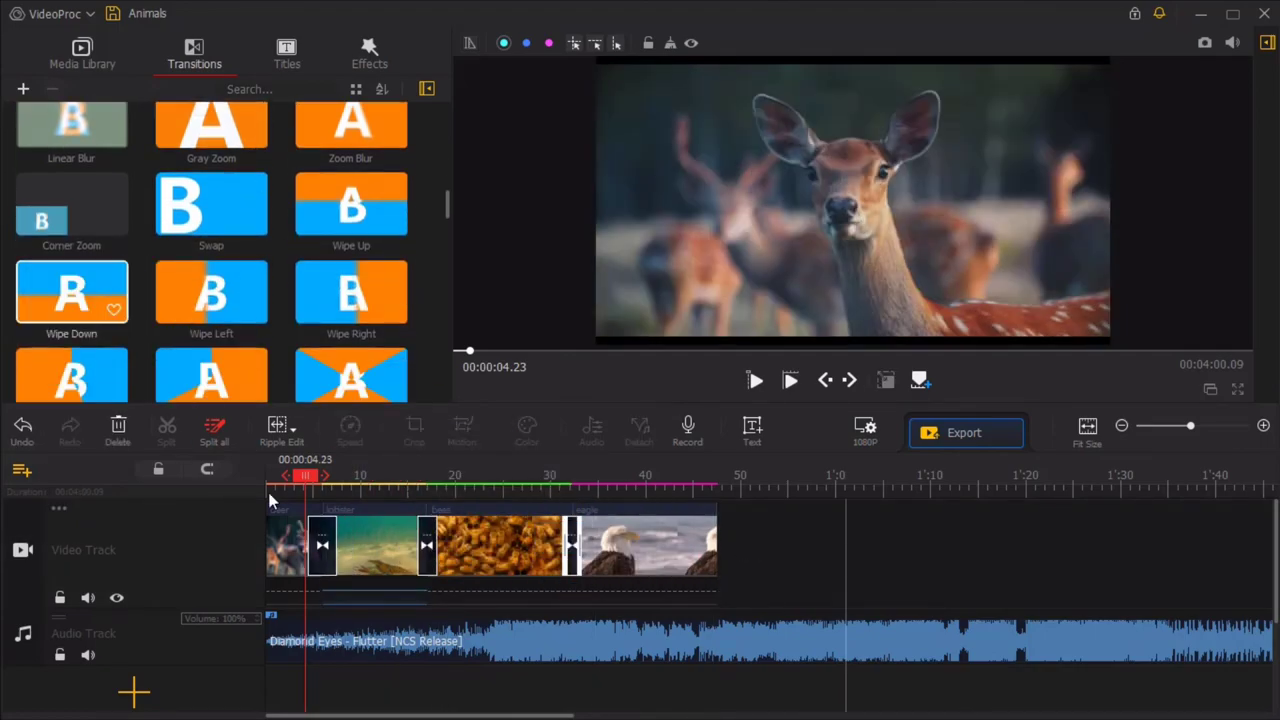
left_click(287, 52)
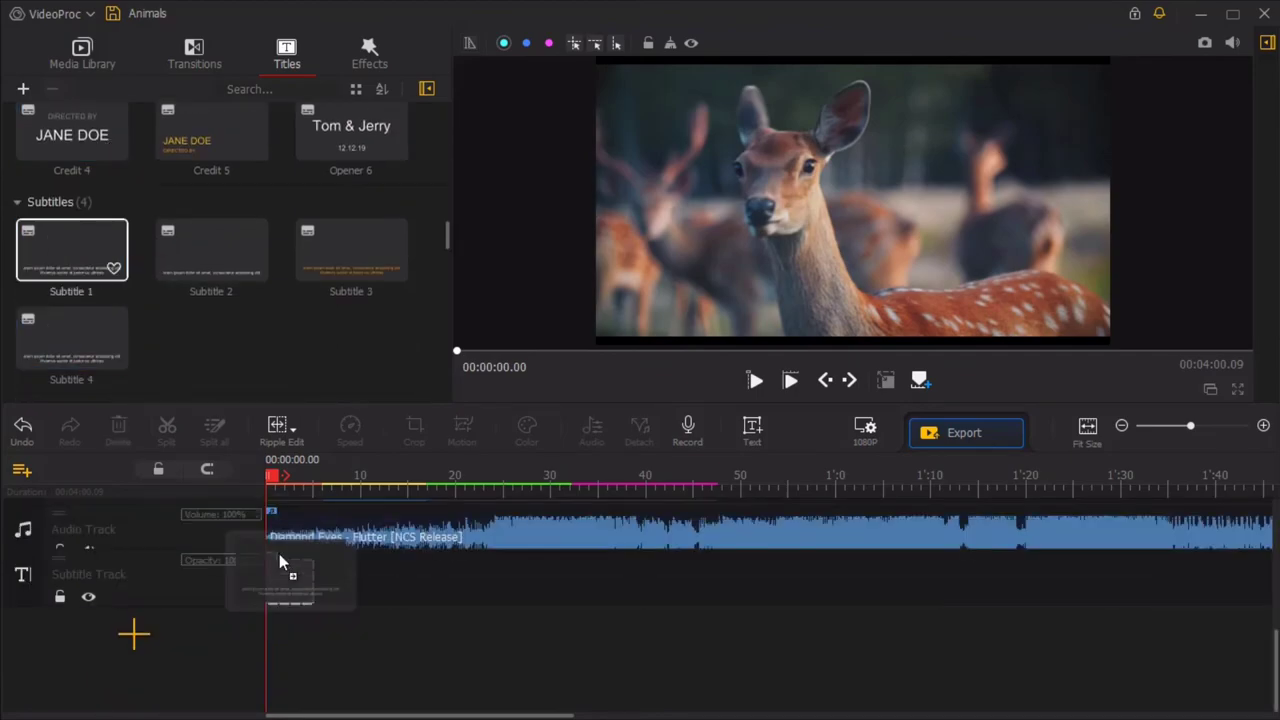